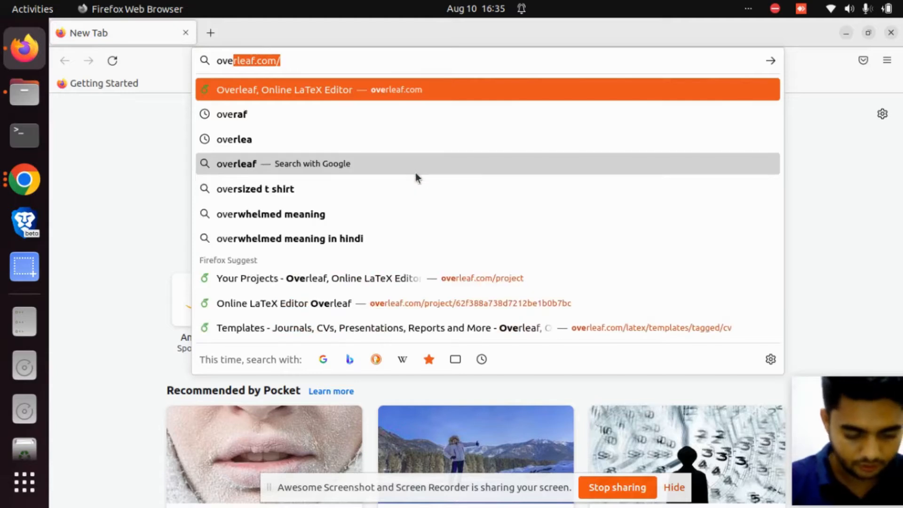
# Step: Search Google for 'overleaf' from the Firefox address bar
pyautogui.write('ovea')
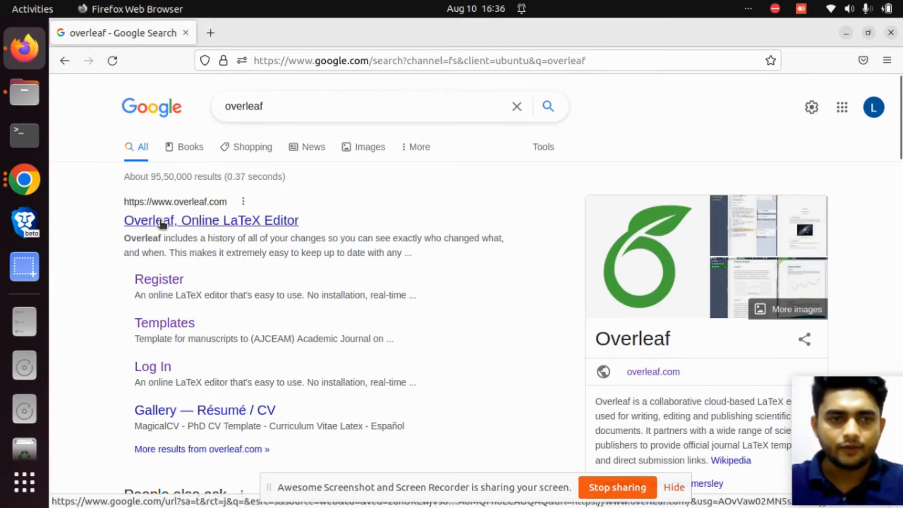
# Step: Go to the 'Overleaf, Online LaTeX Editor' result's login page
pyautogui.click(210, 220)
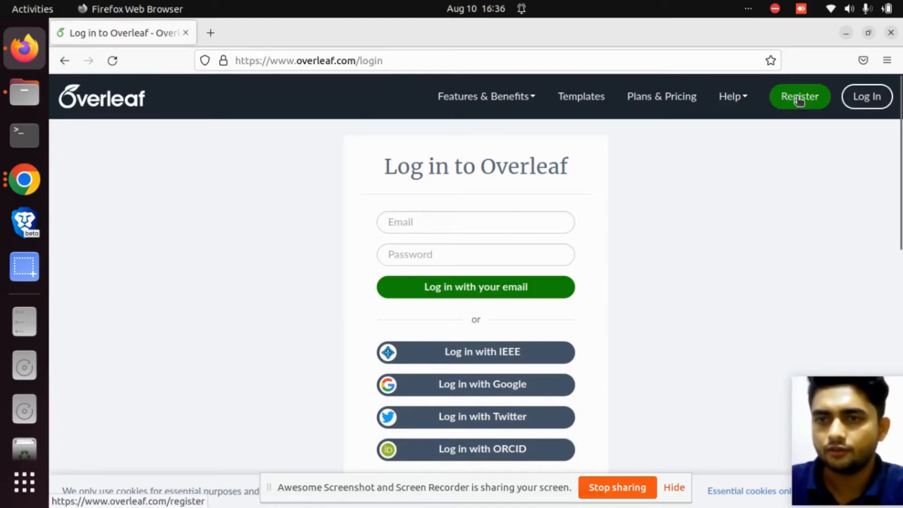
# Step: Switch to Overleaf's Register page and focus its Email field
pyautogui.click(799, 96)
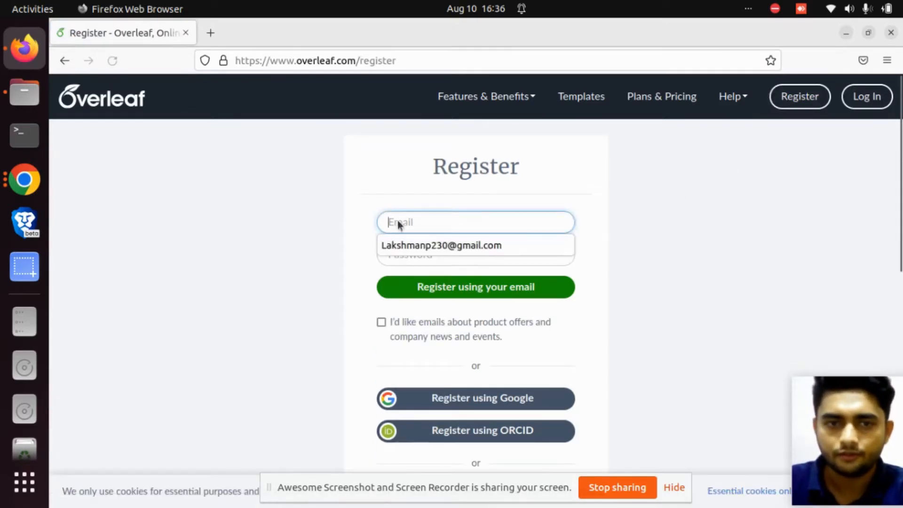
pyautogui.click(333, 282)
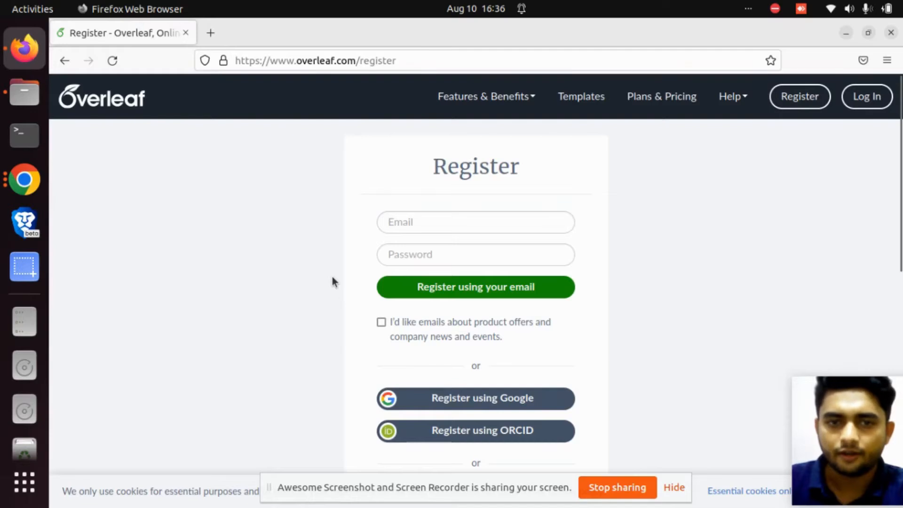
pyautogui.moveTo(515, 382)
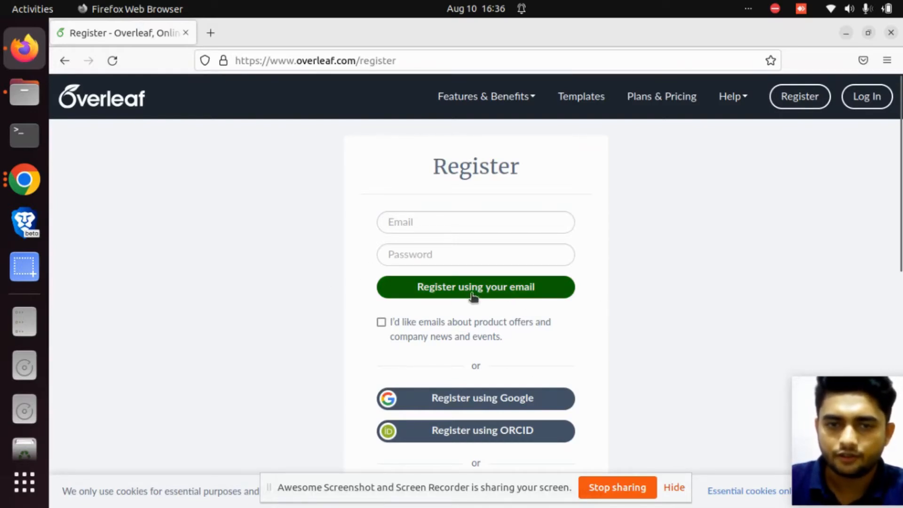
pyautogui.moveTo(369, 339)
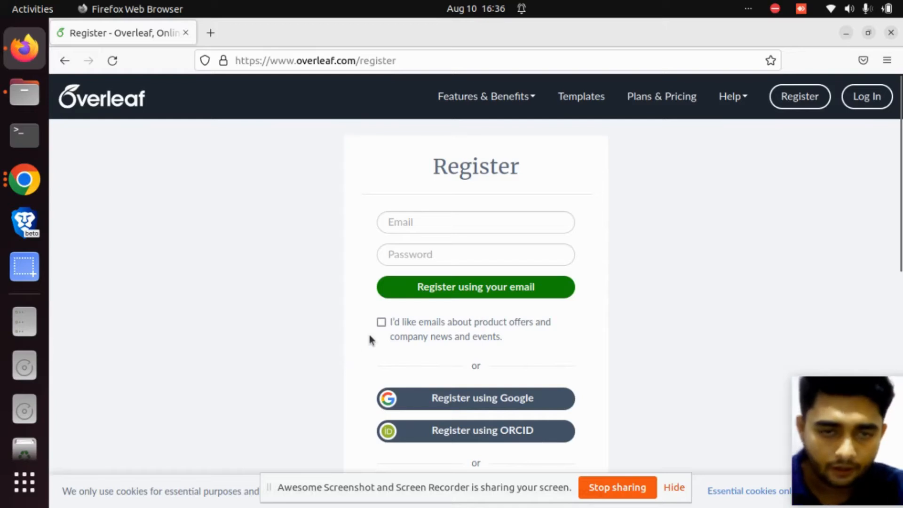
pyautogui.moveTo(389, 327)
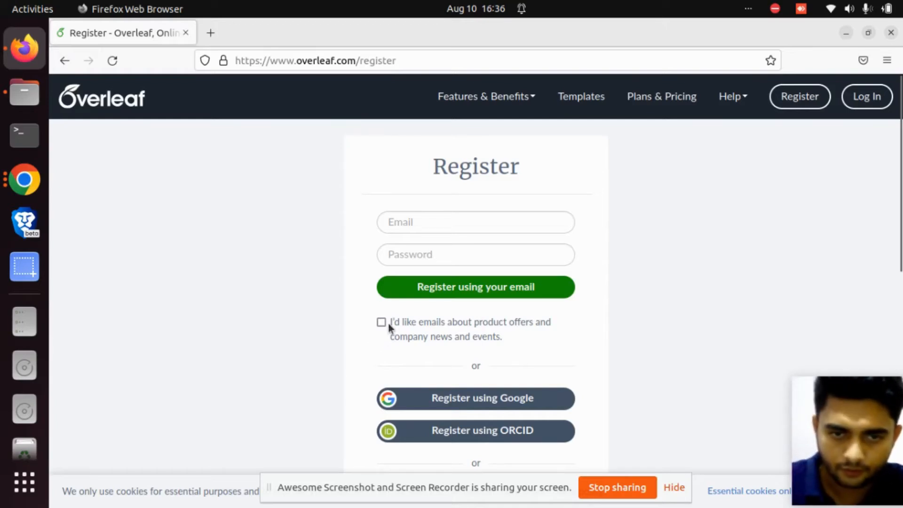
pyautogui.moveTo(463, 333)
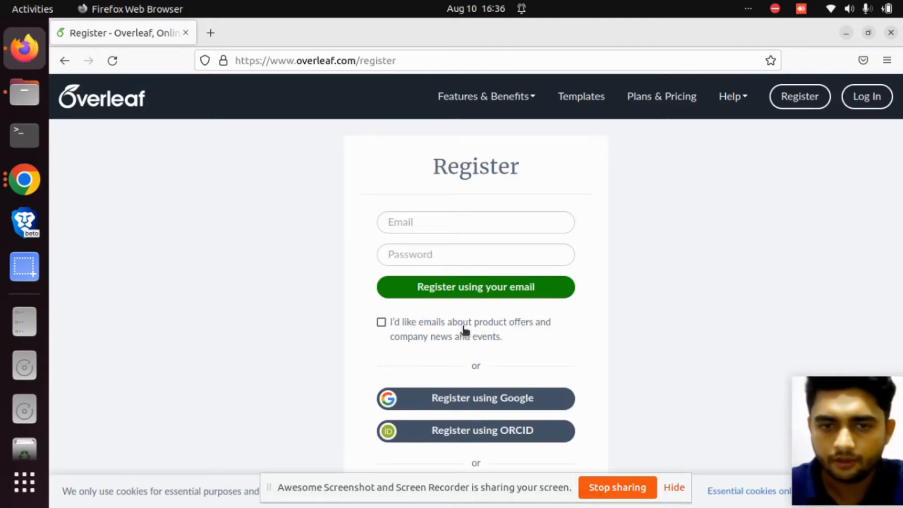
pyautogui.moveTo(454, 327)
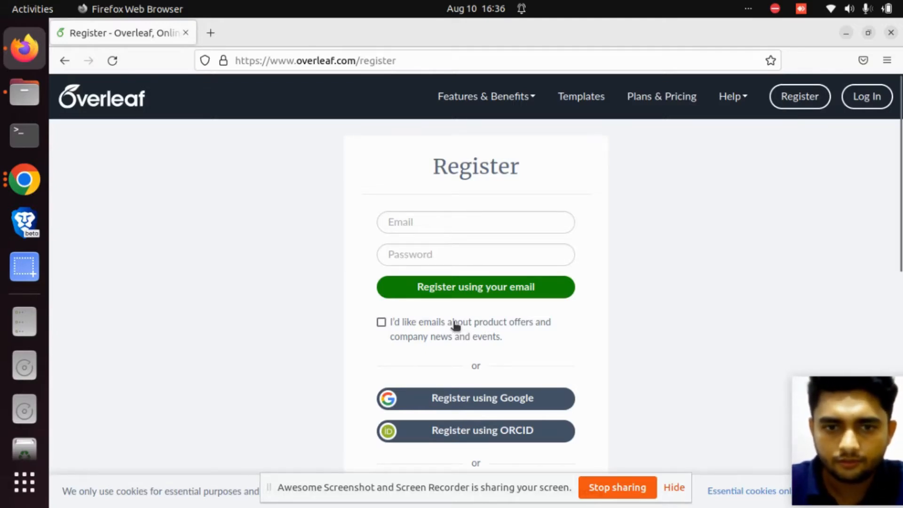
pyautogui.moveTo(451, 336)
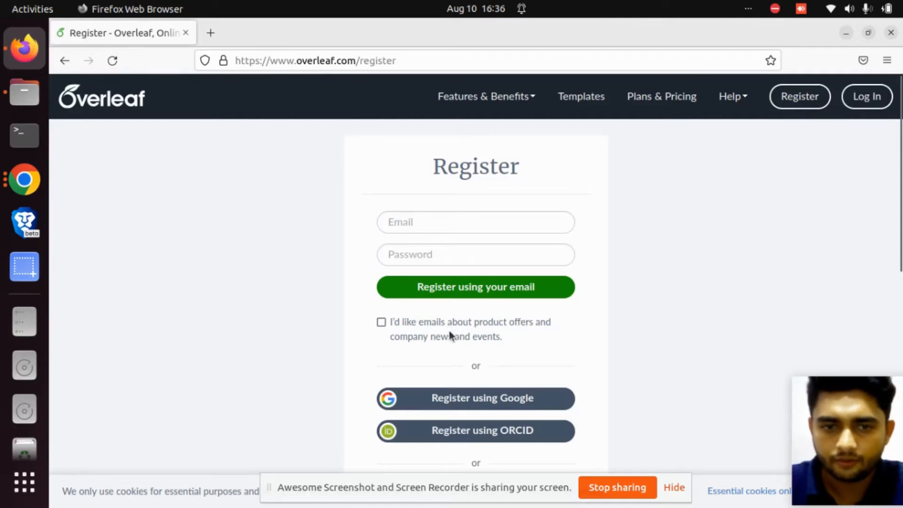
pyautogui.moveTo(451, 333)
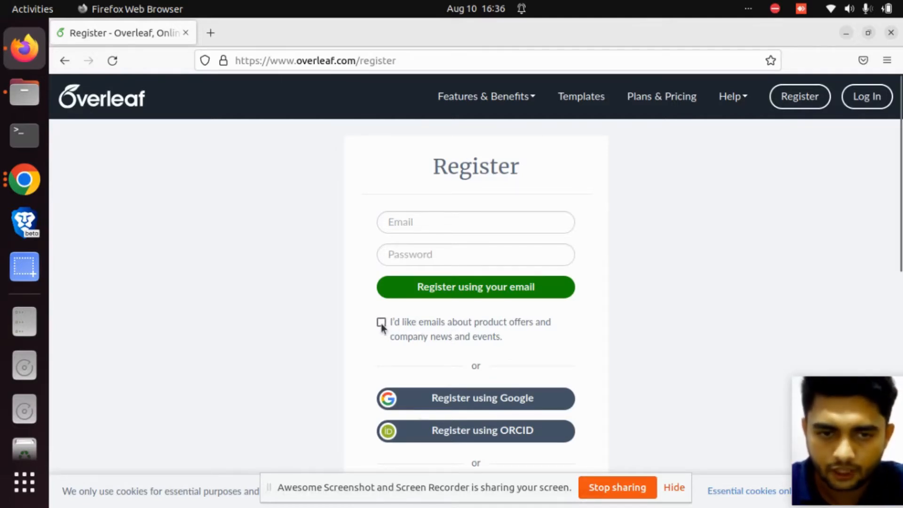
pyautogui.moveTo(467, 332)
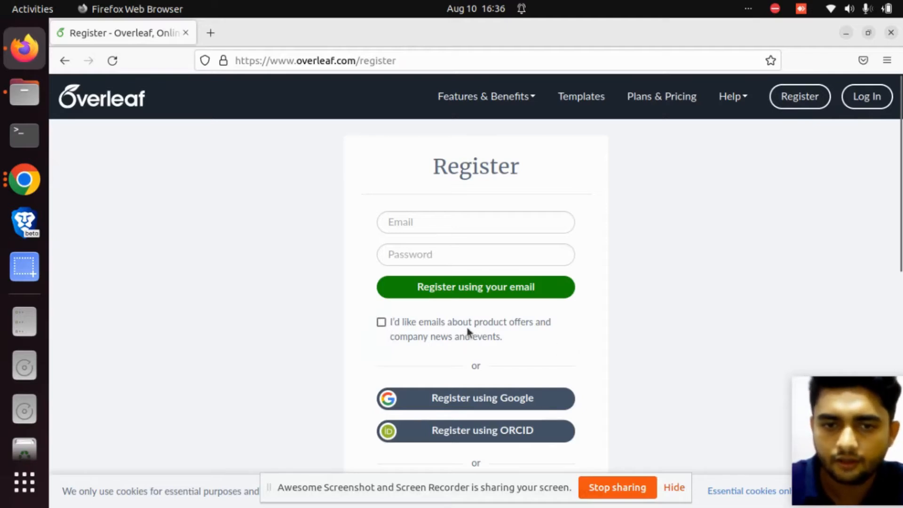
pyautogui.moveTo(546, 351)
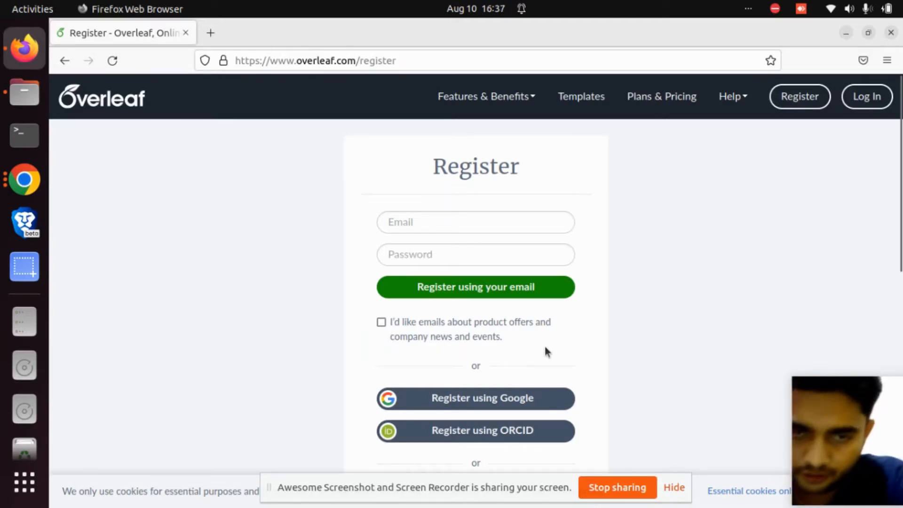
pyautogui.moveTo(363, 308)
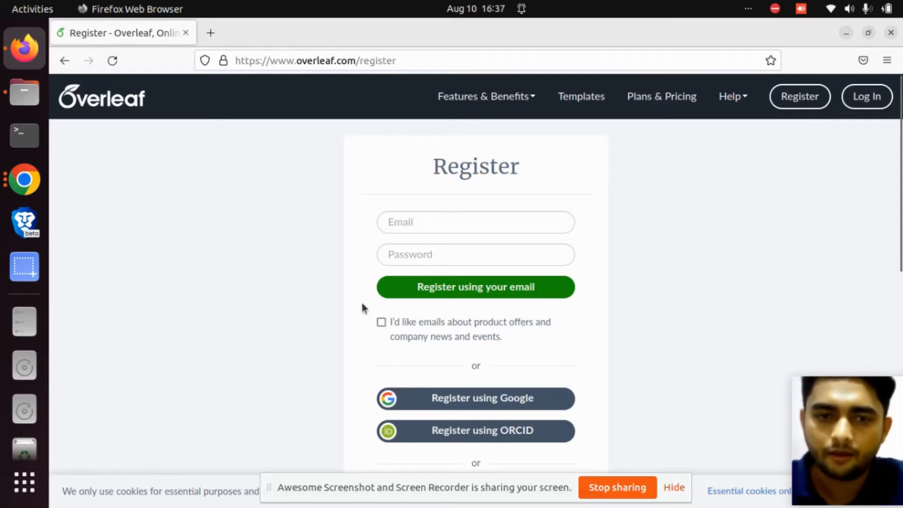
pyautogui.moveTo(685, 230)
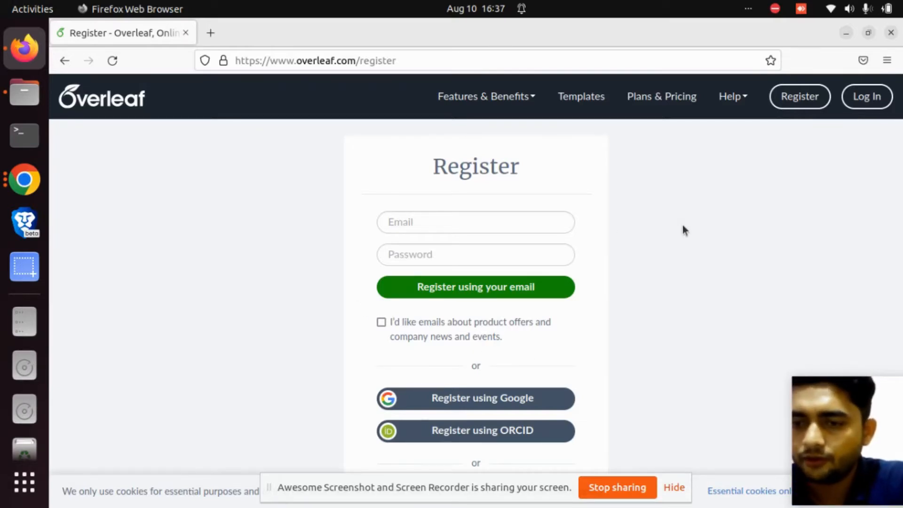
pyautogui.moveTo(610, 261)
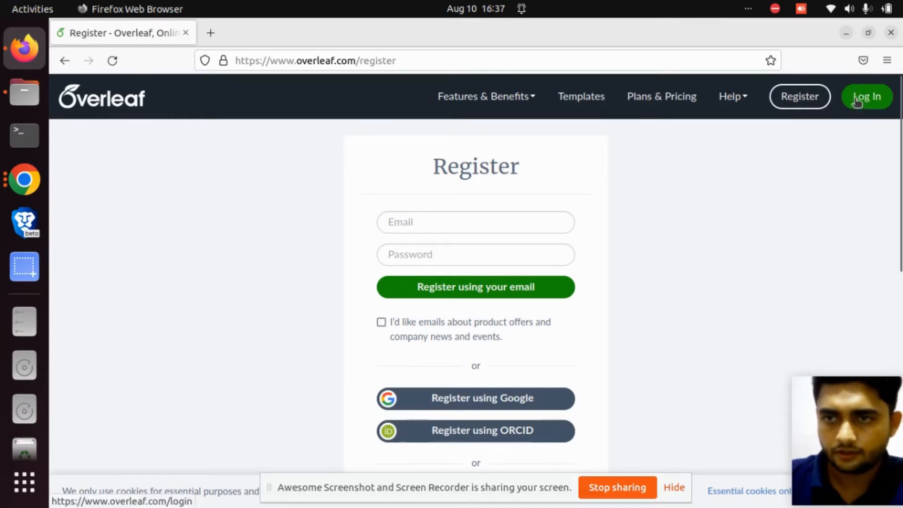
# Step: Return to the Overleaf login page and start signing in with Google
pyautogui.click(866, 96)
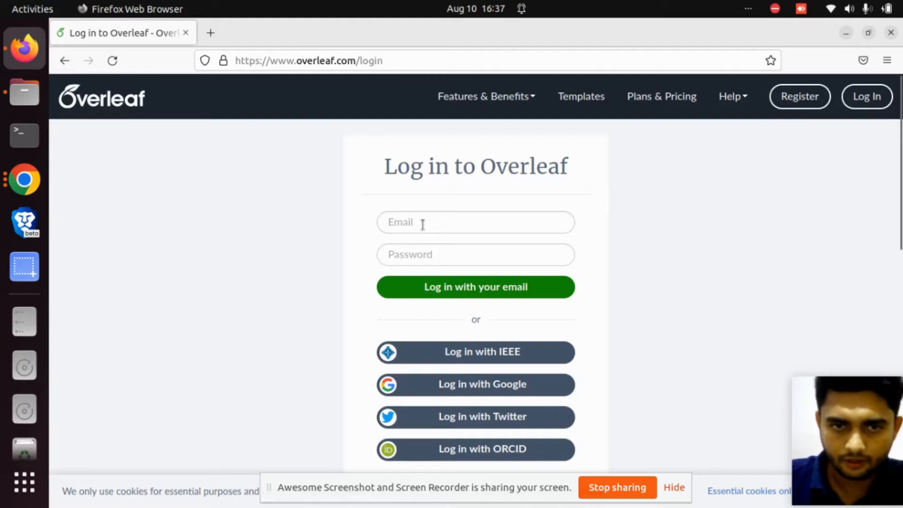
pyautogui.moveTo(428, 296)
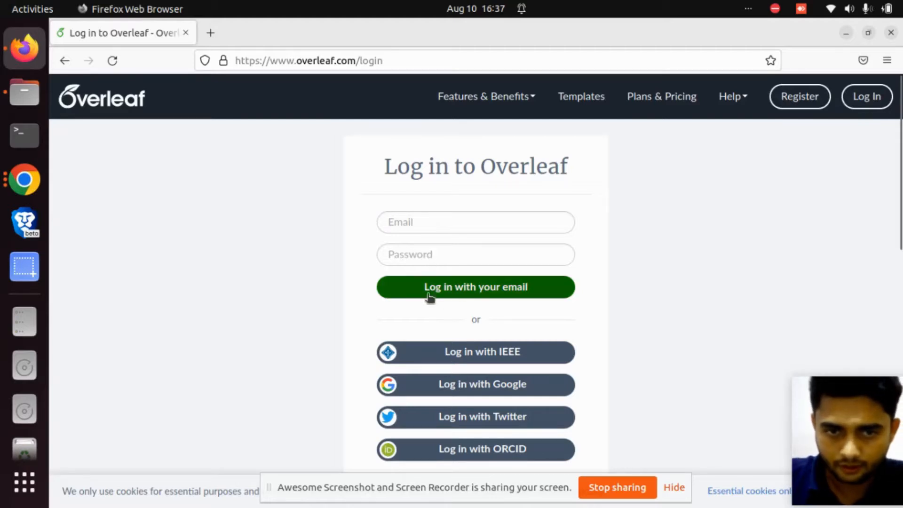
pyautogui.moveTo(520, 296)
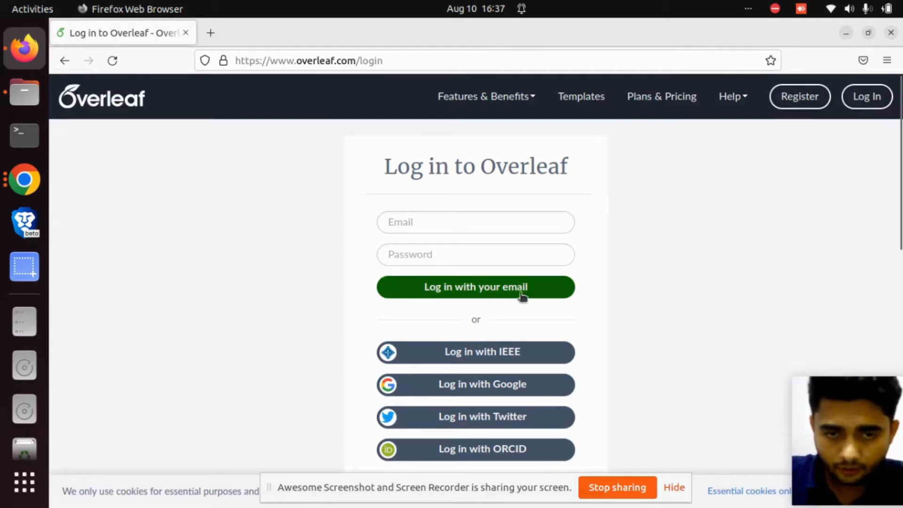
pyautogui.moveTo(531, 334)
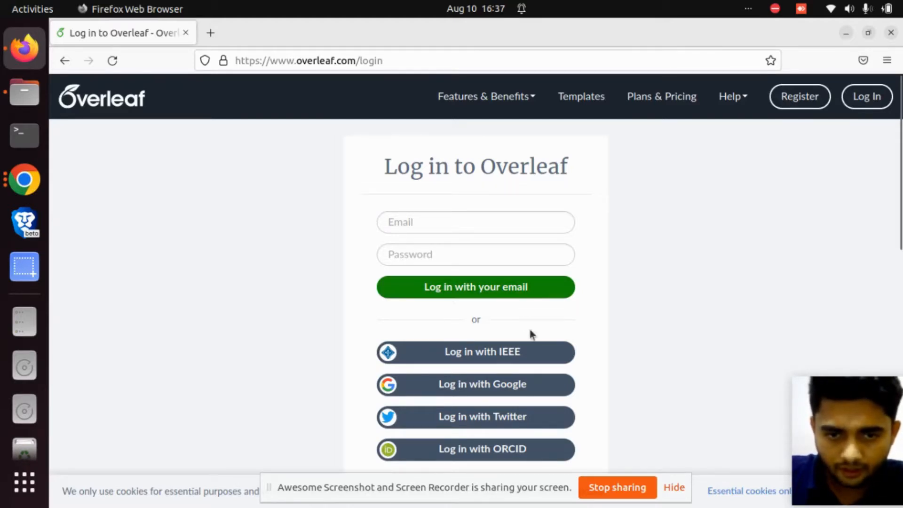
pyautogui.moveTo(620, 348)
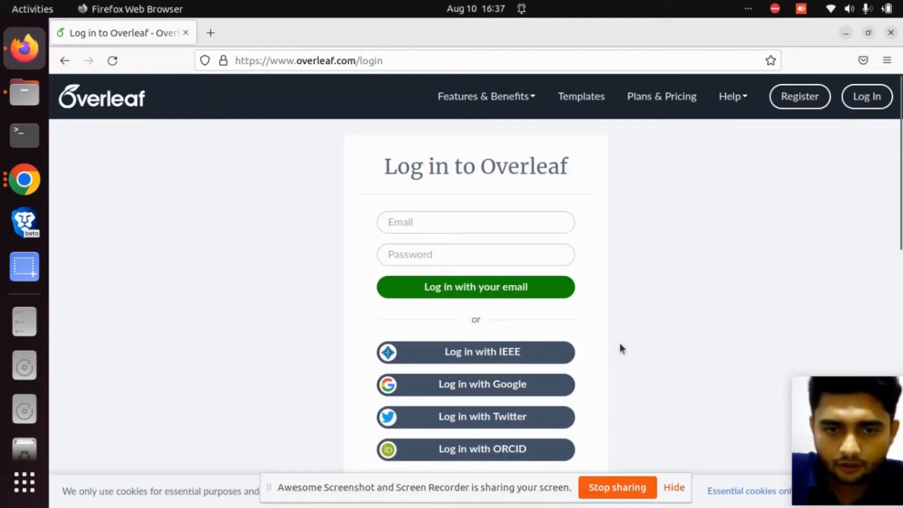
pyautogui.moveTo(722, 334)
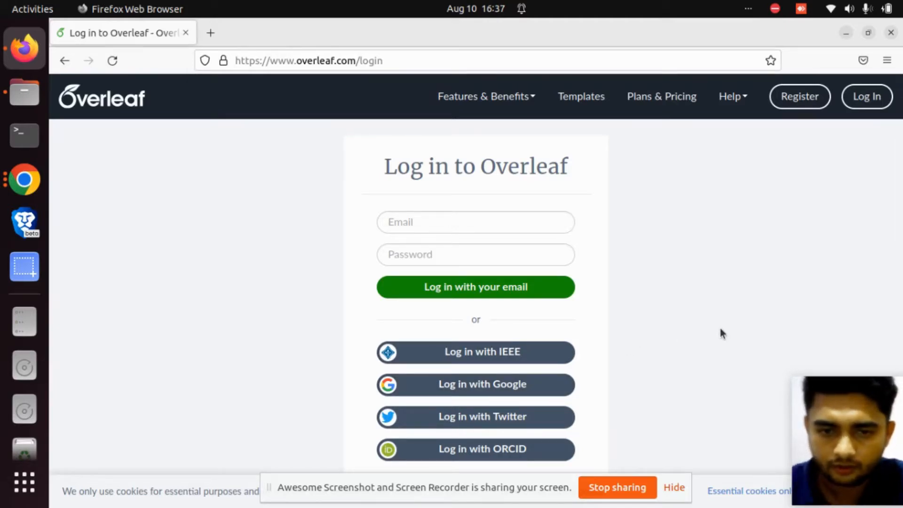
pyautogui.moveTo(461, 449)
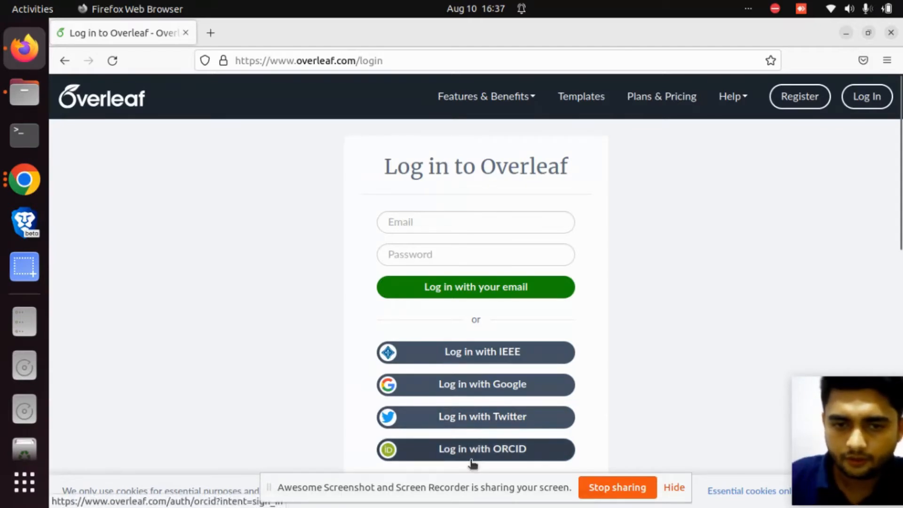
pyautogui.moveTo(485, 392)
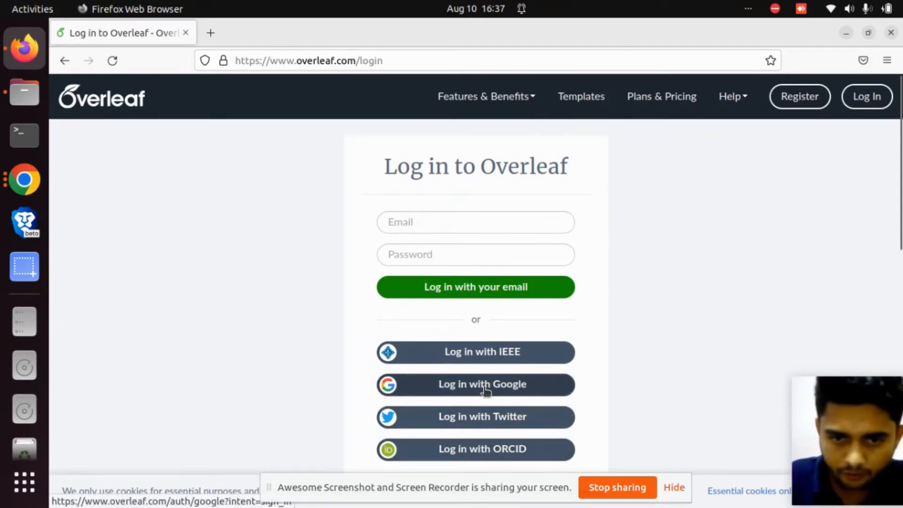
pyautogui.click(475, 384)
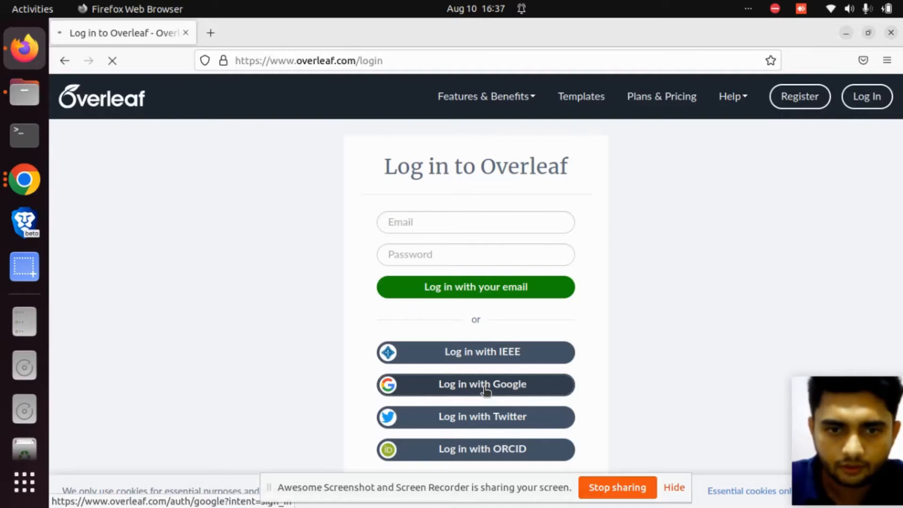
# Step: Finish the Google sign-in to reach the Your Projects dashboard
pyautogui.click(475, 384)
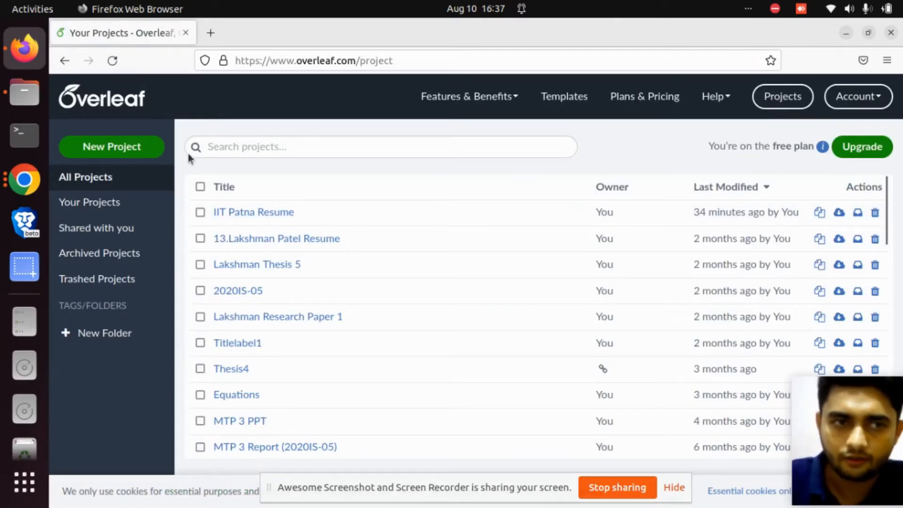
pyautogui.click(111, 147)
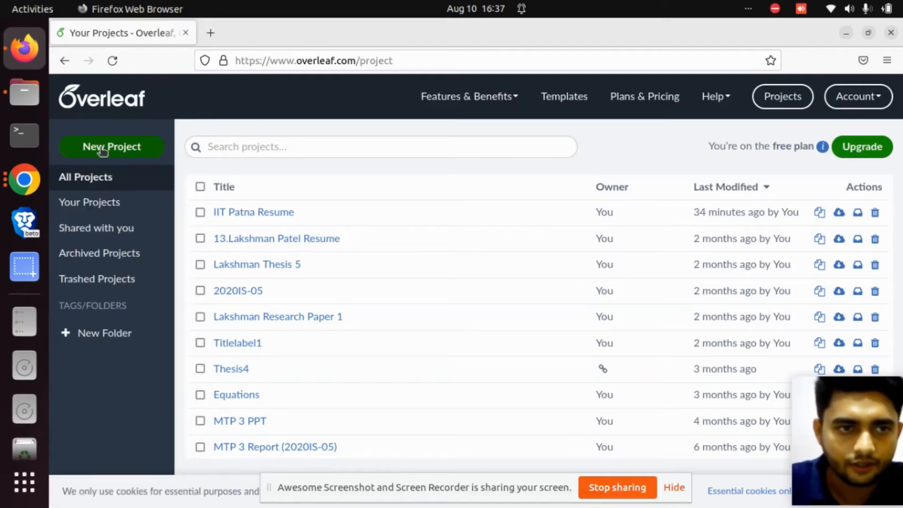
# Step: Show the New Project menu with blank, example, upload and template choices
pyautogui.click(111, 146)
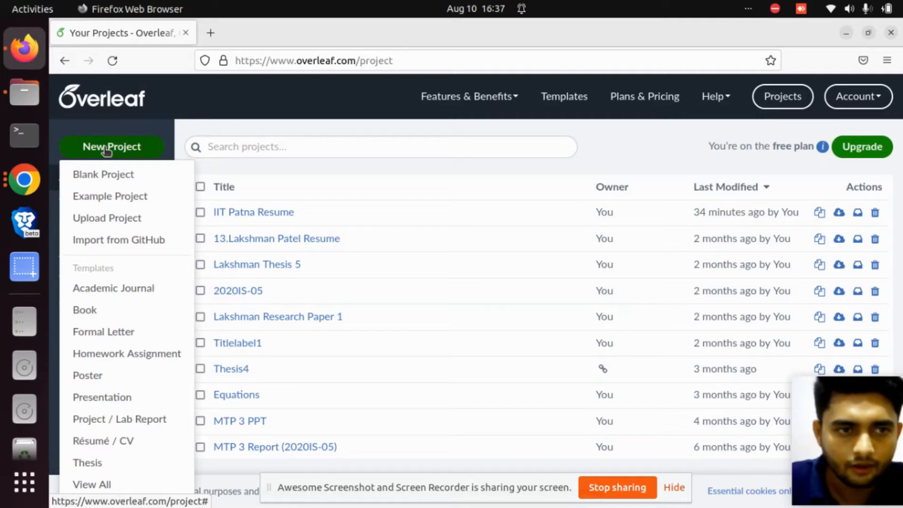
pyautogui.moveTo(109, 196)
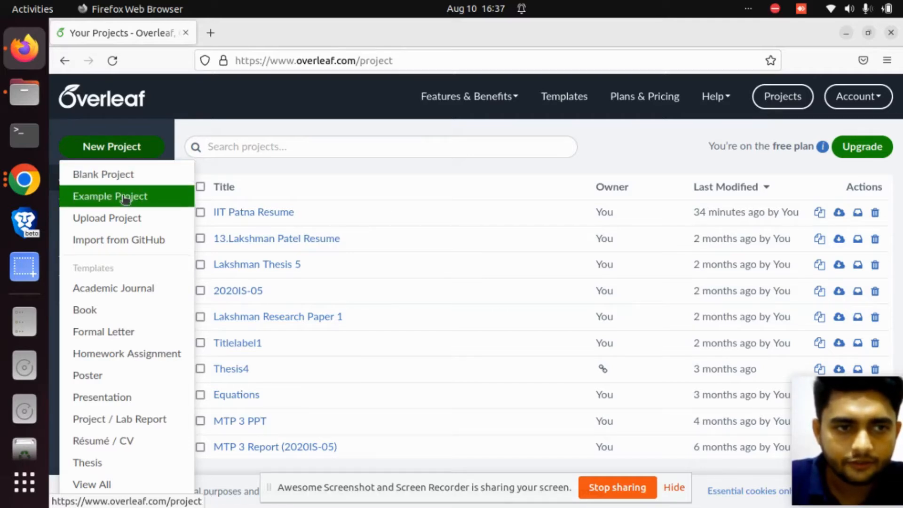
pyautogui.moveTo(126, 353)
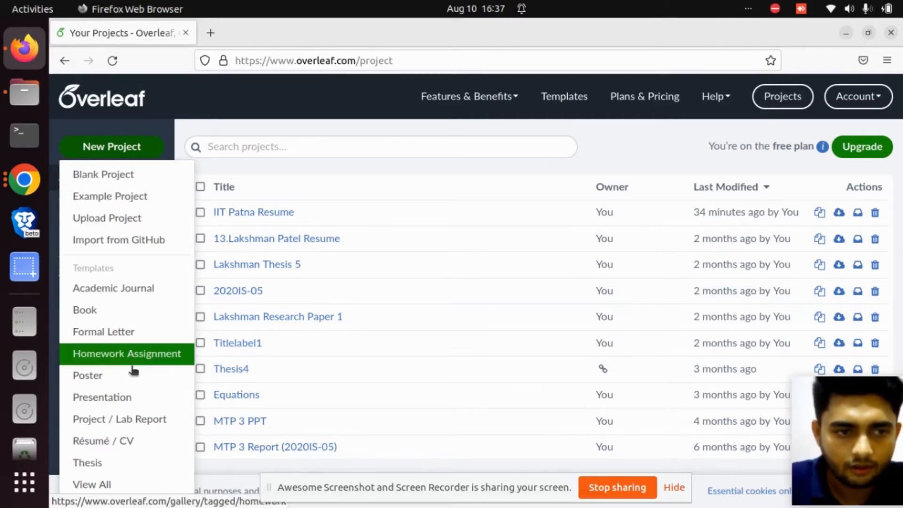
pyautogui.moveTo(119, 239)
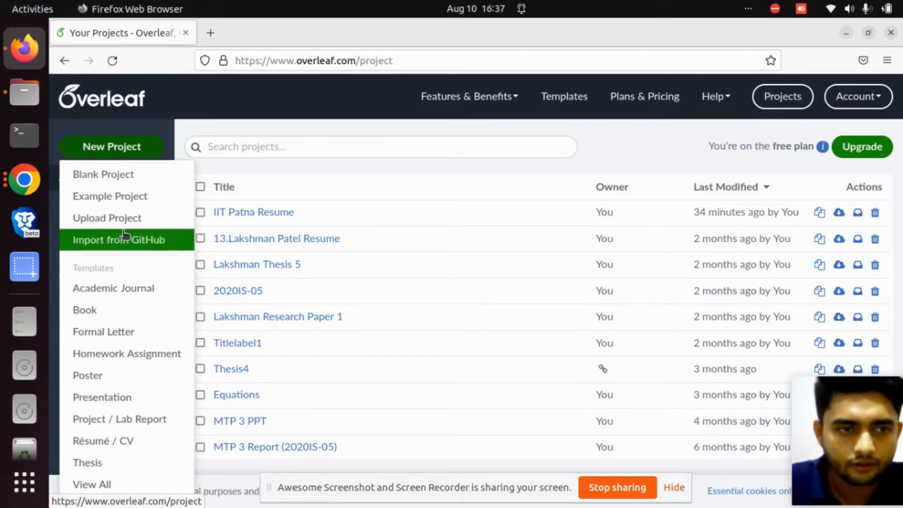
pyautogui.moveTo(103, 174)
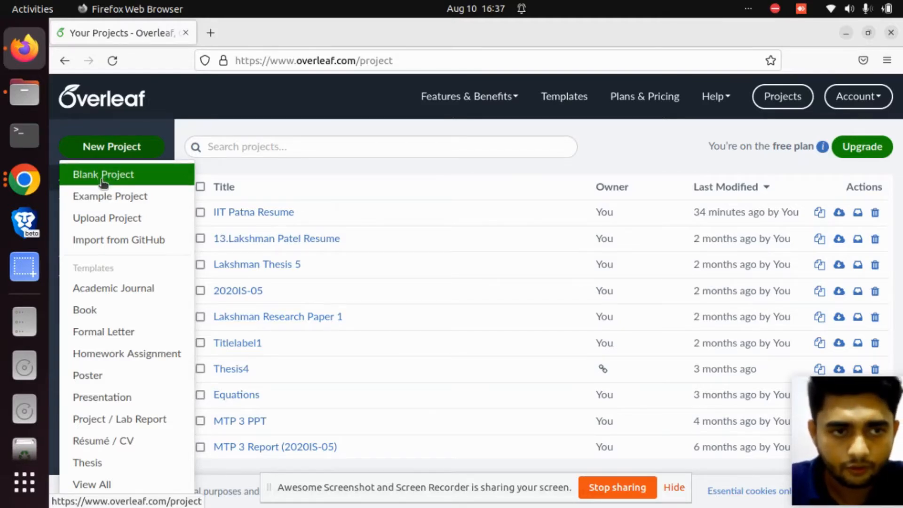
pyautogui.moveTo(109, 196)
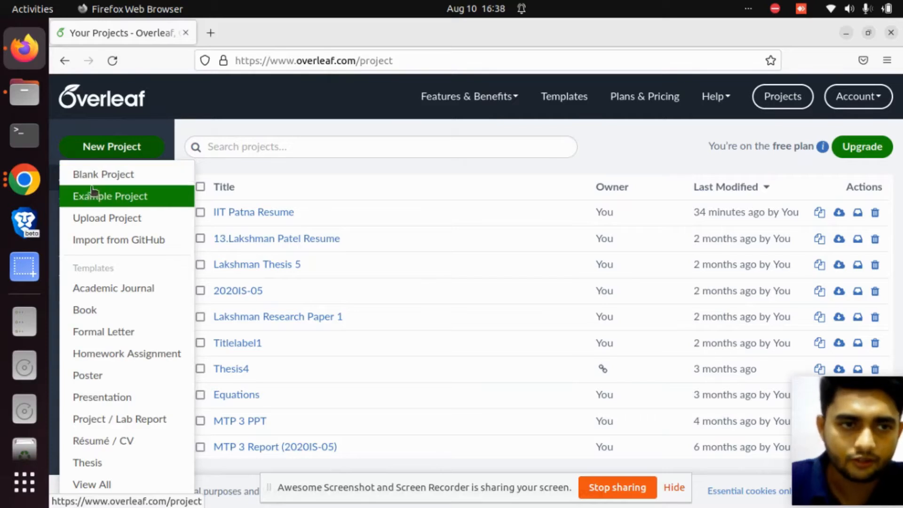
pyautogui.moveTo(103, 174)
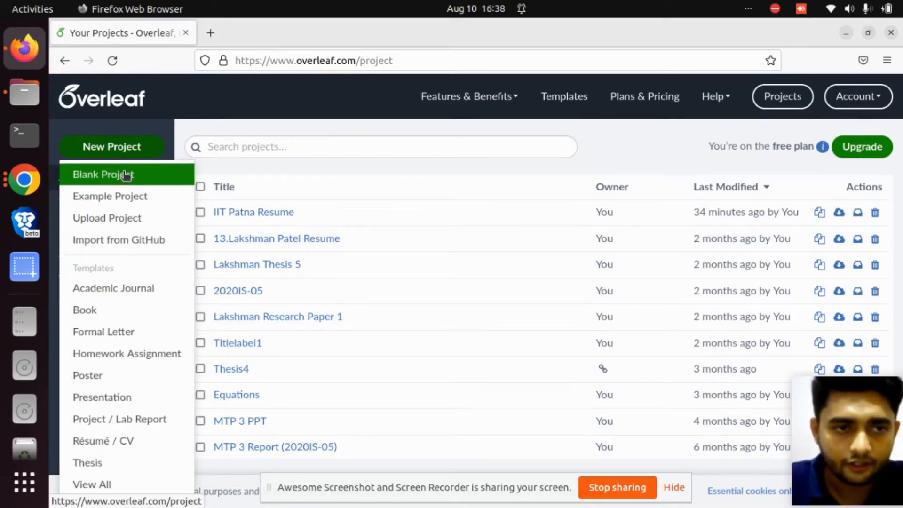
pyautogui.moveTo(109, 196)
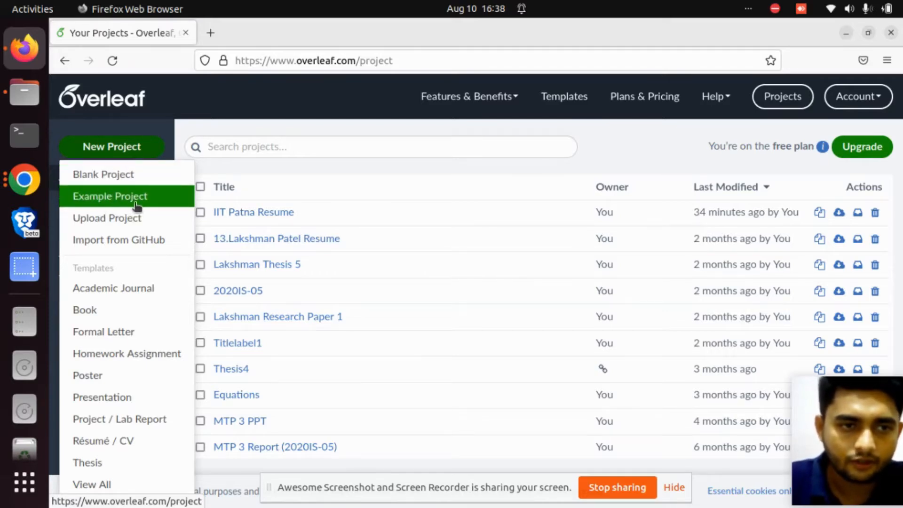
pyautogui.moveTo(107, 218)
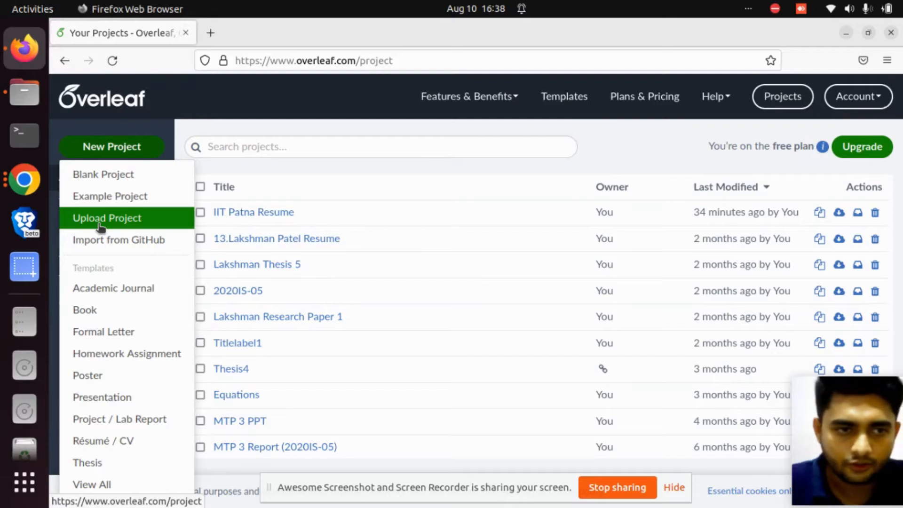
pyautogui.moveTo(118, 239)
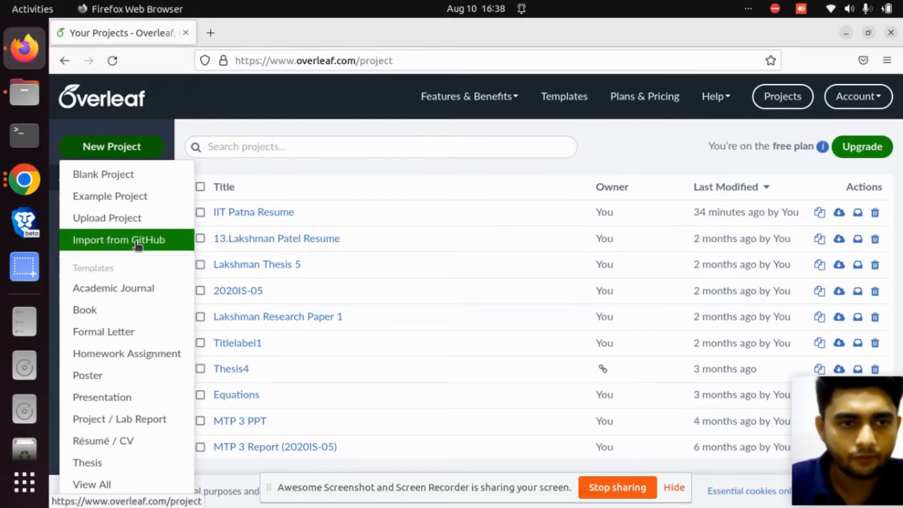
pyautogui.moveTo(114, 288)
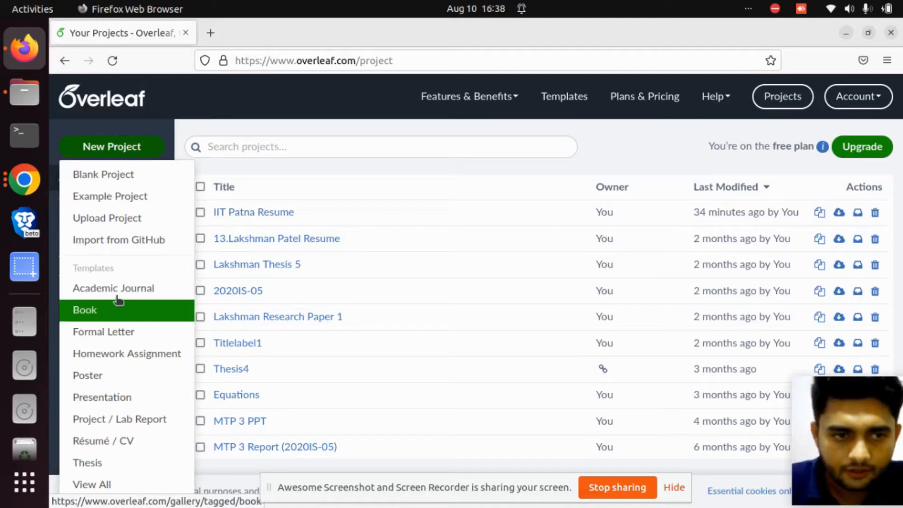
pyautogui.moveTo(126, 353)
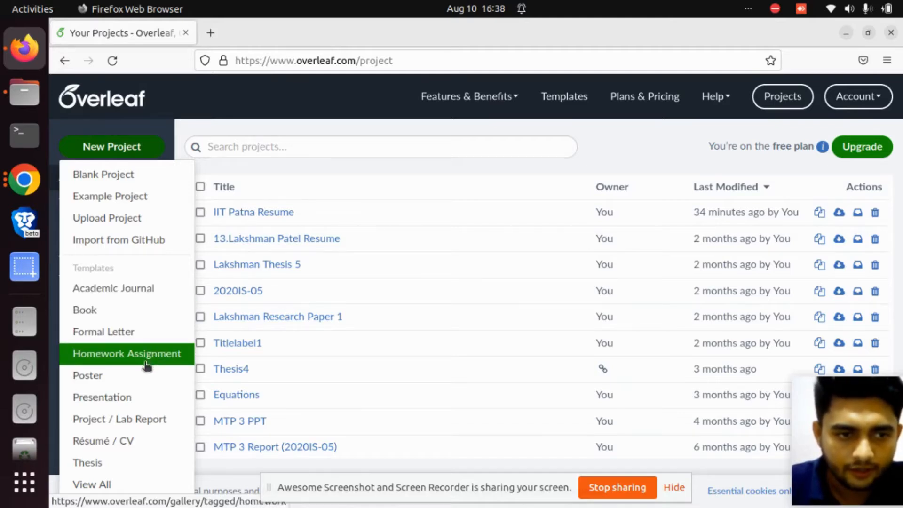
pyautogui.moveTo(102, 397)
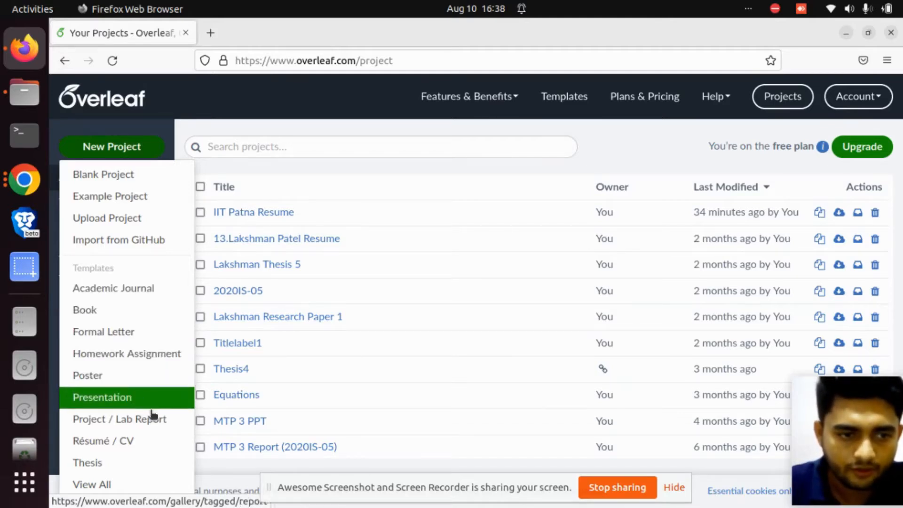
pyautogui.moveTo(119, 418)
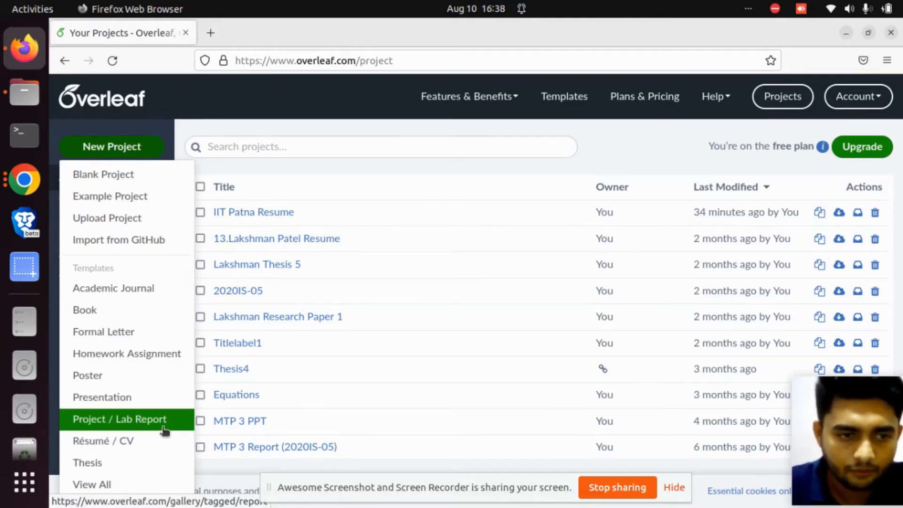
pyautogui.moveTo(88, 462)
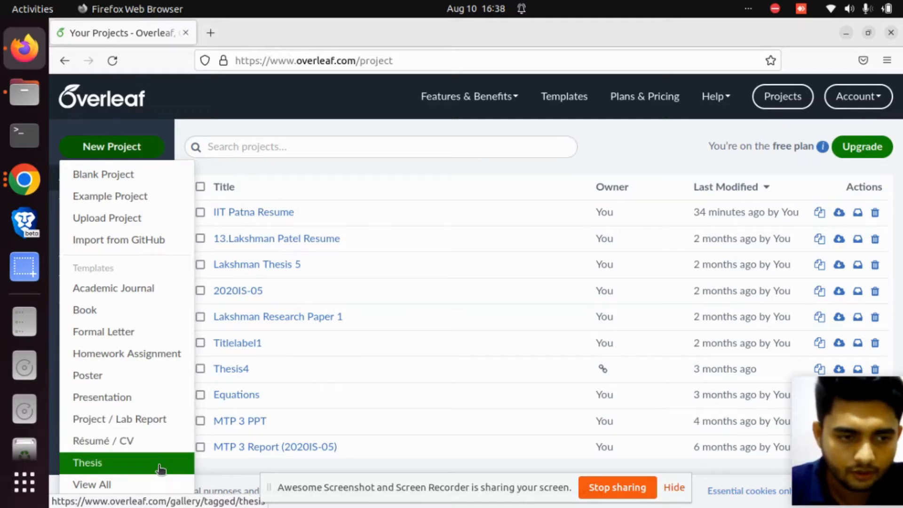
pyautogui.moveTo(92, 484)
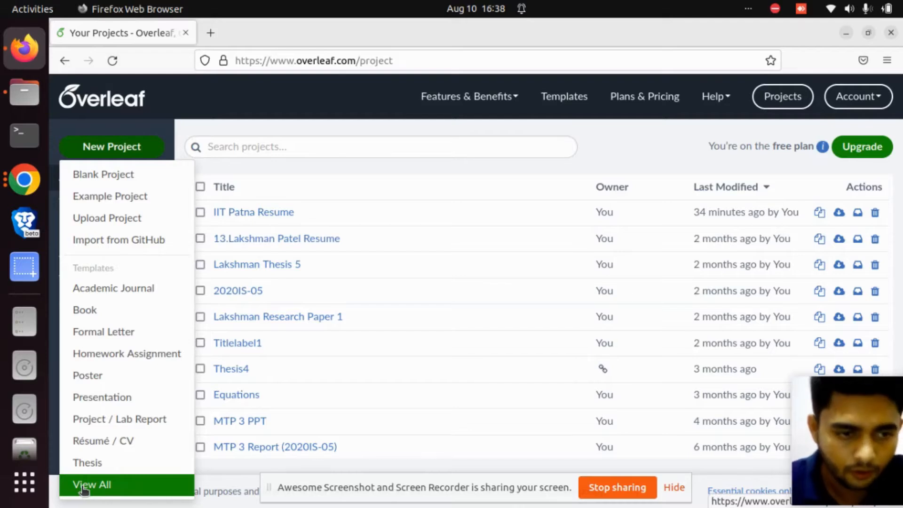
# Step: Open the full Templates gallery and scroll down to its Popular Tags
pyautogui.click(91, 484)
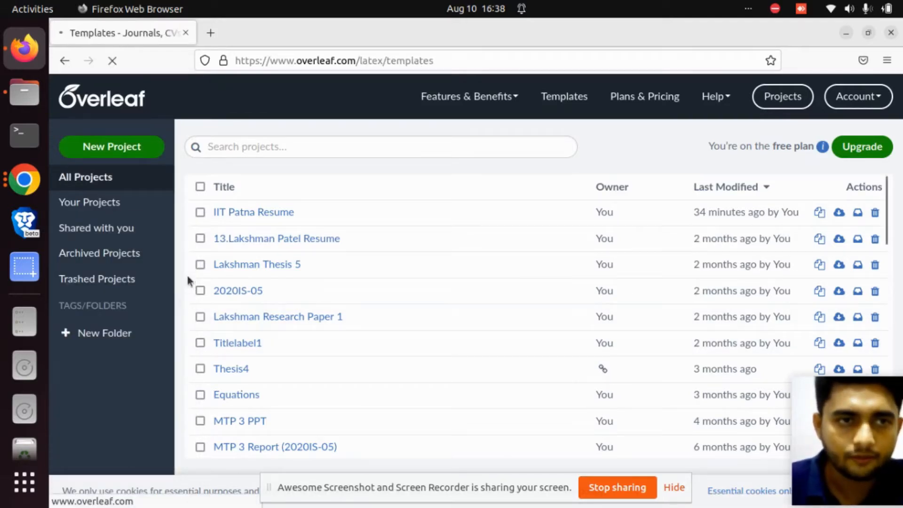
pyautogui.click(563, 96)
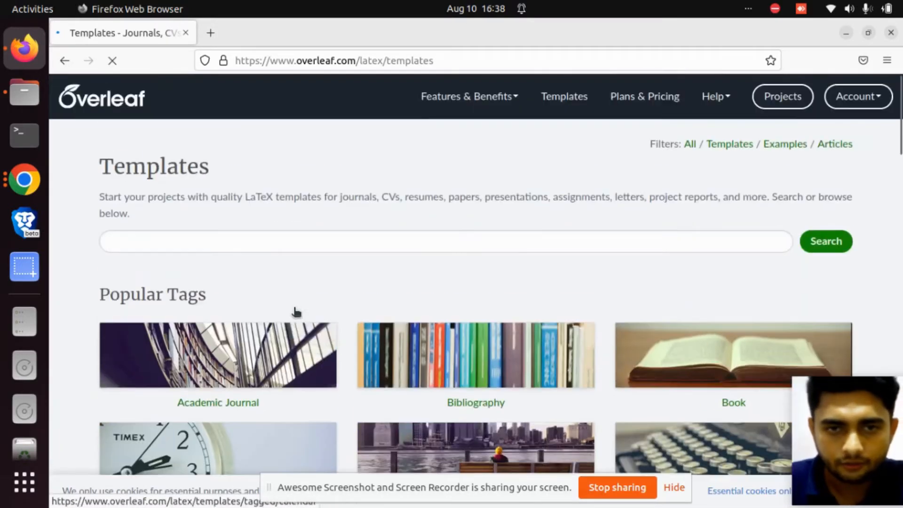
pyautogui.scroll(-3)
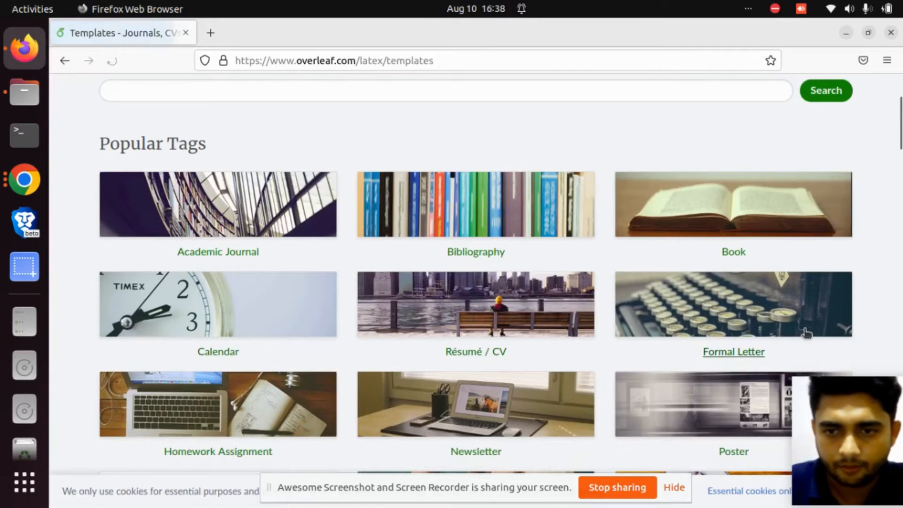
pyautogui.scroll(-3)
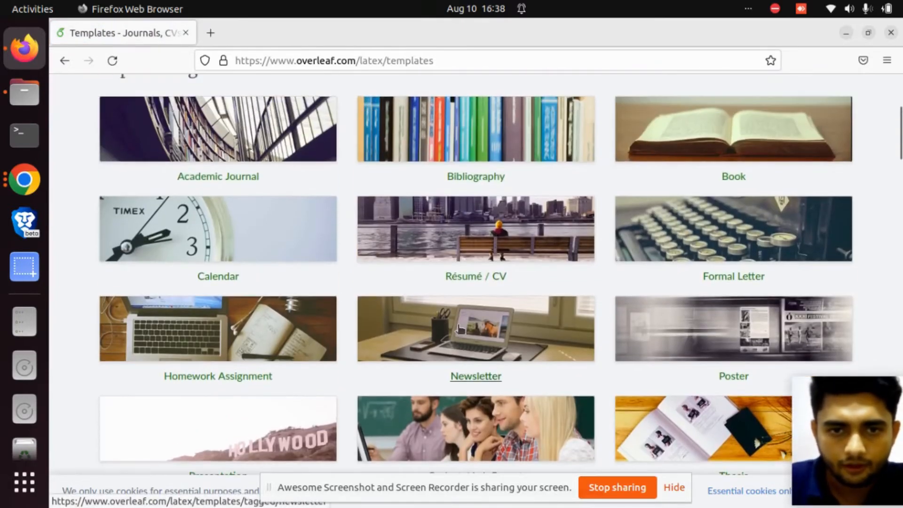
pyautogui.moveTo(474, 279)
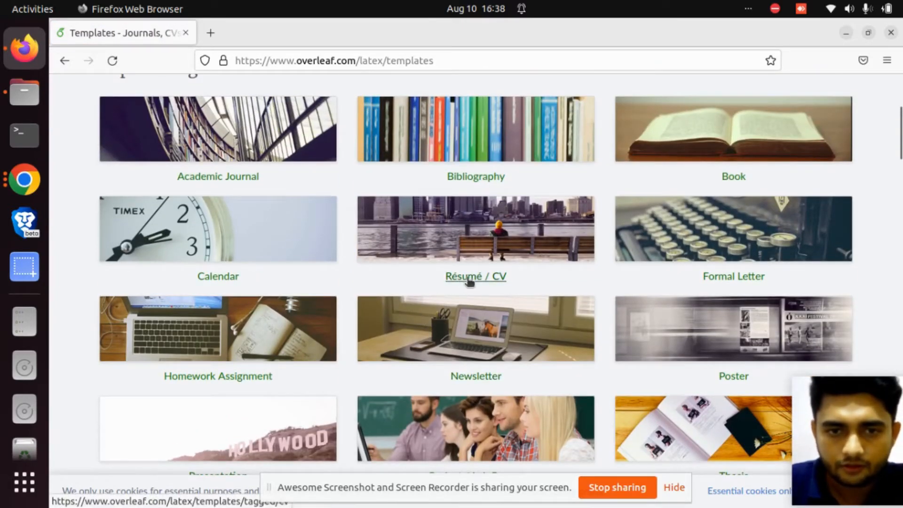
# Step: Filter templates by the Résumé / CV tag and browse the first page of results
pyautogui.click(475, 276)
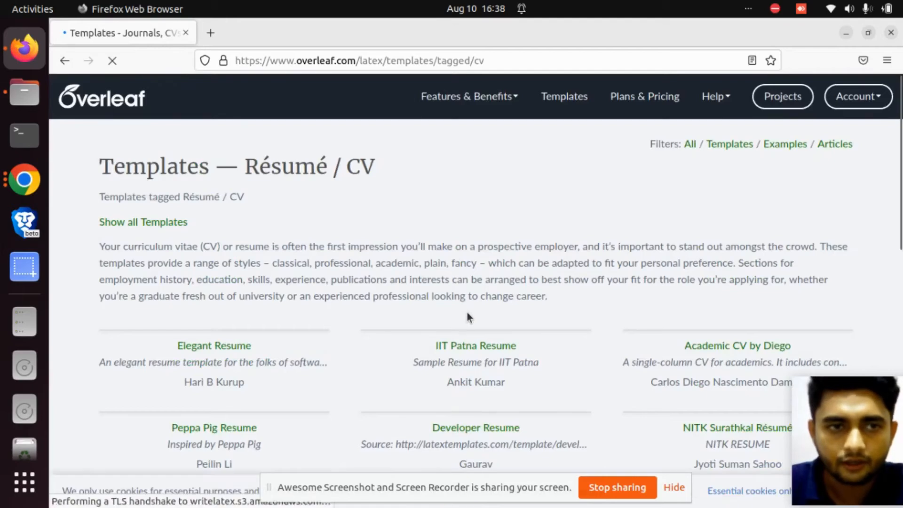
pyautogui.scroll(-3)
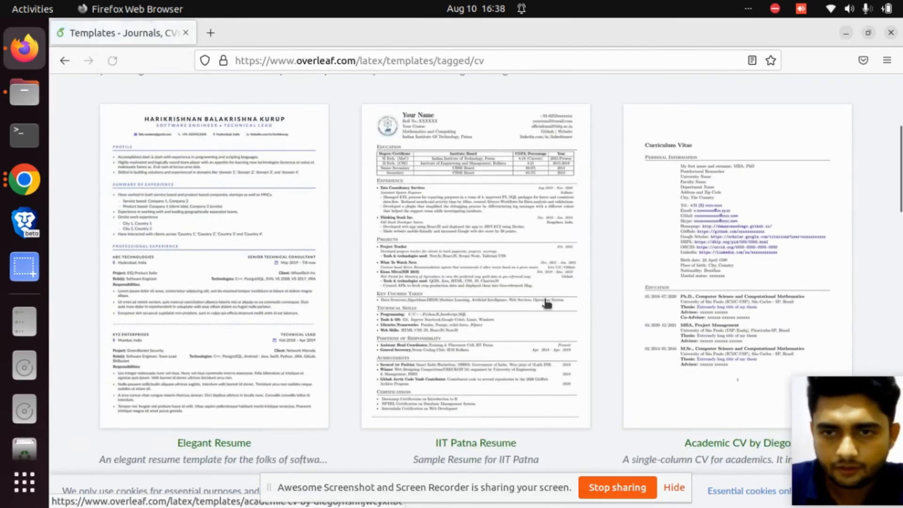
pyautogui.scroll(-3)
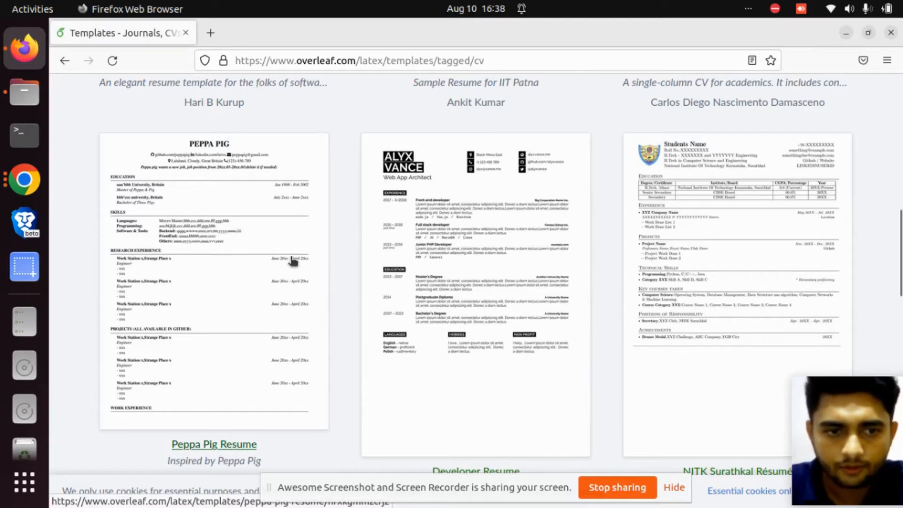
pyautogui.moveTo(678, 238)
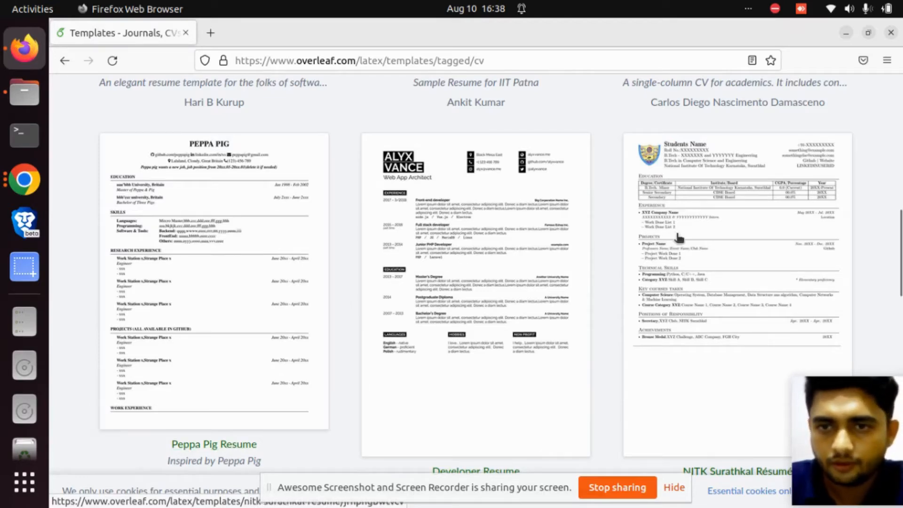
pyautogui.moveTo(631, 214)
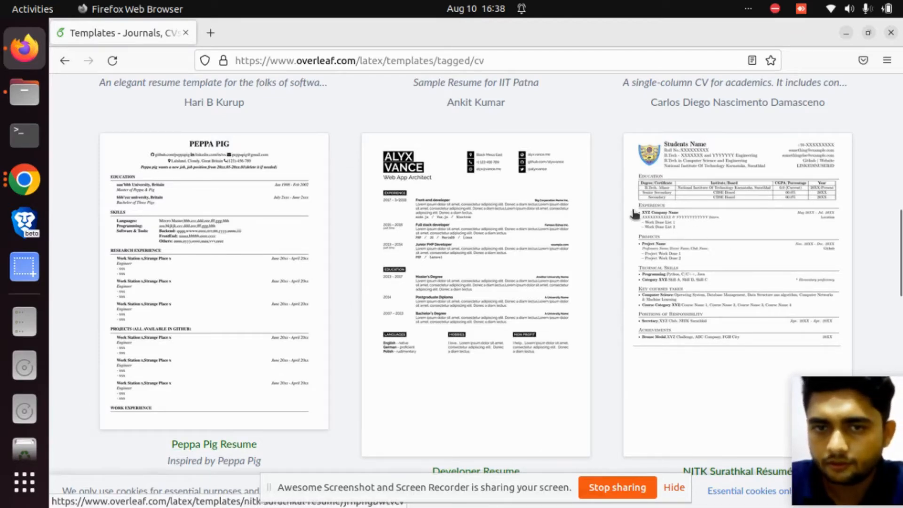
pyautogui.moveTo(731, 308)
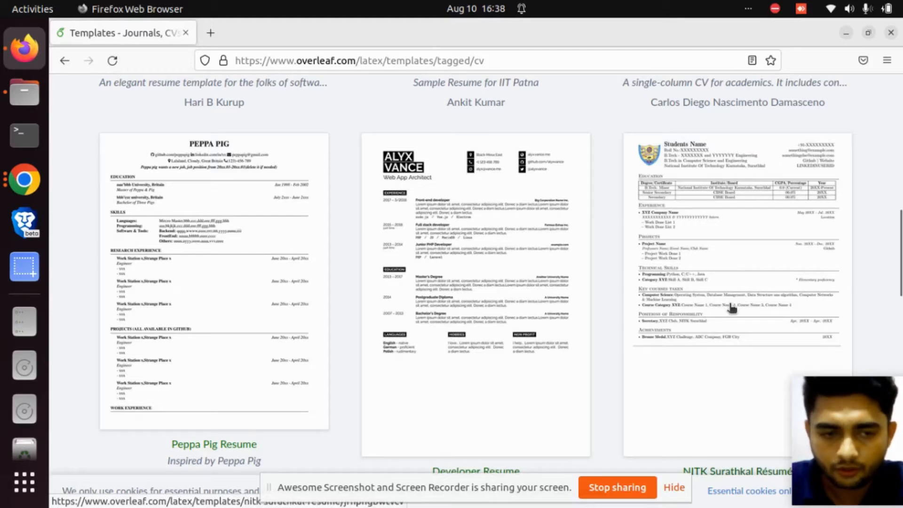
pyautogui.scroll(-3)
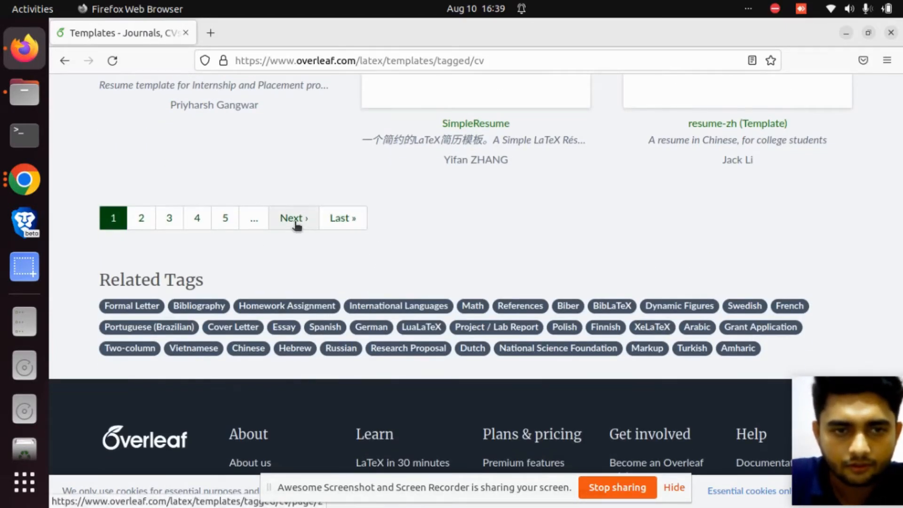
pyautogui.click(294, 218)
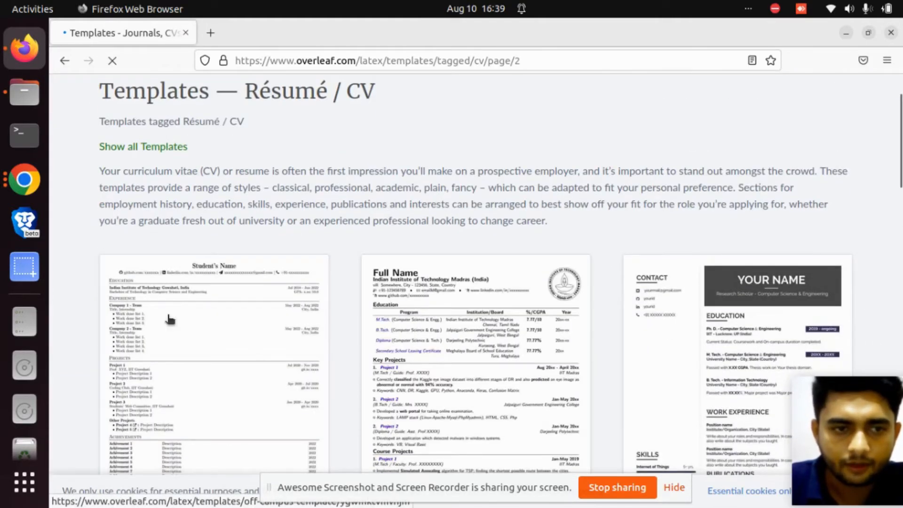
pyautogui.scroll(-3)
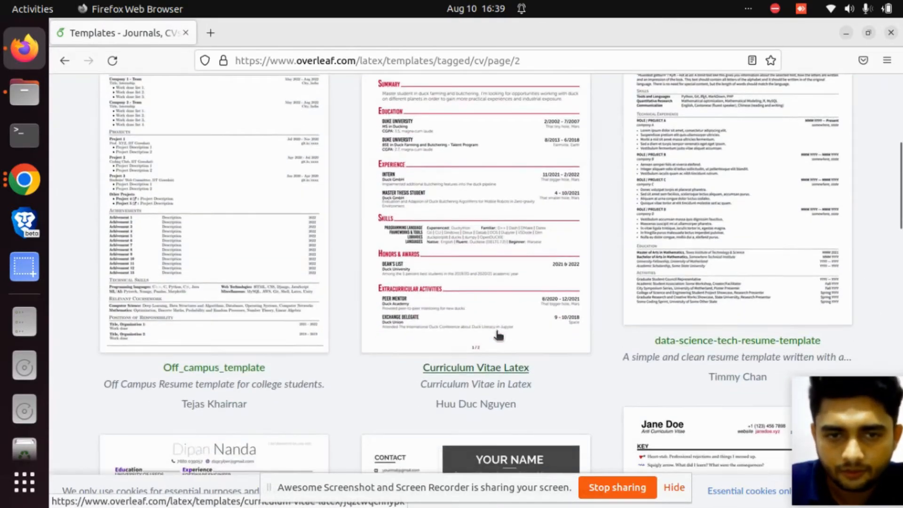
pyautogui.scroll(3)
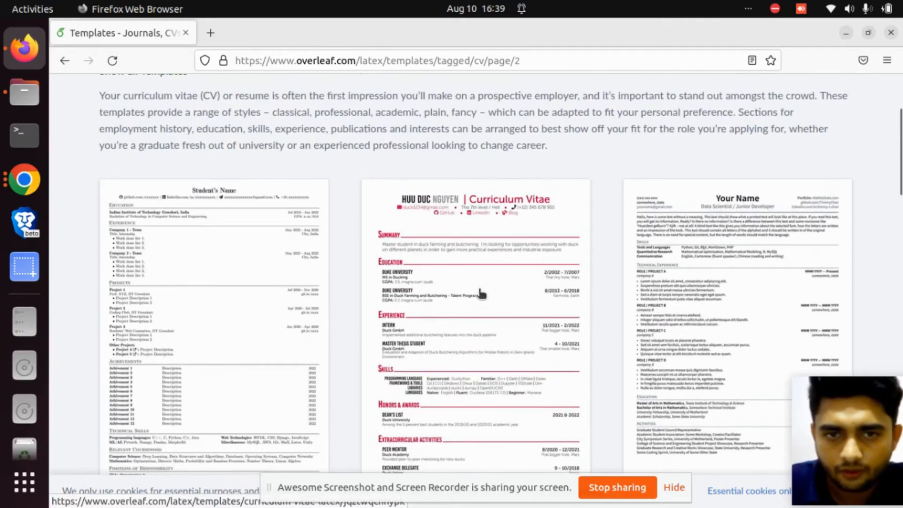
pyautogui.scroll(-3)
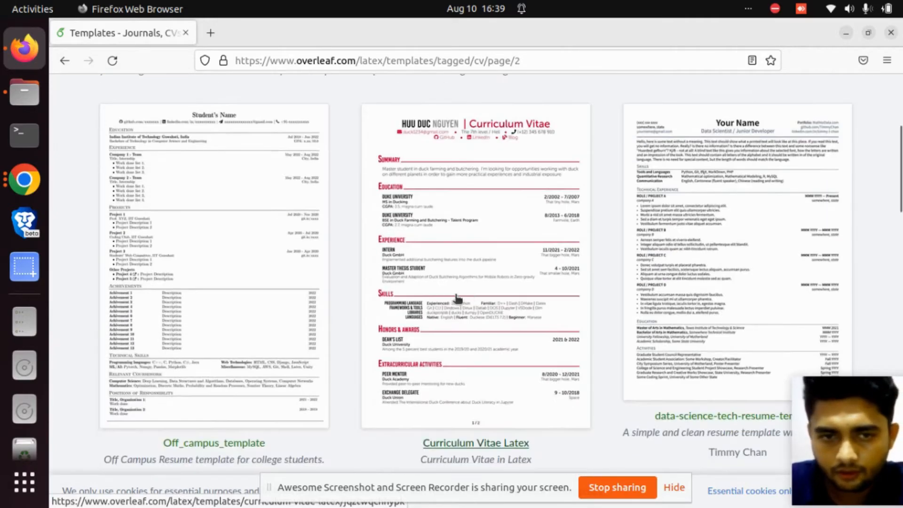
pyautogui.scroll(-3)
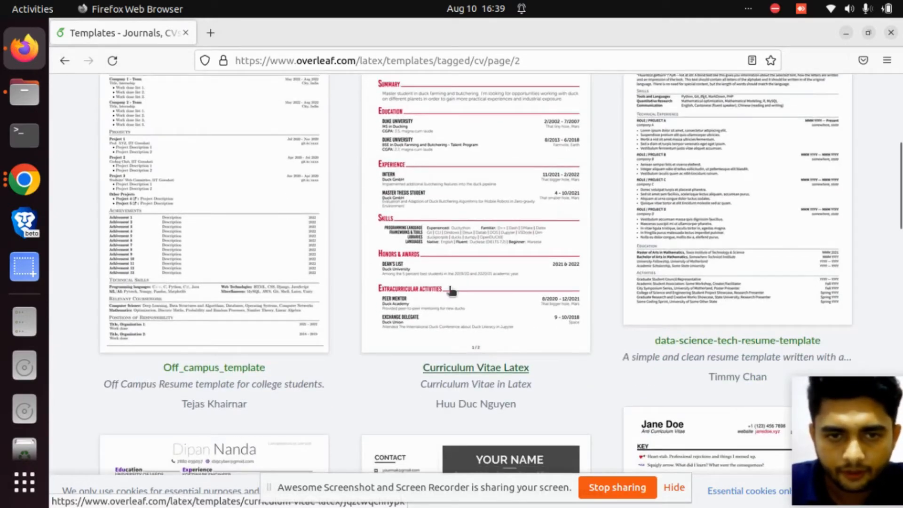
pyautogui.scroll(3)
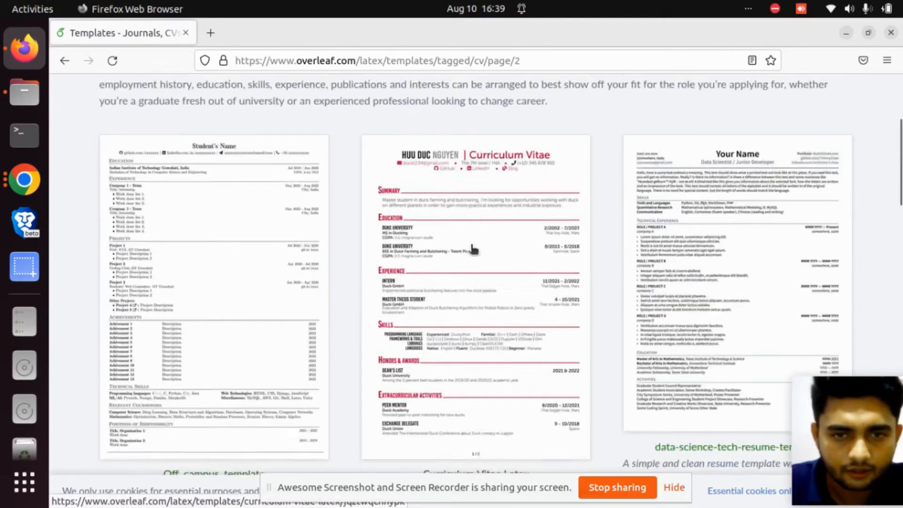
pyautogui.scroll(3)
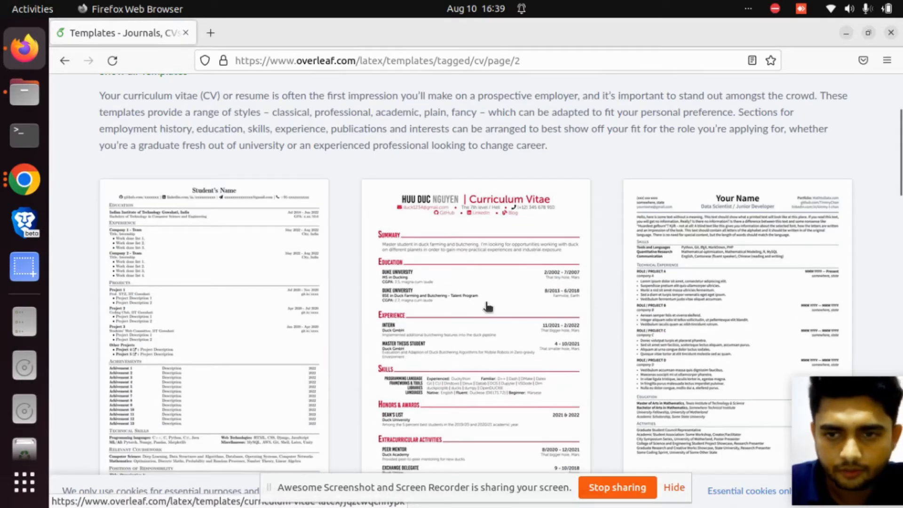
pyautogui.moveTo(500, 285)
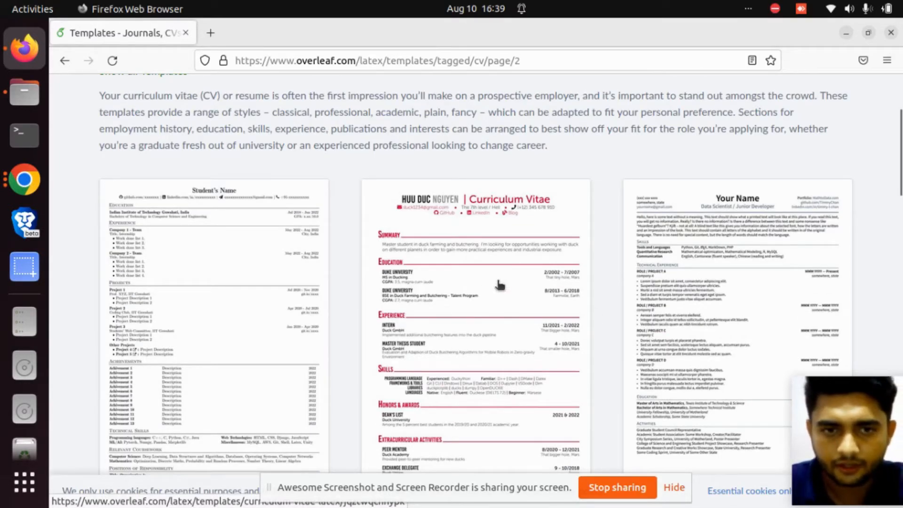
pyautogui.moveTo(501, 266)
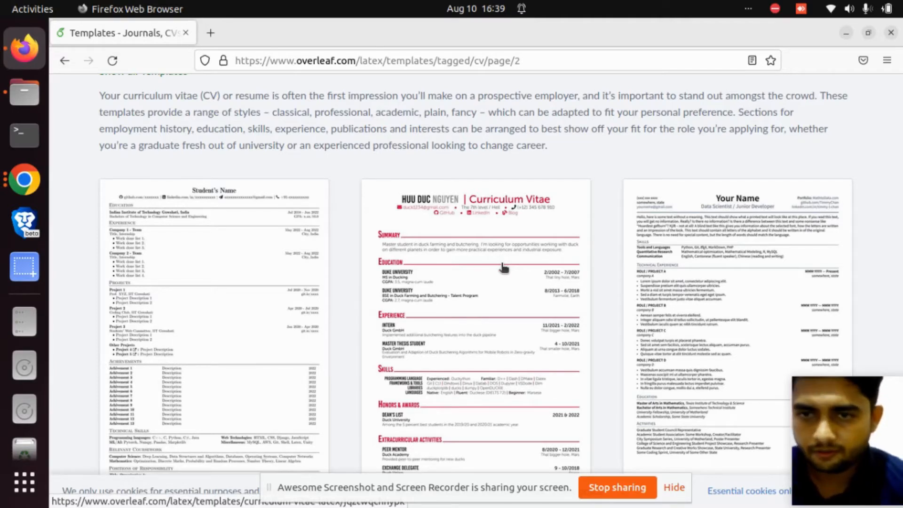
pyautogui.scroll(-3)
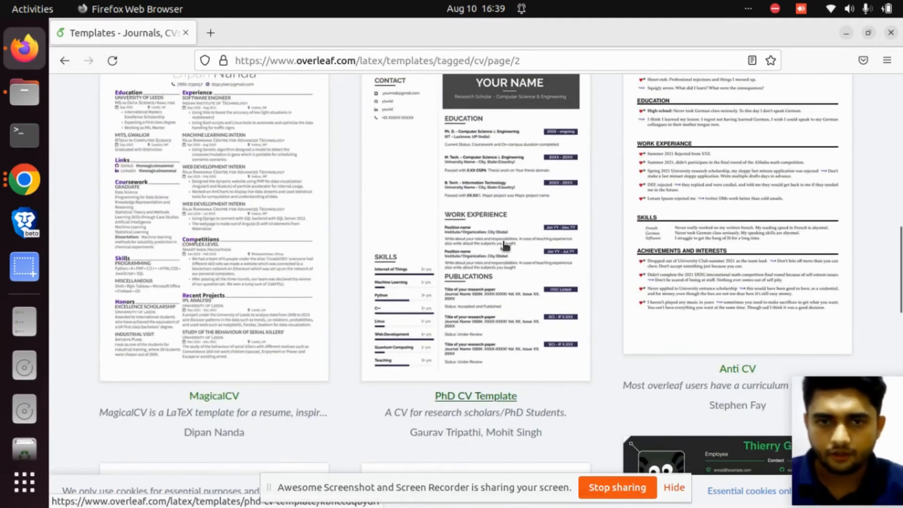
pyautogui.scroll(-3)
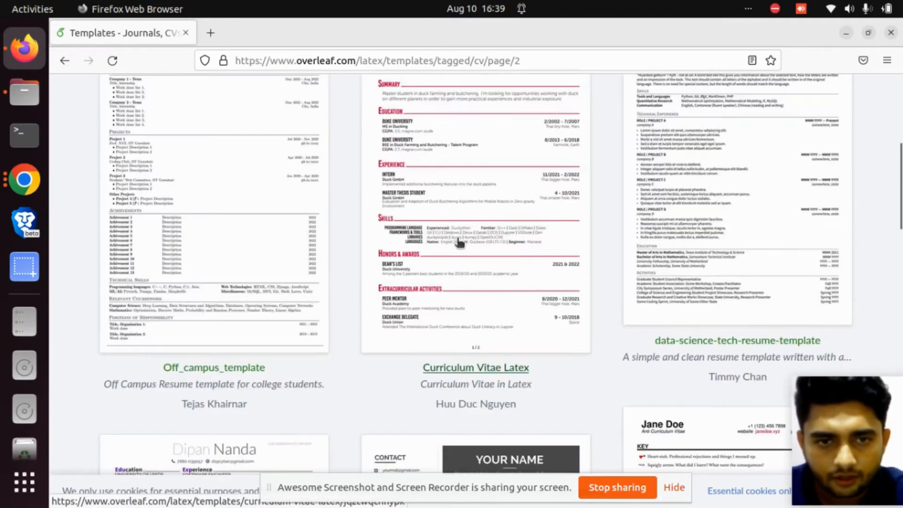
pyautogui.scroll(-3)
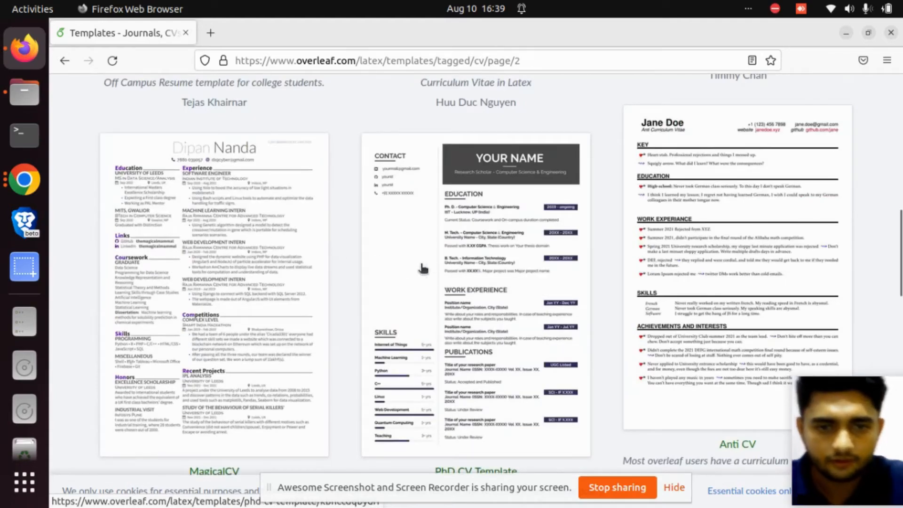
pyautogui.moveTo(481, 237)
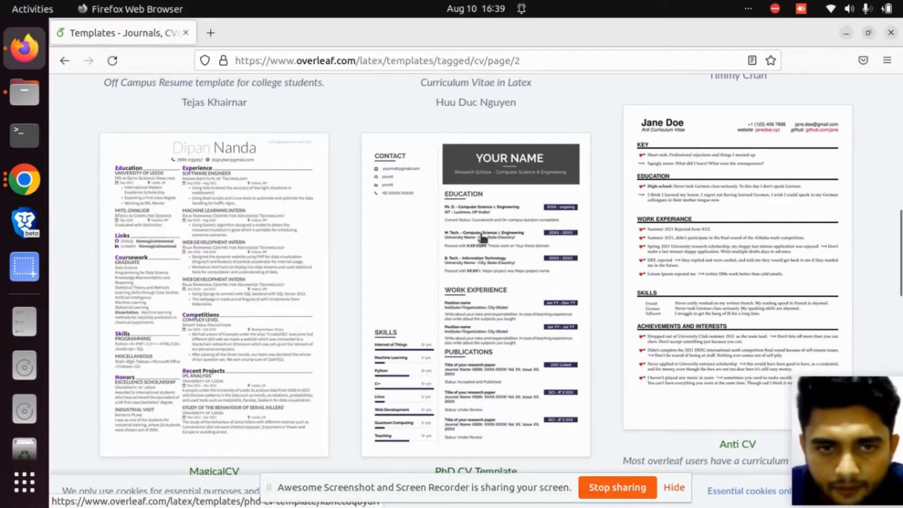
pyautogui.moveTo(475, 379)
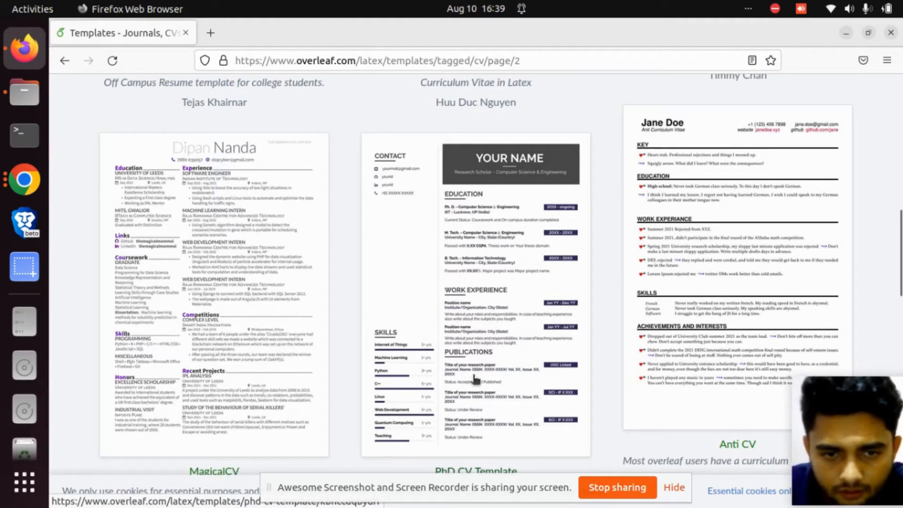
pyautogui.scroll(-3)
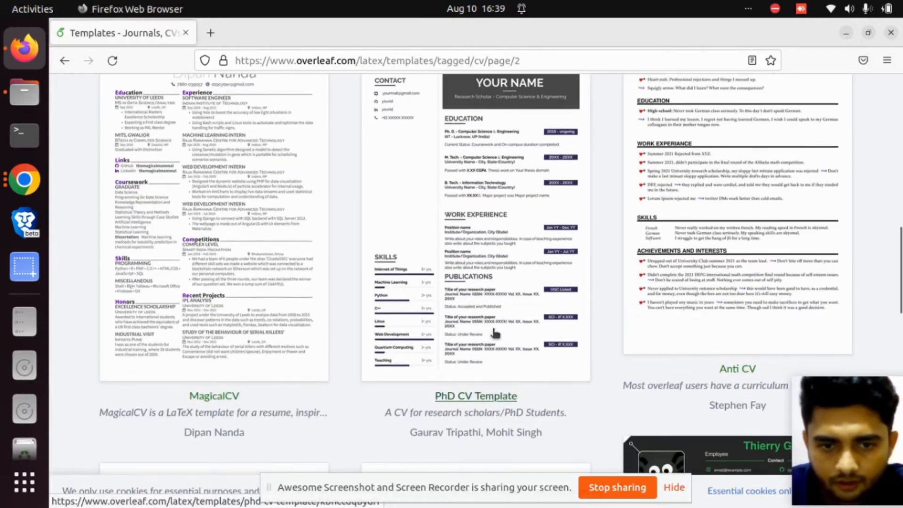
pyautogui.moveTo(438, 412)
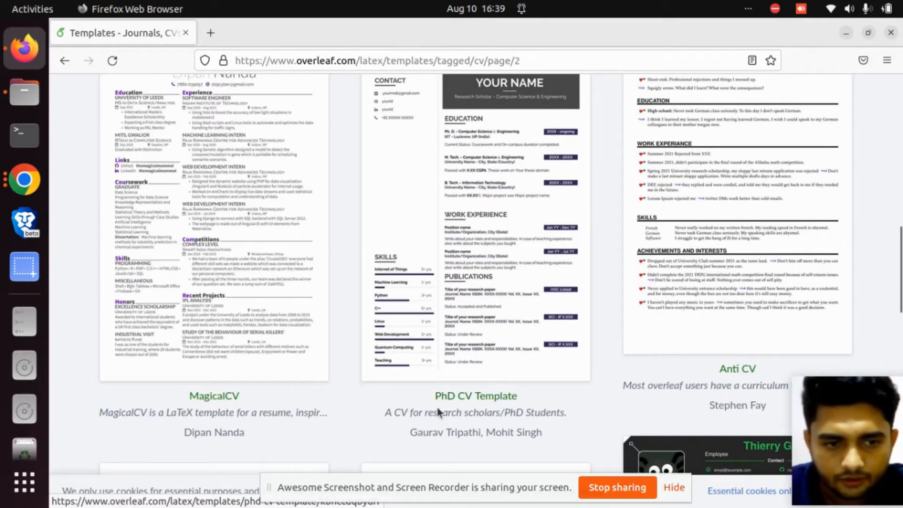
pyautogui.scroll(-3)
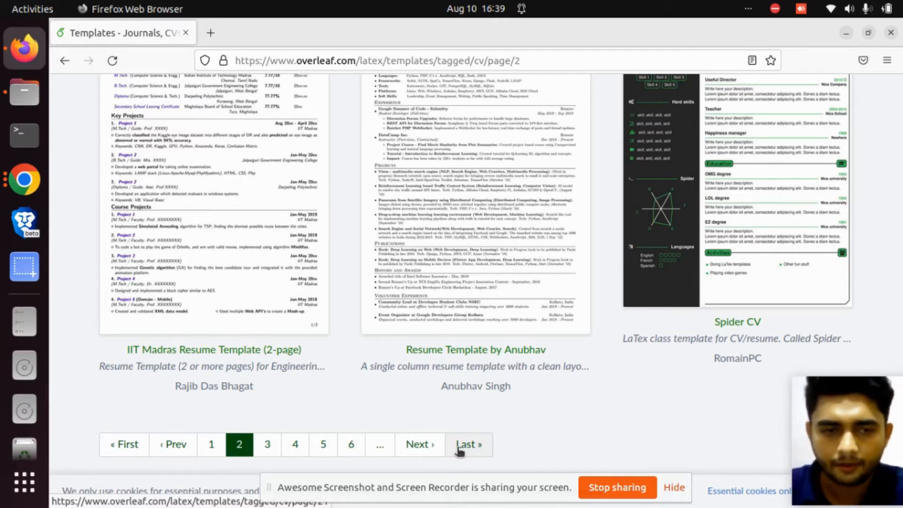
pyautogui.moveTo(525, 425)
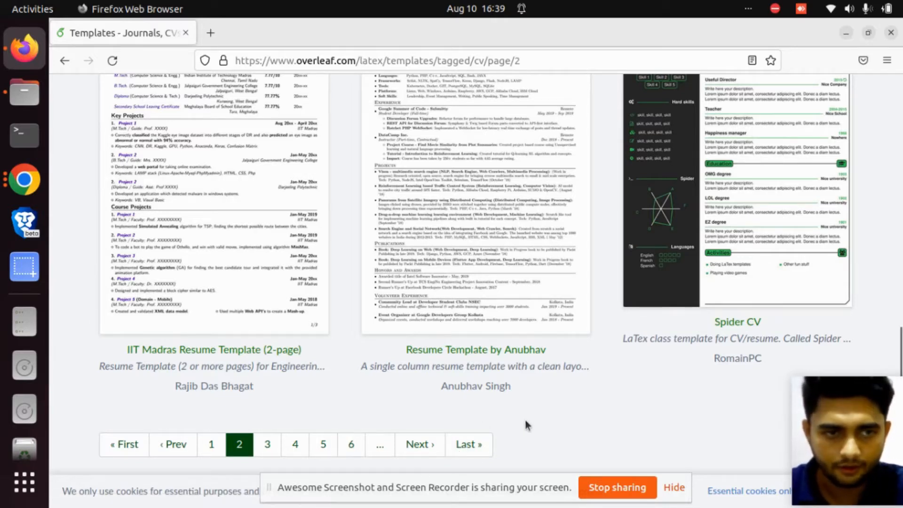
pyautogui.scroll(3)
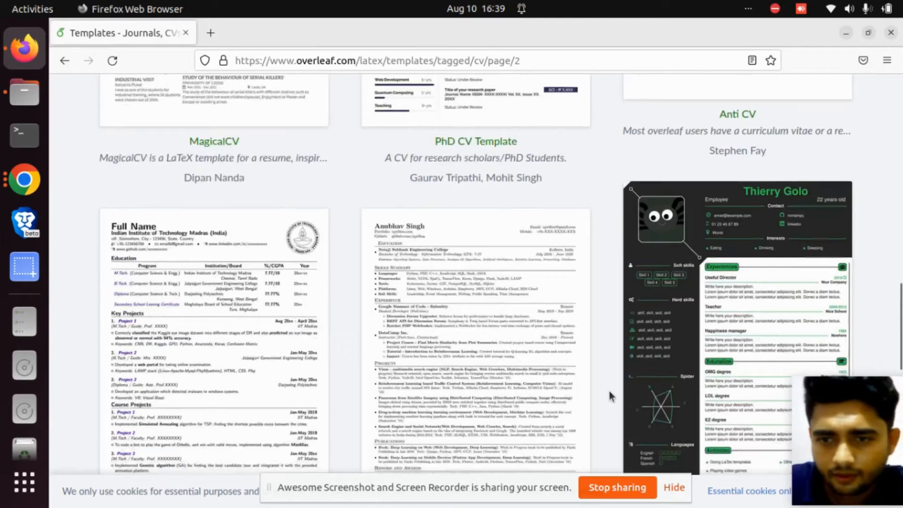
pyautogui.scroll(-3)
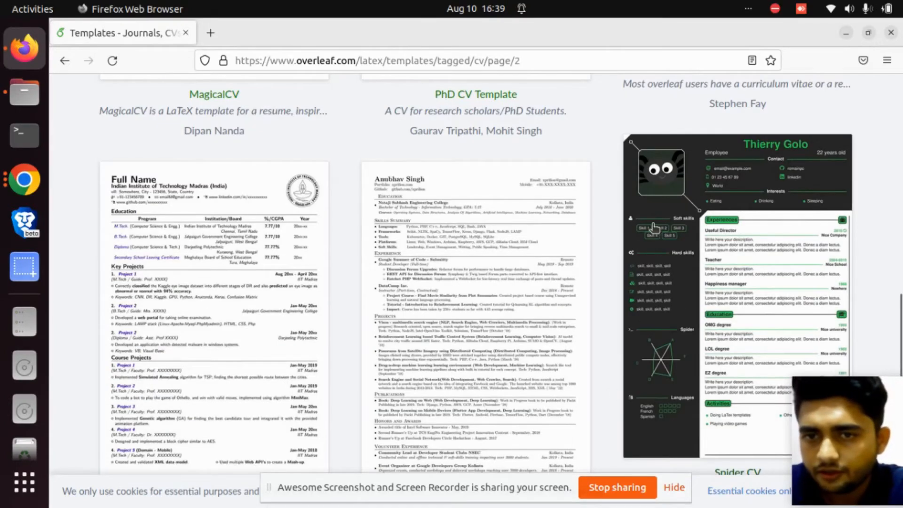
pyautogui.scroll(-3)
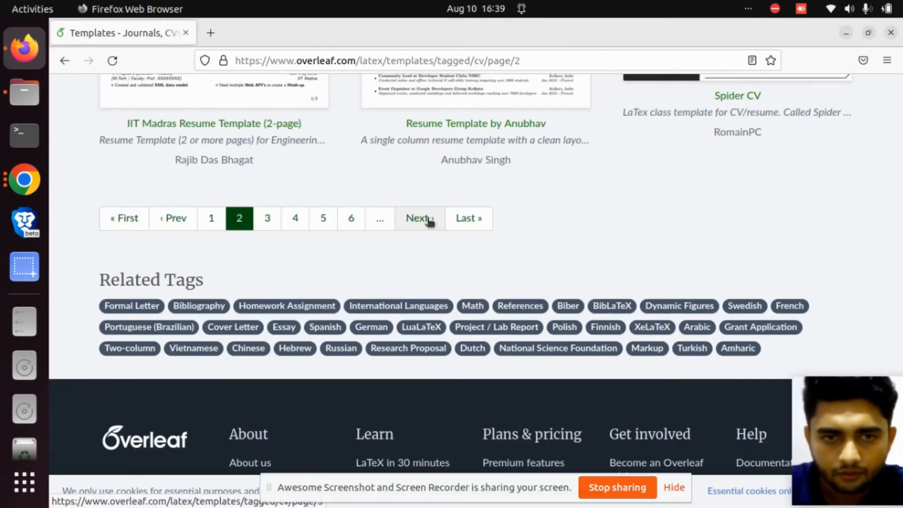
pyautogui.click(416, 218)
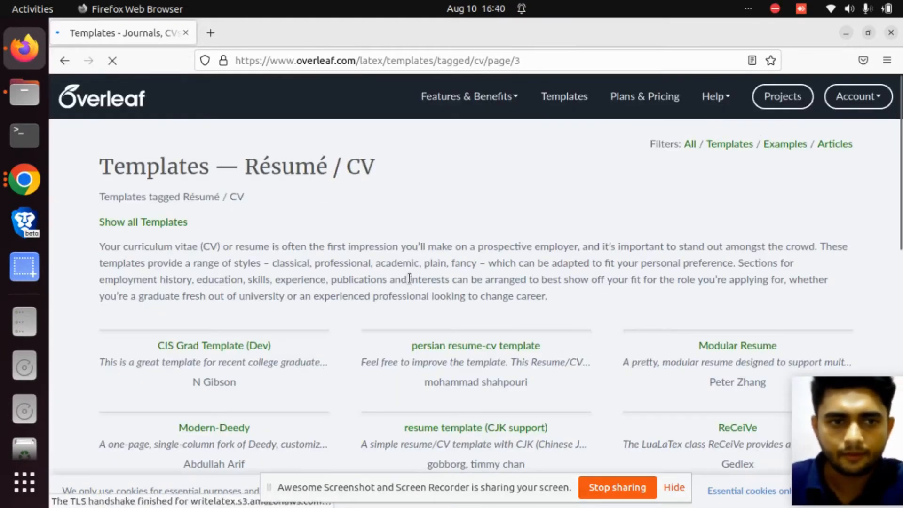
pyautogui.scroll(-3)
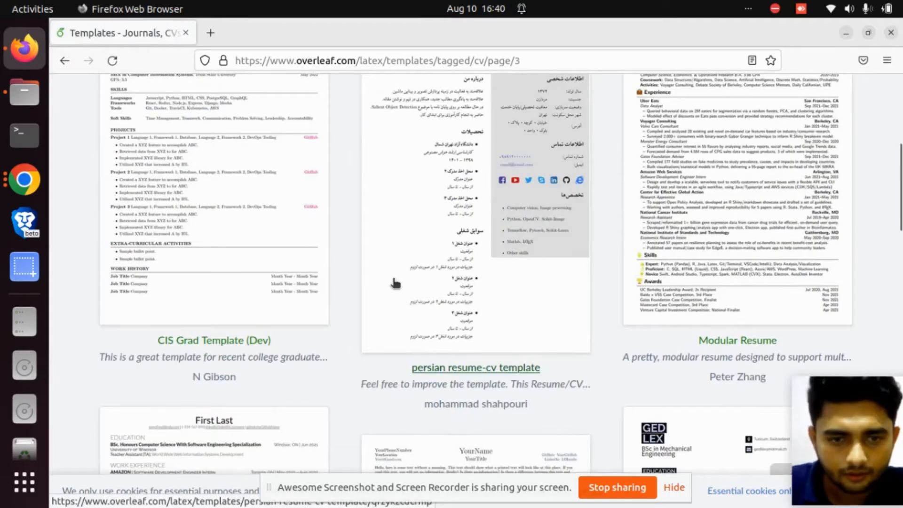
pyautogui.scroll(-3)
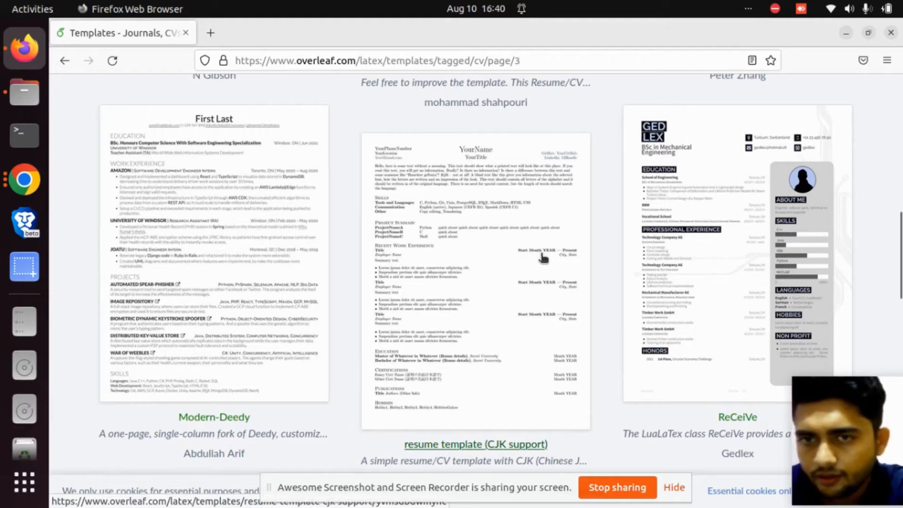
pyautogui.moveTo(481, 272)
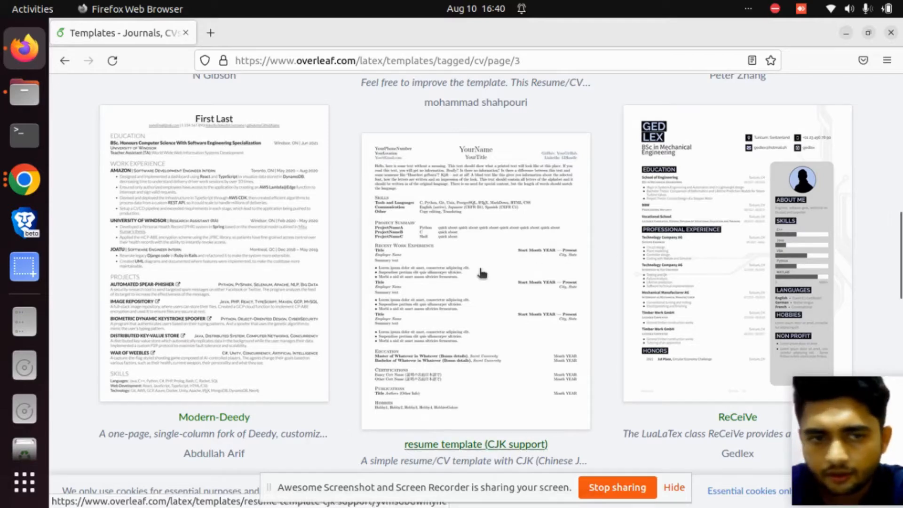
pyautogui.scroll(-3)
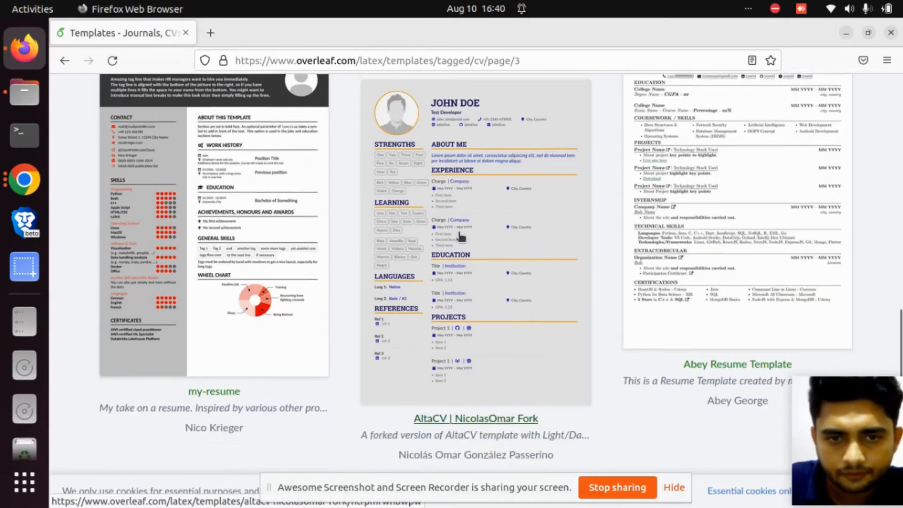
pyautogui.scroll(-3)
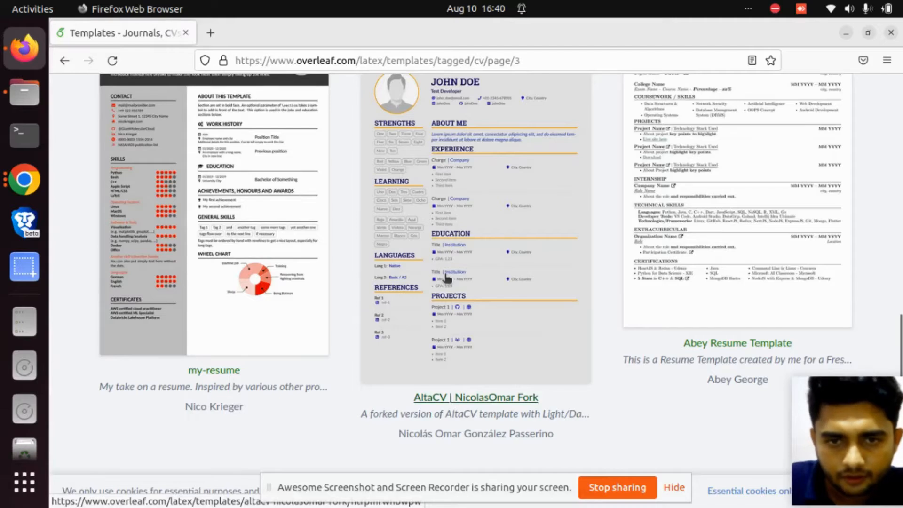
pyautogui.moveTo(412, 300)
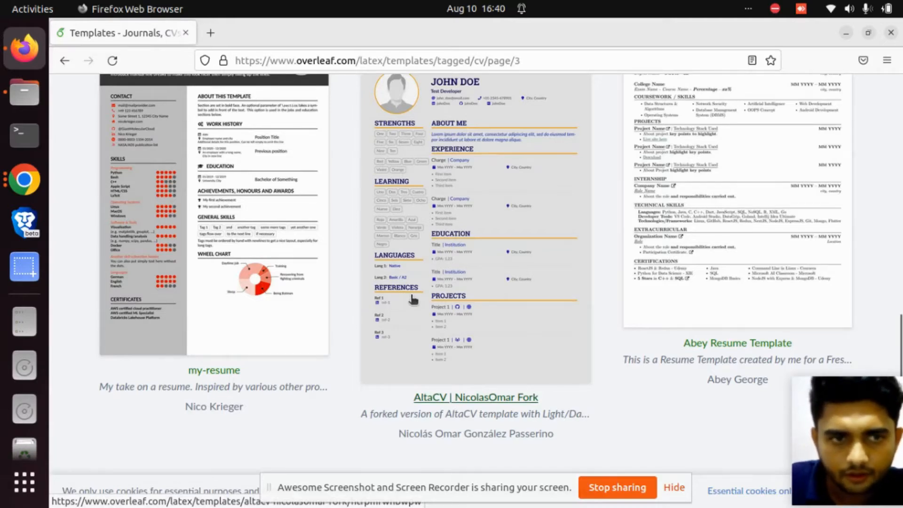
pyautogui.scroll(3)
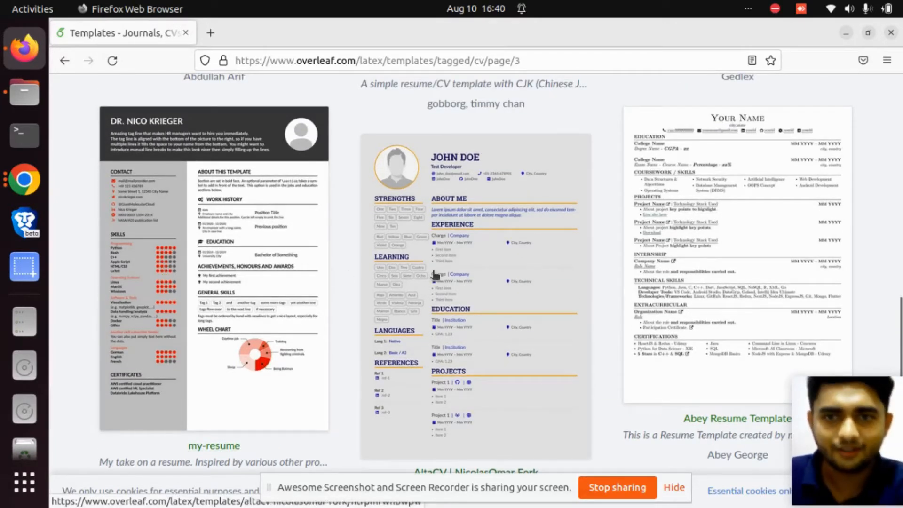
pyautogui.moveTo(455, 262)
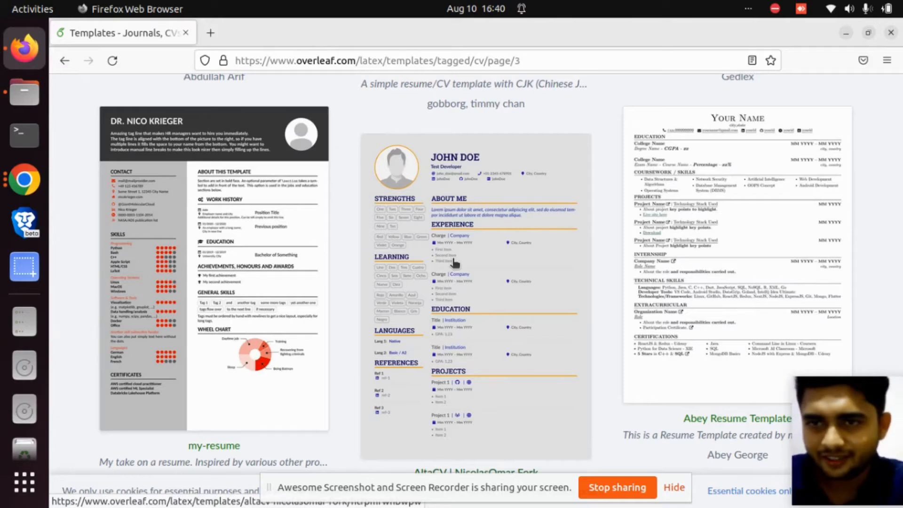
pyautogui.scroll(-3)
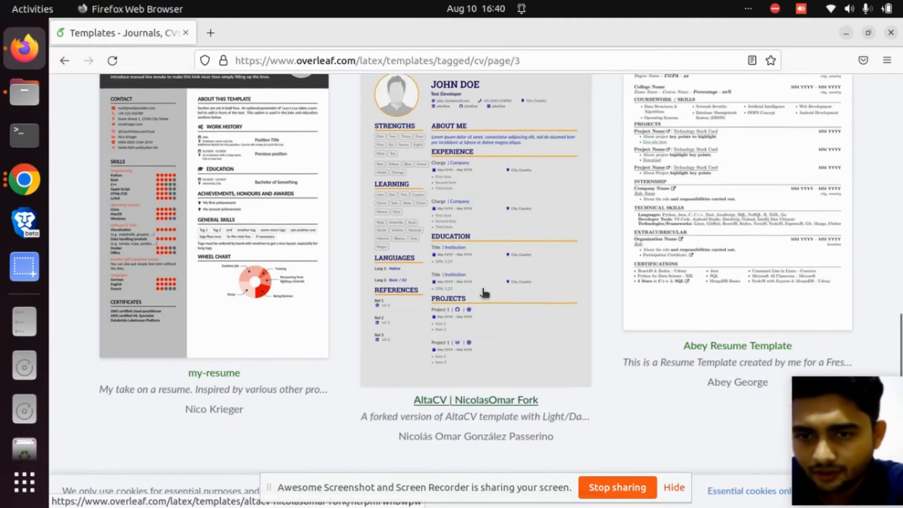
pyautogui.scroll(-3)
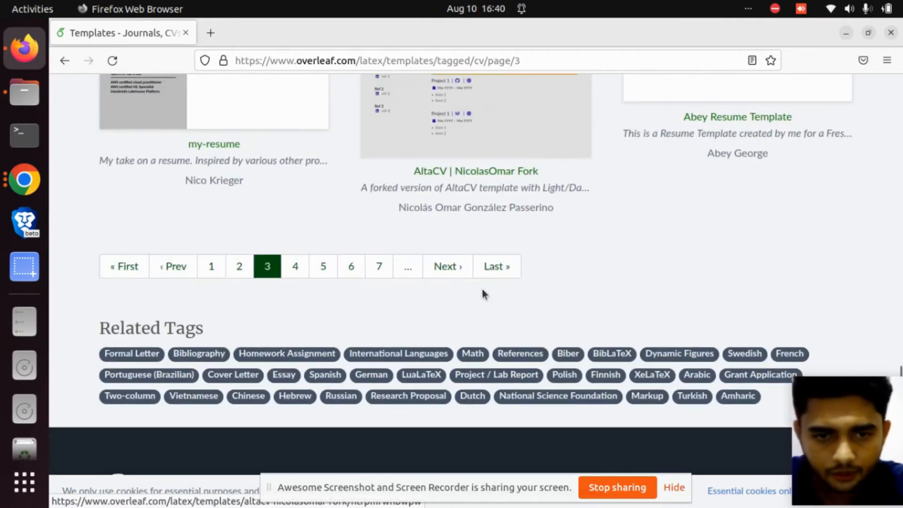
pyautogui.scroll(3)
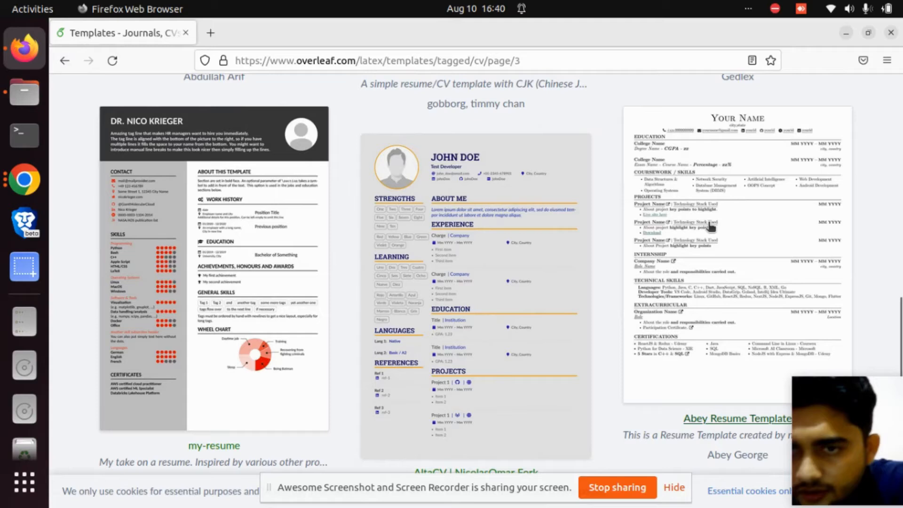
pyautogui.moveTo(736, 419)
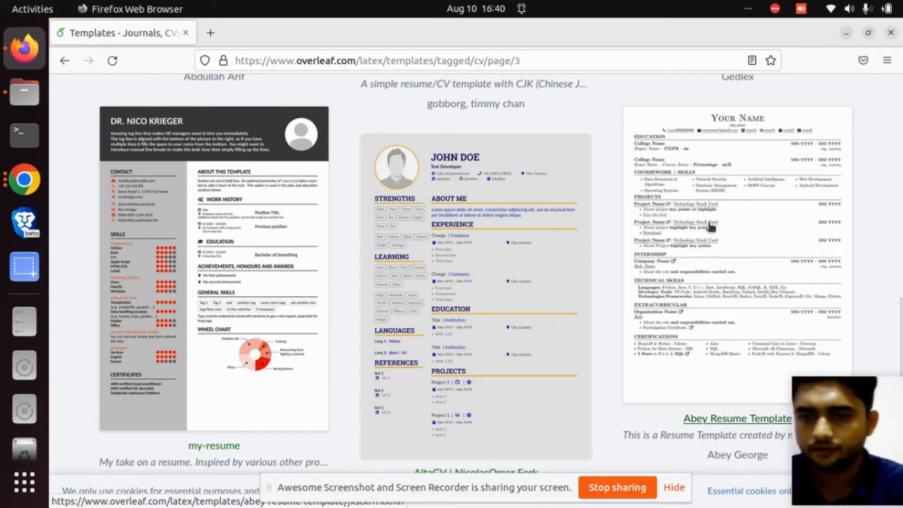
pyautogui.moveTo(697, 217)
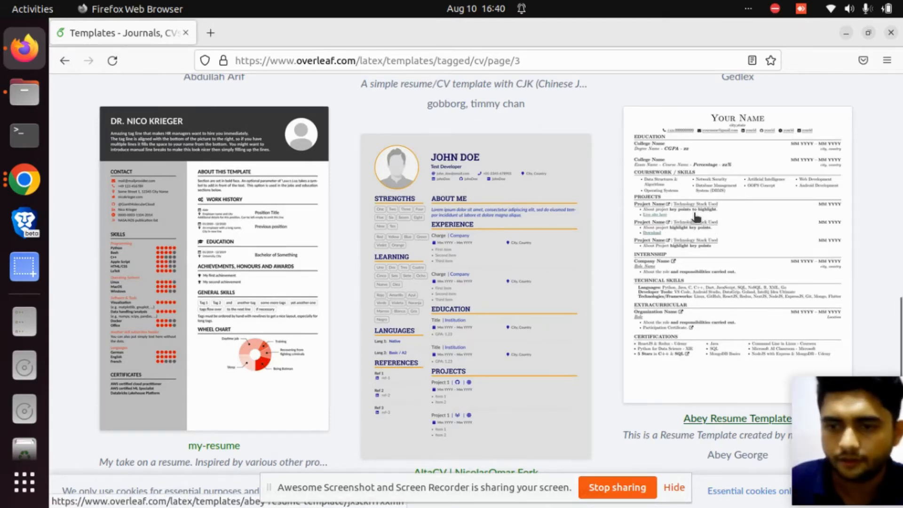
# Step: Open the Abey Resume Template details page and look over its preview
pyautogui.click(737, 418)
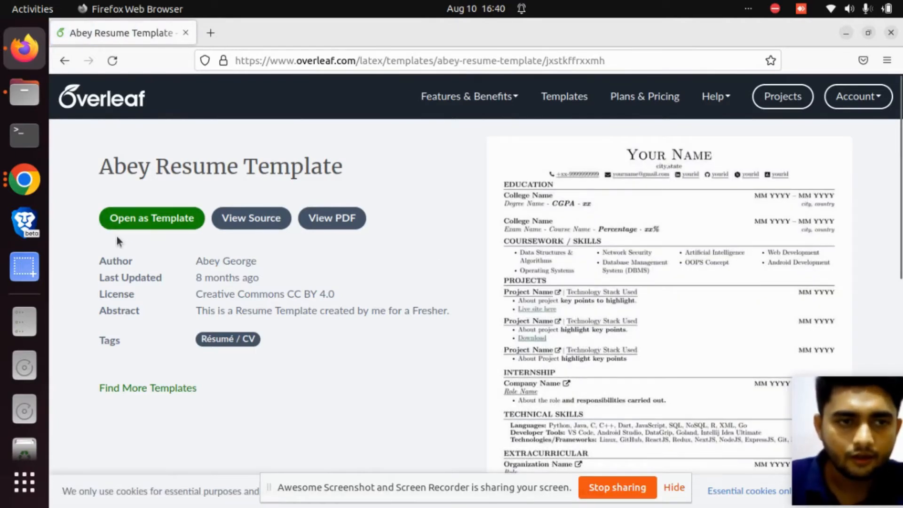
pyautogui.moveTo(250, 227)
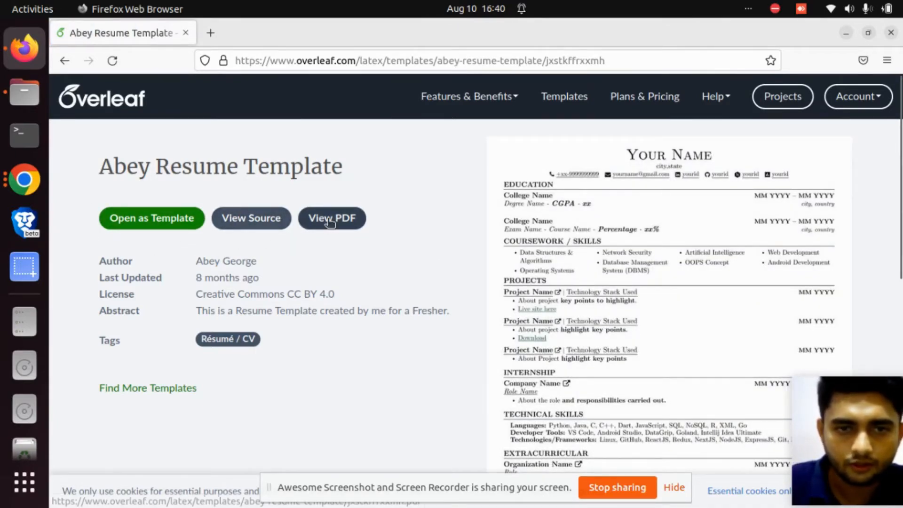
pyautogui.scroll(-3)
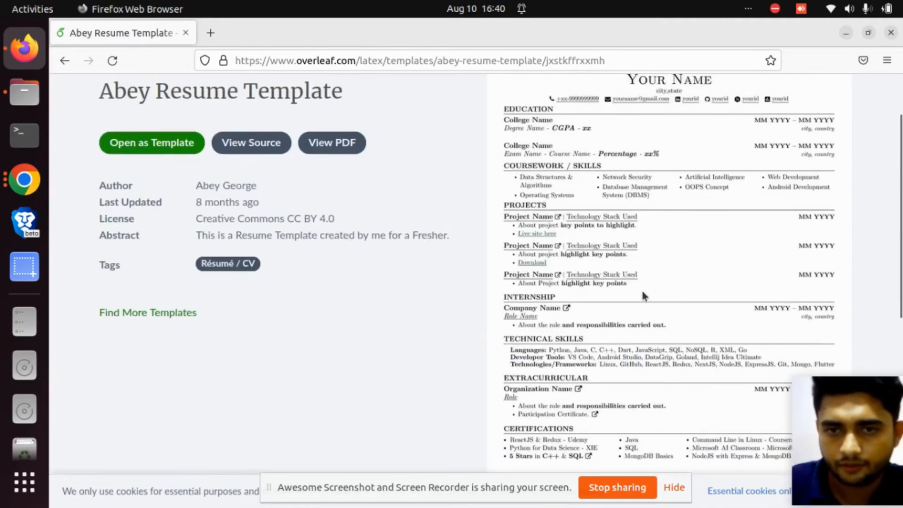
pyautogui.scroll(3)
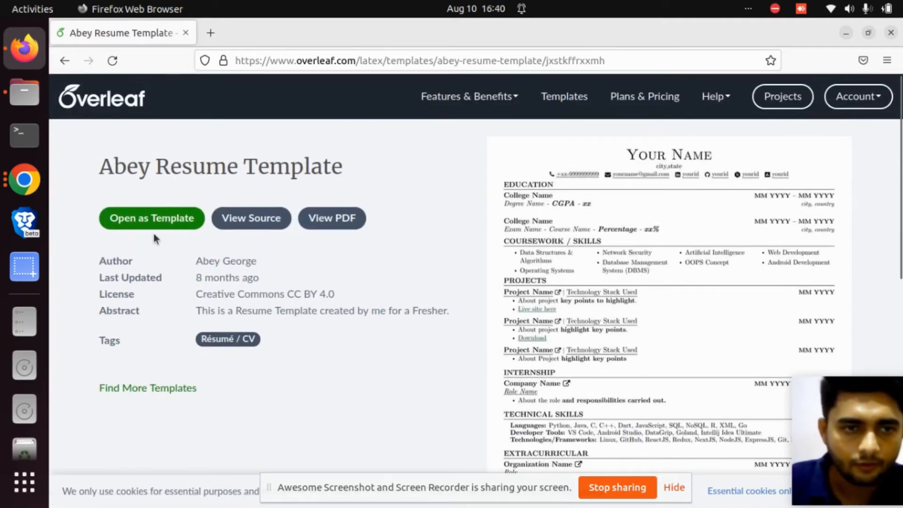
pyautogui.moveTo(151, 218)
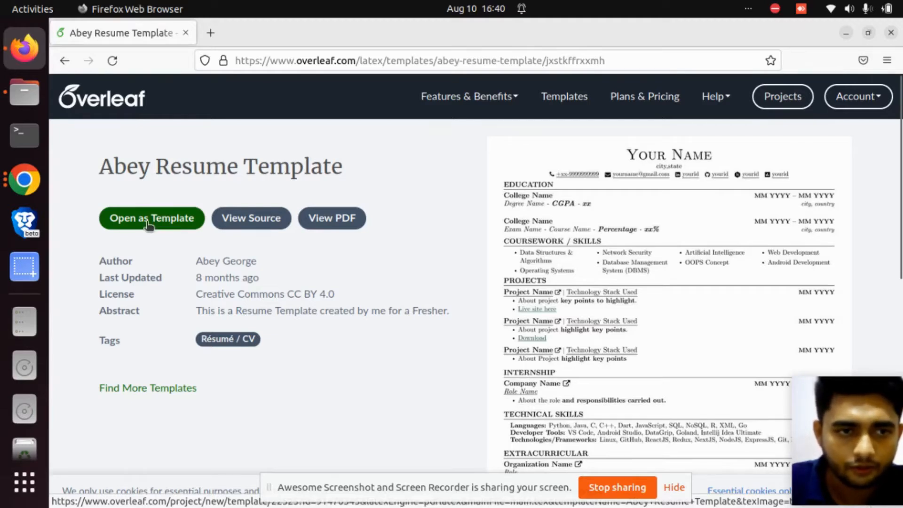
# Step: Create a new project from the Abey Resume Template using Open as Template
pyautogui.click(151, 218)
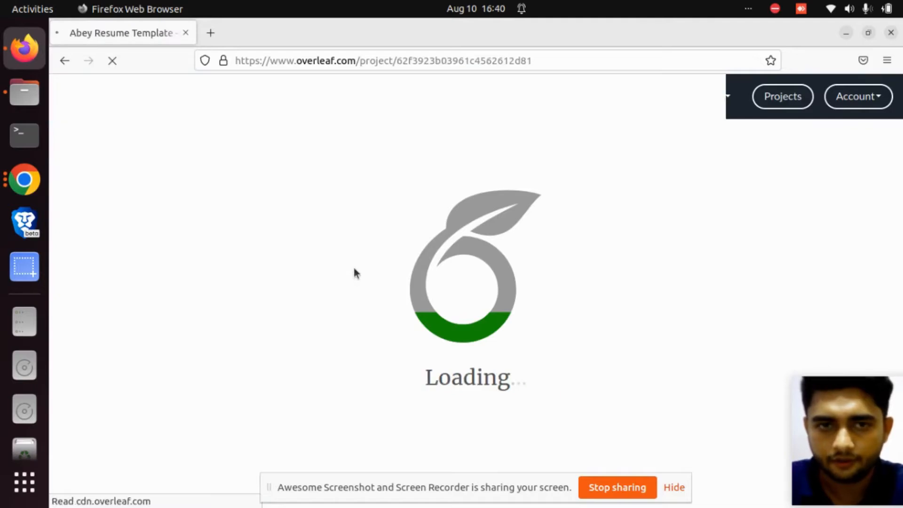
pyautogui.moveTo(503, 311)
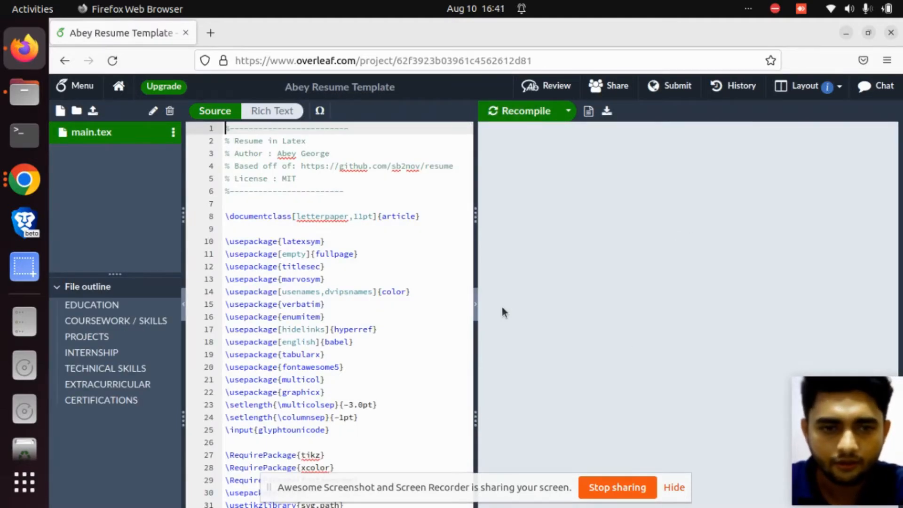
# Step: Compile the Abey resume template and scroll through the PDF preview's placeholder sections
pyautogui.click(526, 110)
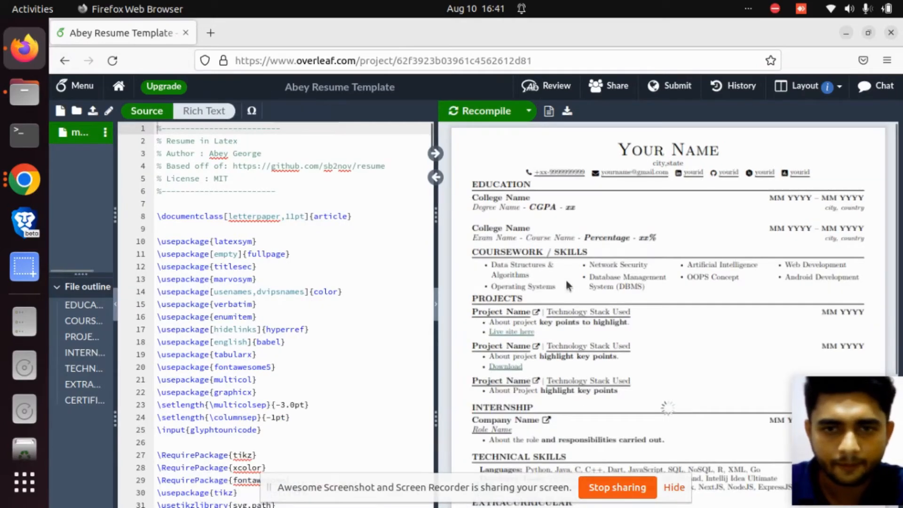
pyautogui.moveTo(759, 343)
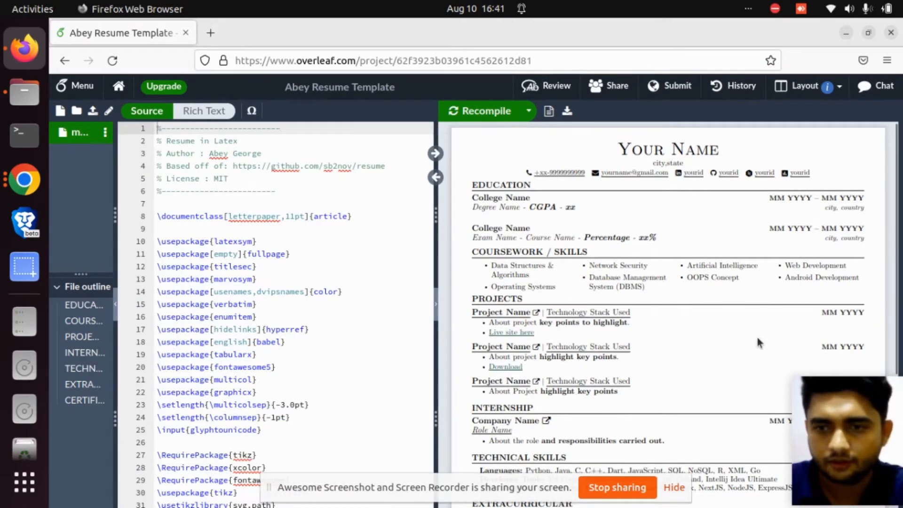
pyautogui.moveTo(838, 392)
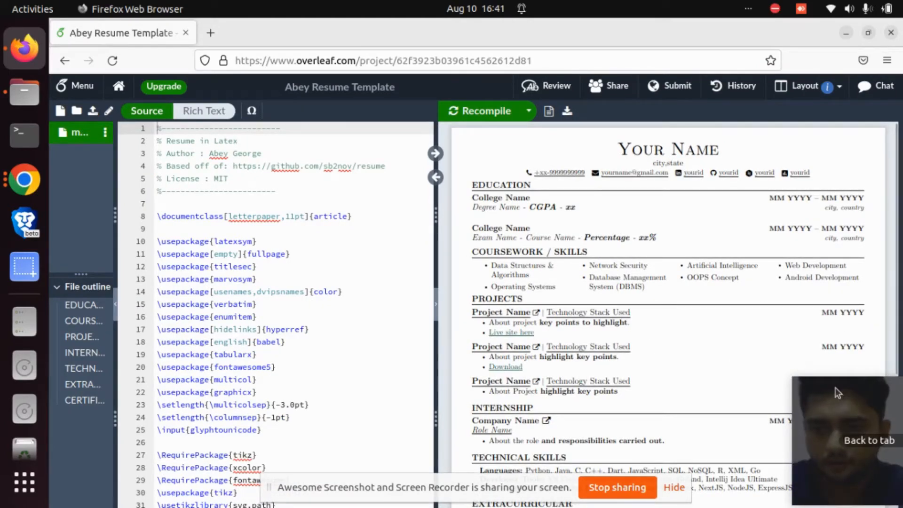
pyautogui.moveTo(838, 400)
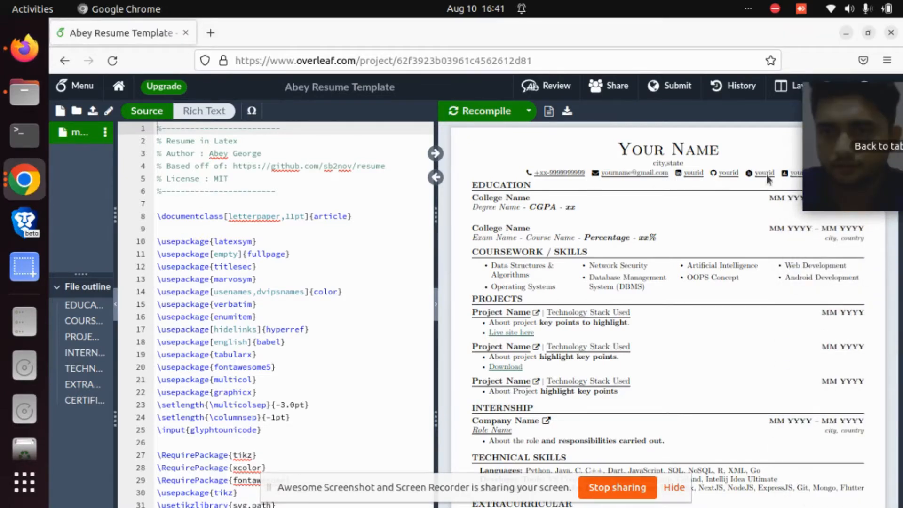
pyautogui.moveTo(718, 246)
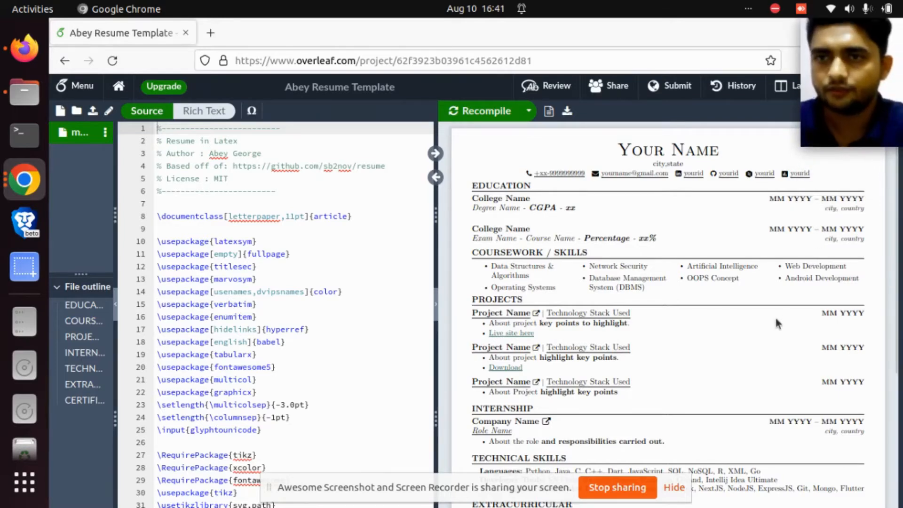
pyautogui.moveTo(734, 325)
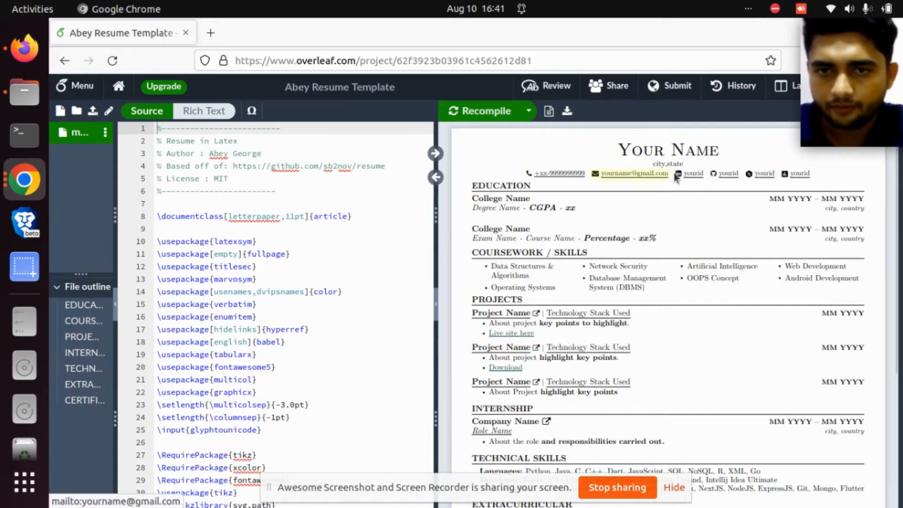
pyautogui.moveTo(571, 194)
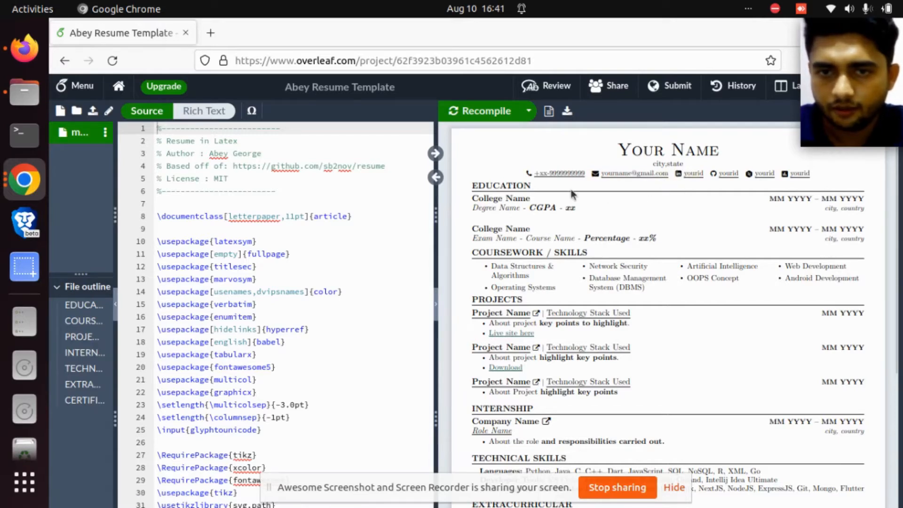
pyautogui.moveTo(628, 184)
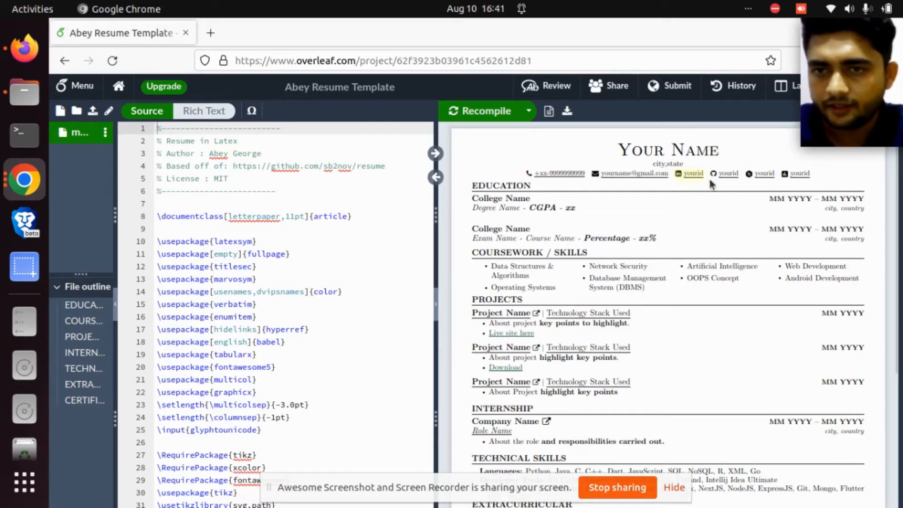
pyautogui.moveTo(762, 173)
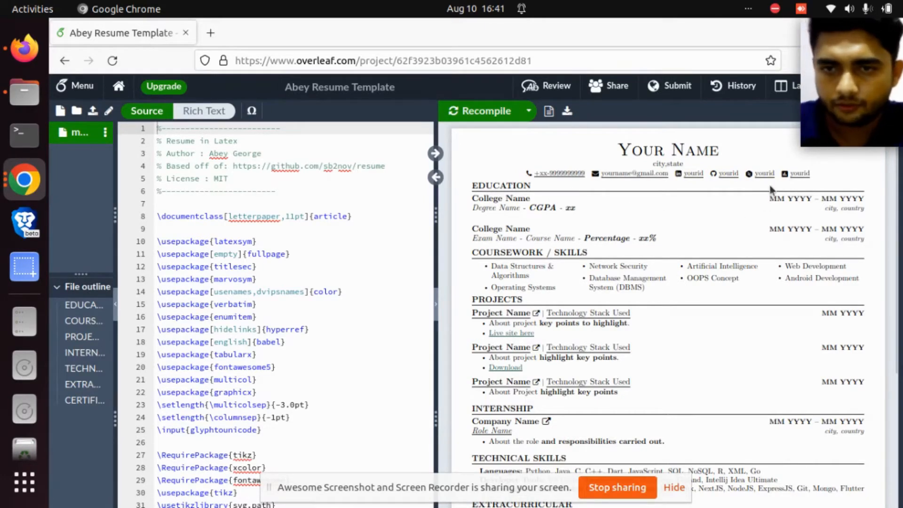
pyautogui.moveTo(677, 215)
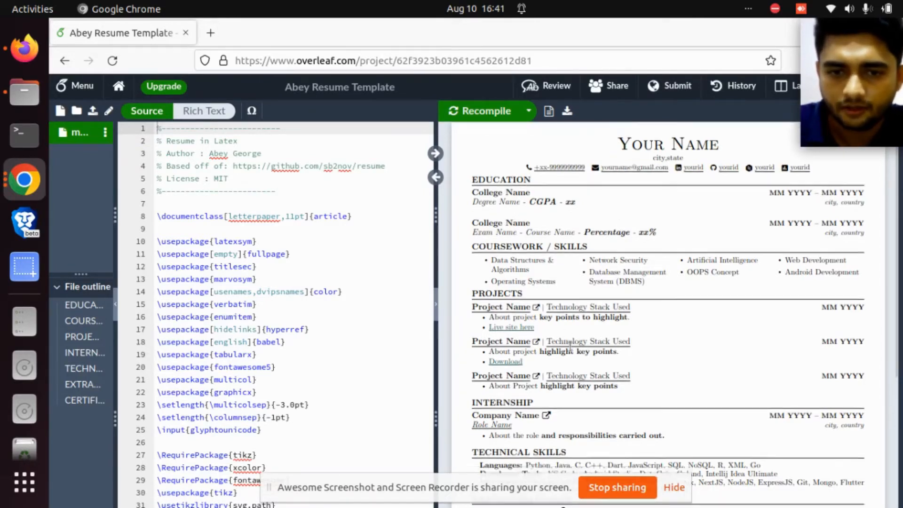
pyautogui.scroll(-3)
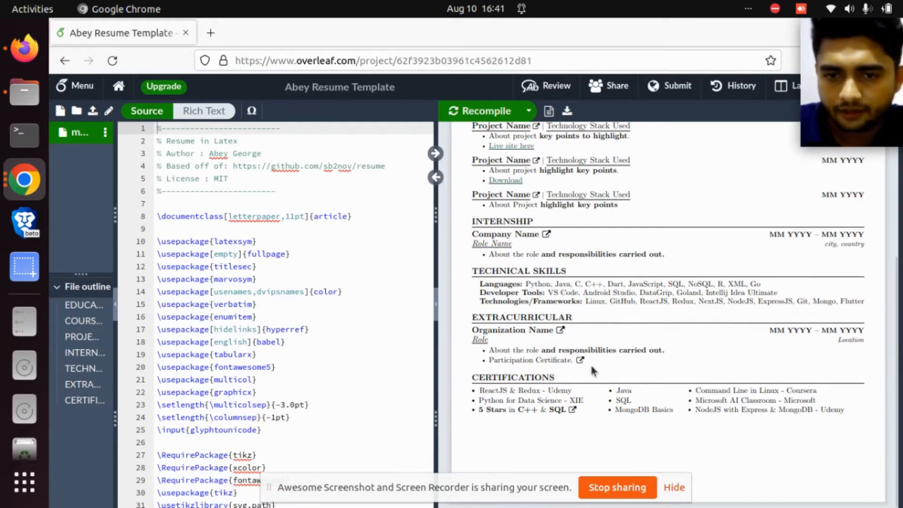
pyautogui.moveTo(539, 377)
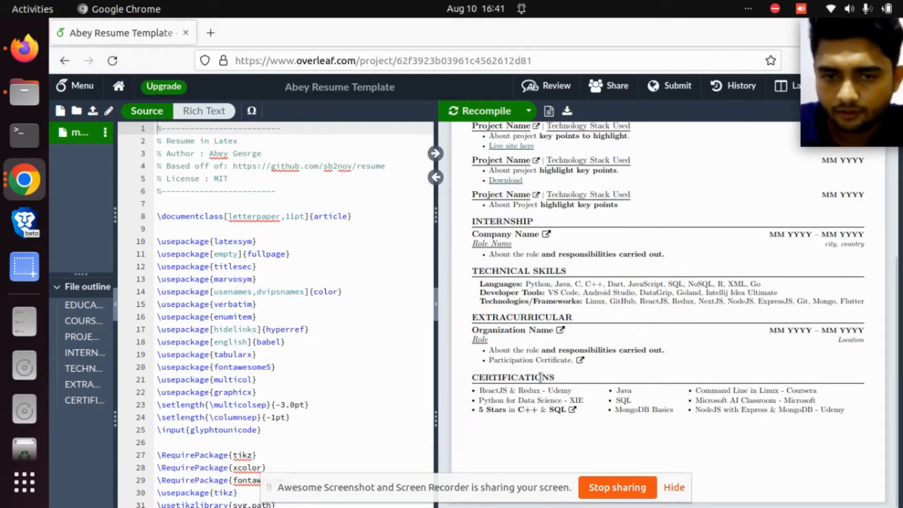
pyautogui.scroll(3)
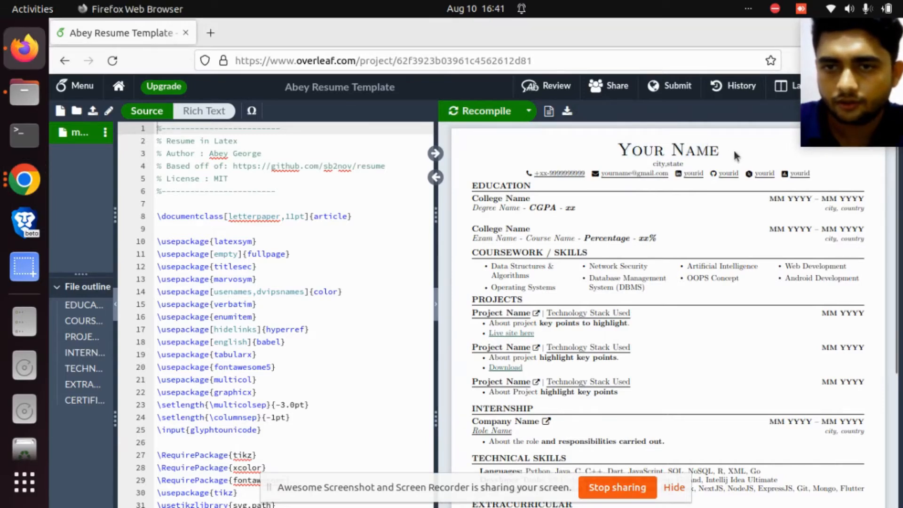
pyautogui.doubleClick(668, 149)
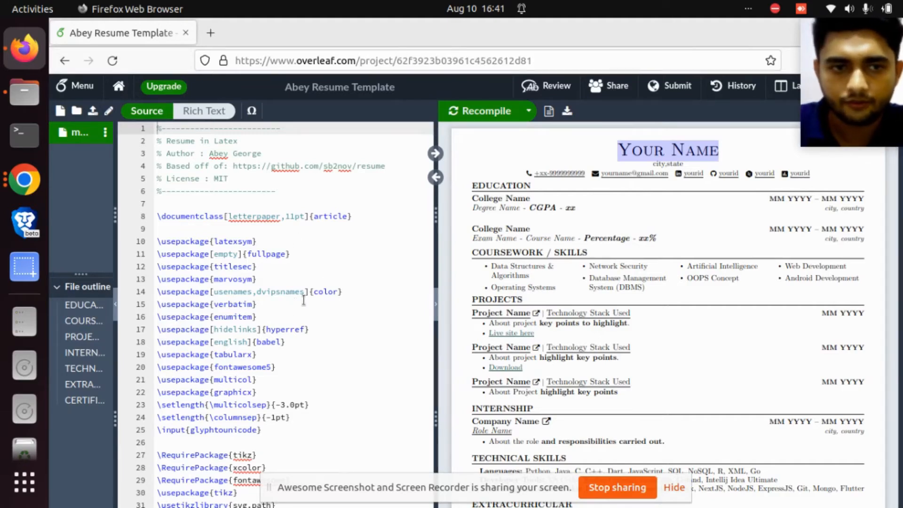
pyautogui.scroll(-3)
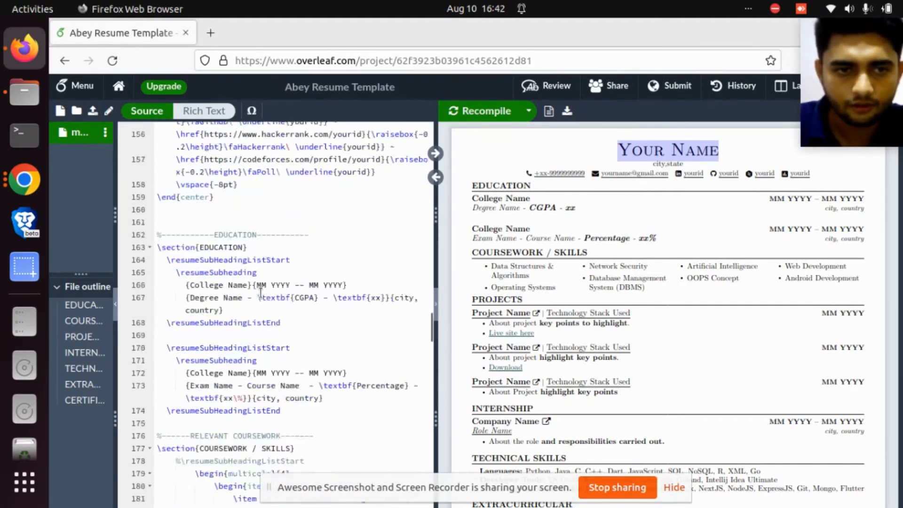
pyautogui.scroll(-3)
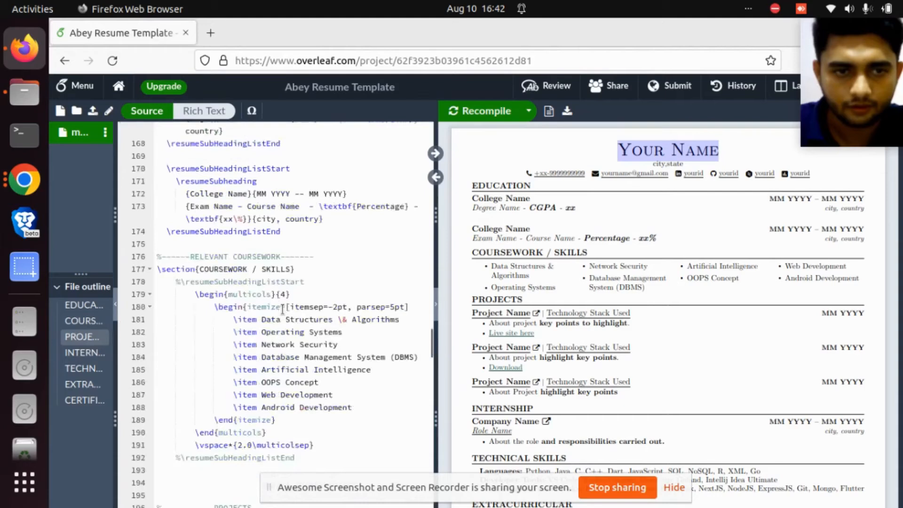
pyautogui.scroll(3)
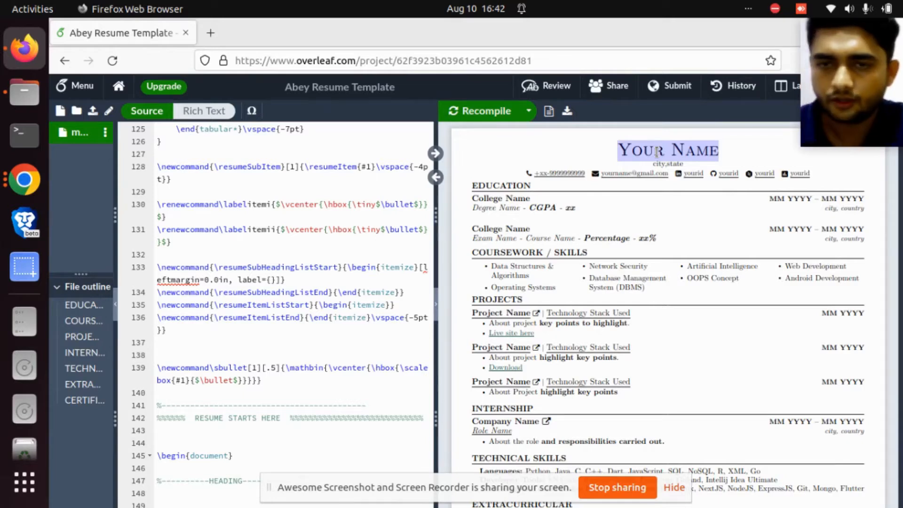
pyautogui.moveTo(724, 159)
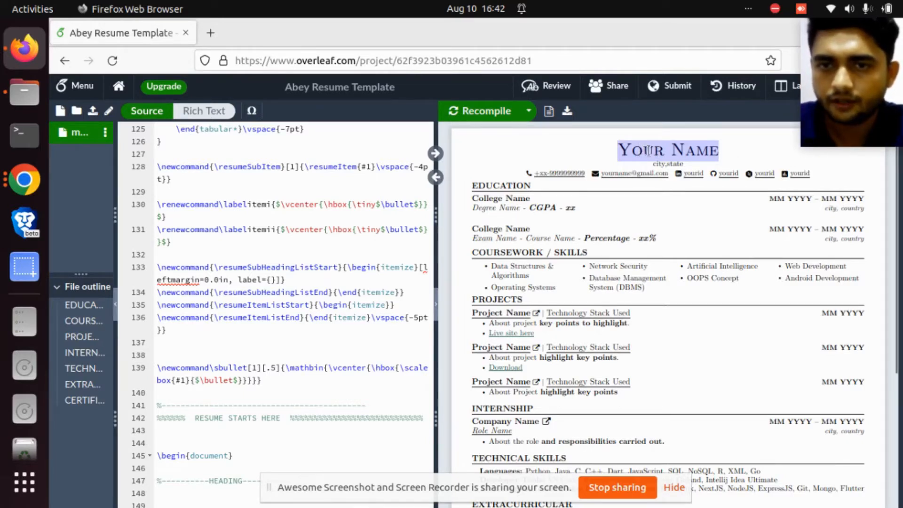
pyautogui.scroll(-3)
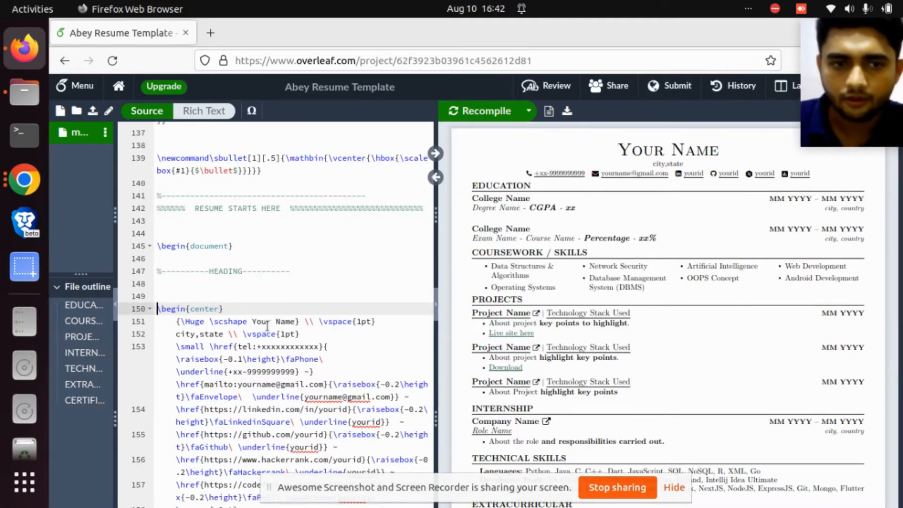
pyautogui.scroll(-3)
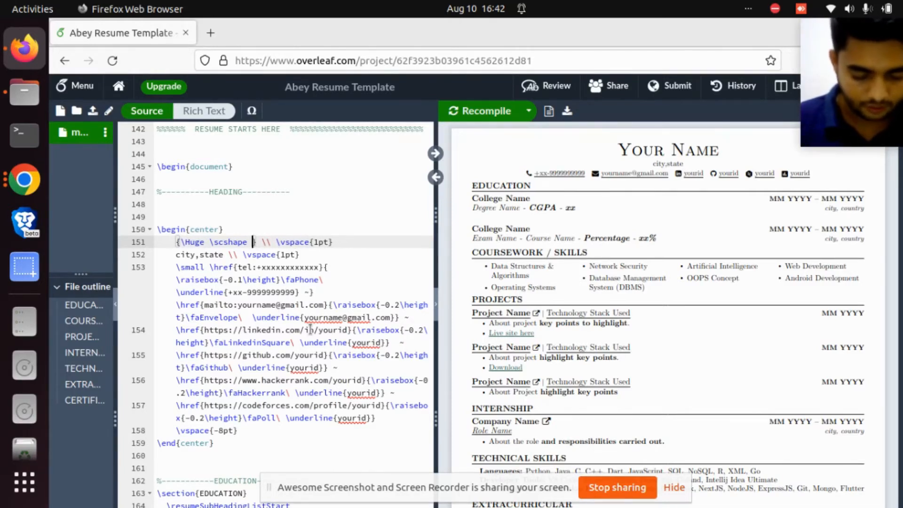
pyautogui.write('Lakshman Patel')
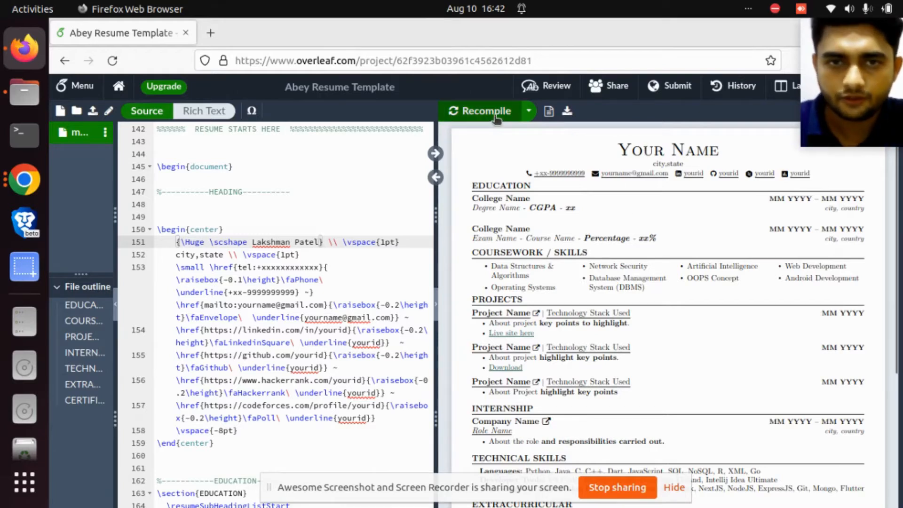
pyautogui.click(480, 110)
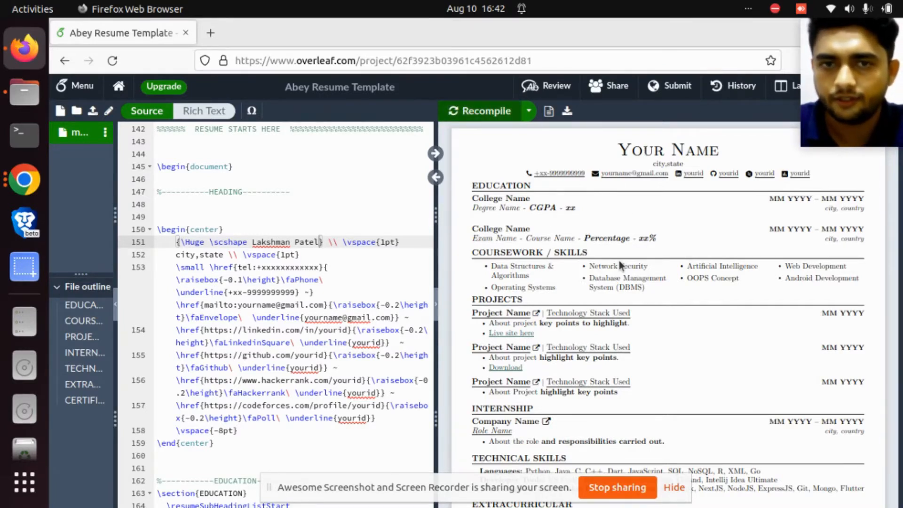
pyautogui.click(485, 111)
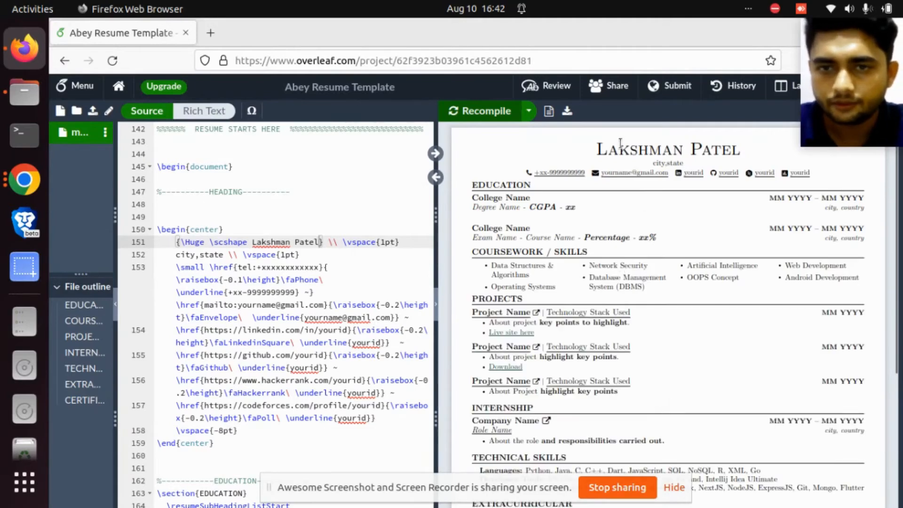
pyautogui.moveTo(662, 203)
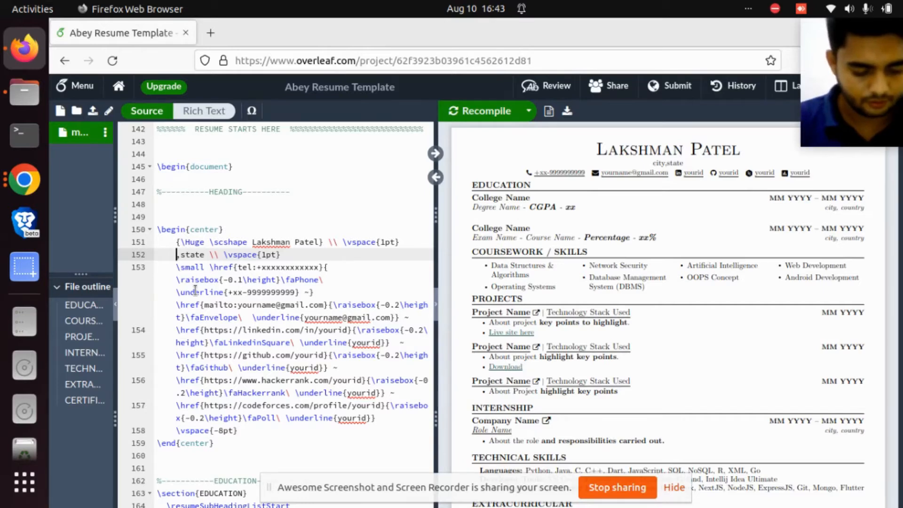
# Step: Change the city,state line to 'Khajuraho, Madhya Pradesh' and recompile
pyautogui.write('Khh')
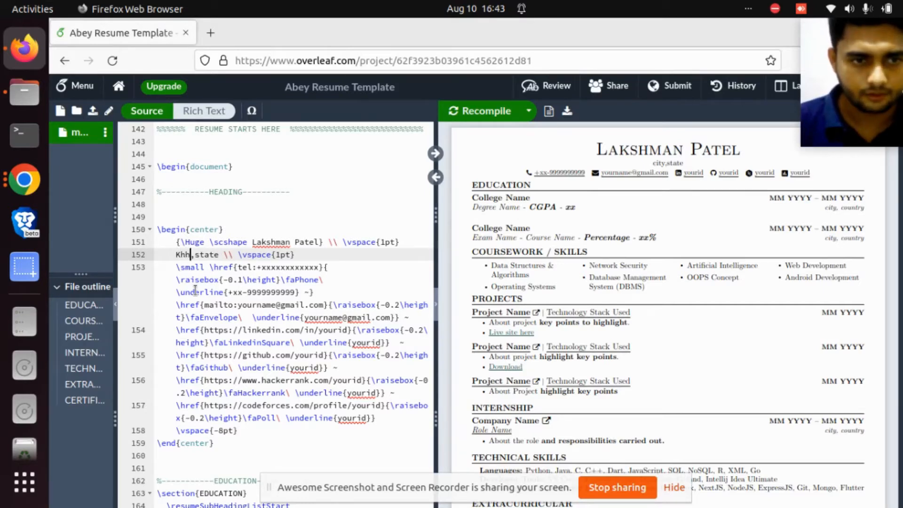
pyautogui.press('BackSpace')
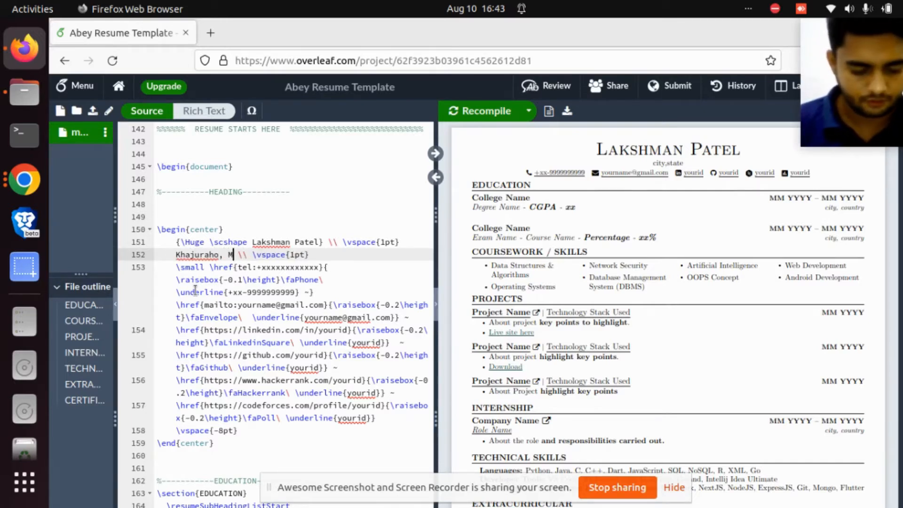
pyautogui.write('adhya Pra')
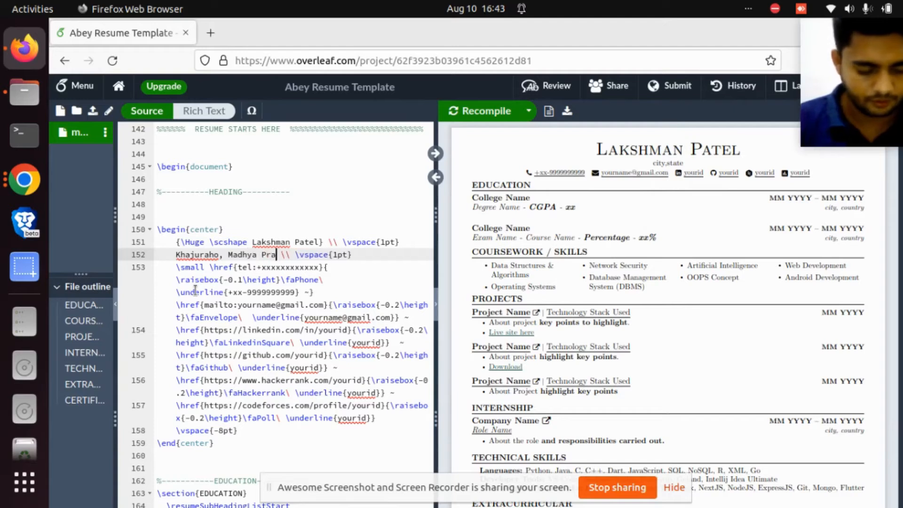
pyautogui.write('desh')
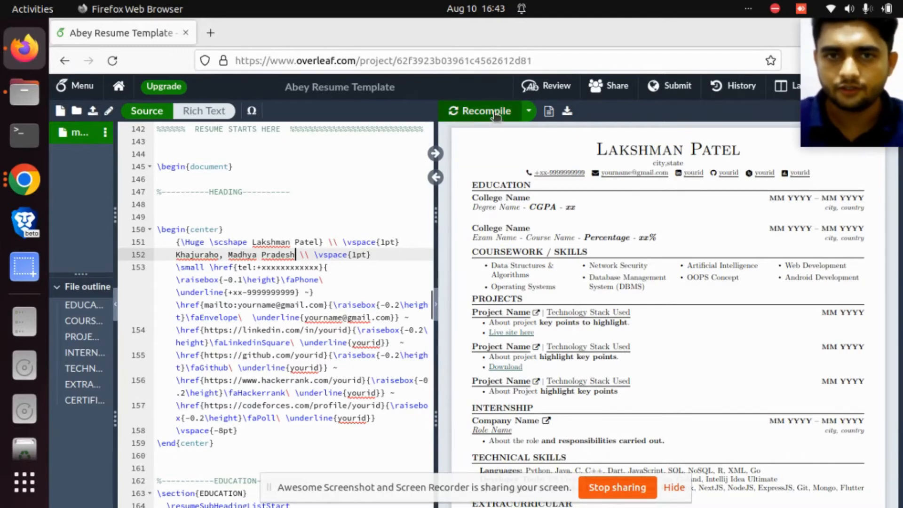
pyautogui.moveTo(484, 111)
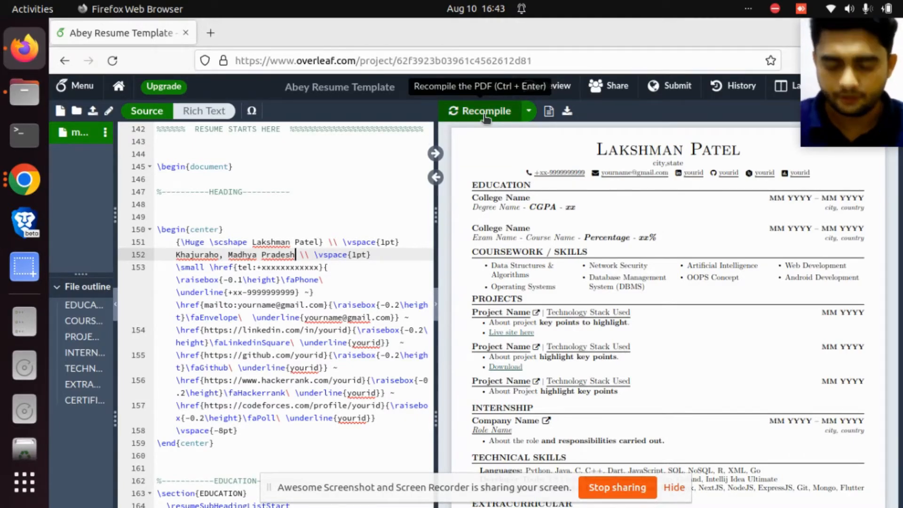
pyautogui.click(484, 110)
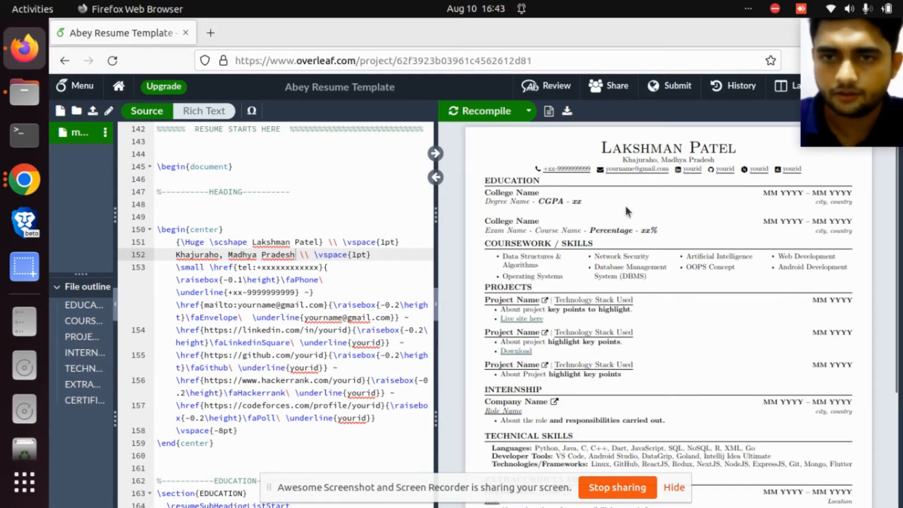
pyautogui.moveTo(461, 277)
pyautogui.write('91')
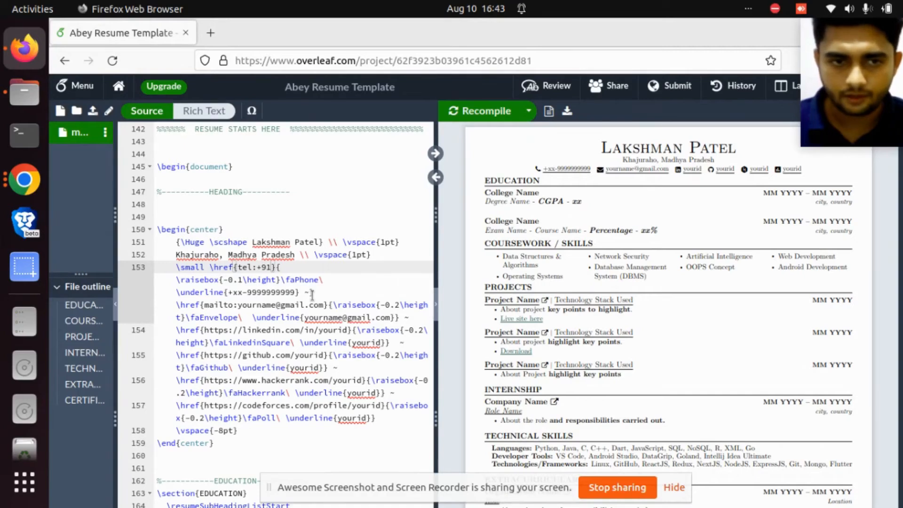
# Step: Enter the new phone number in the tel: link on line 153 and recompile
pyautogui.write('93012')
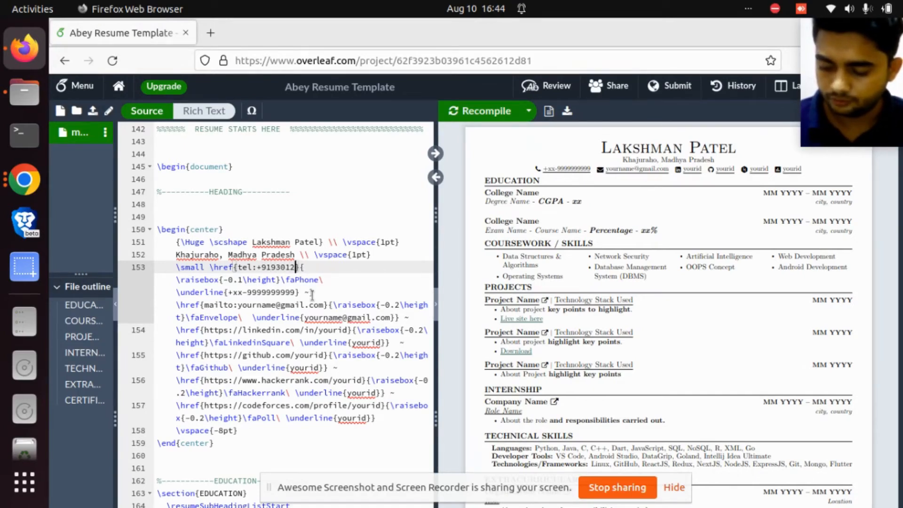
pyautogui.write('524')
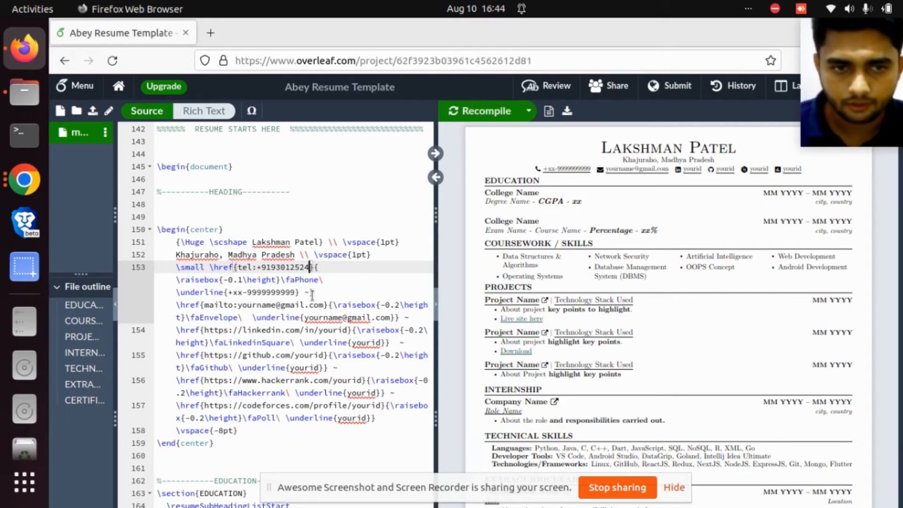
pyautogui.write('7')
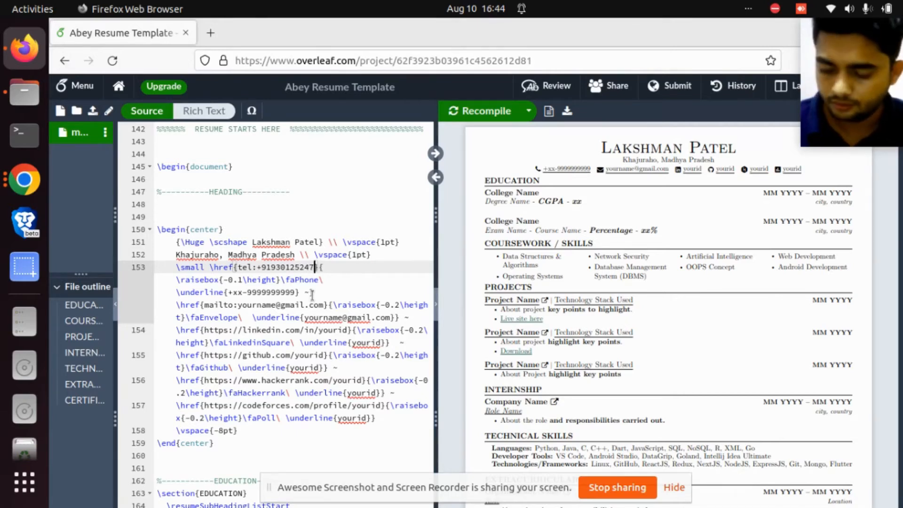
pyautogui.write('8')
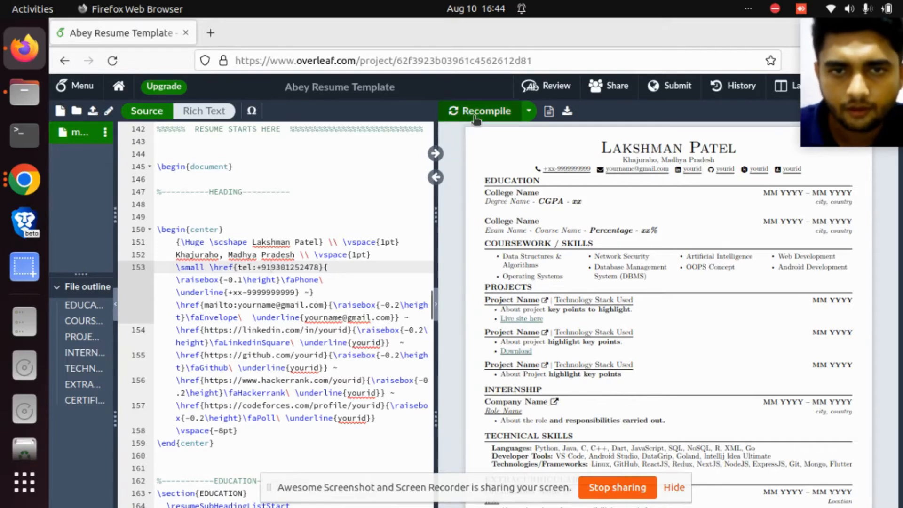
pyautogui.click(485, 111)
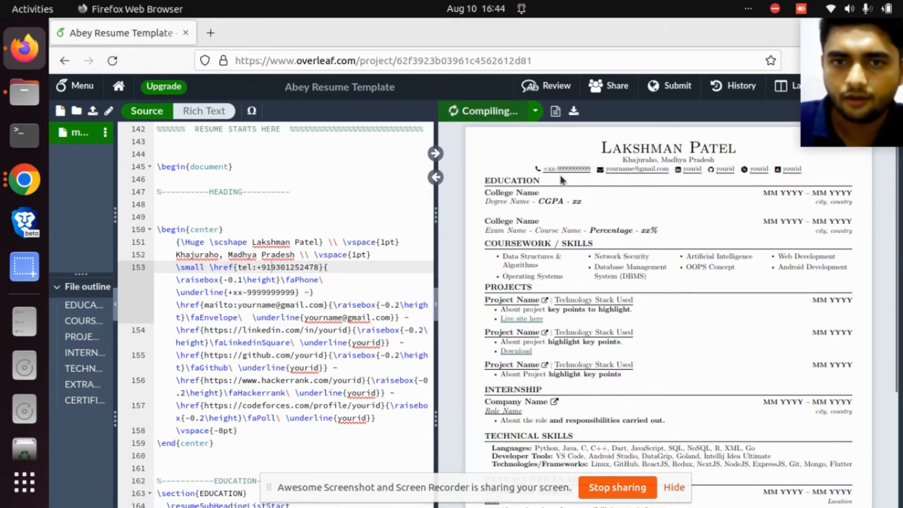
pyautogui.click(486, 111)
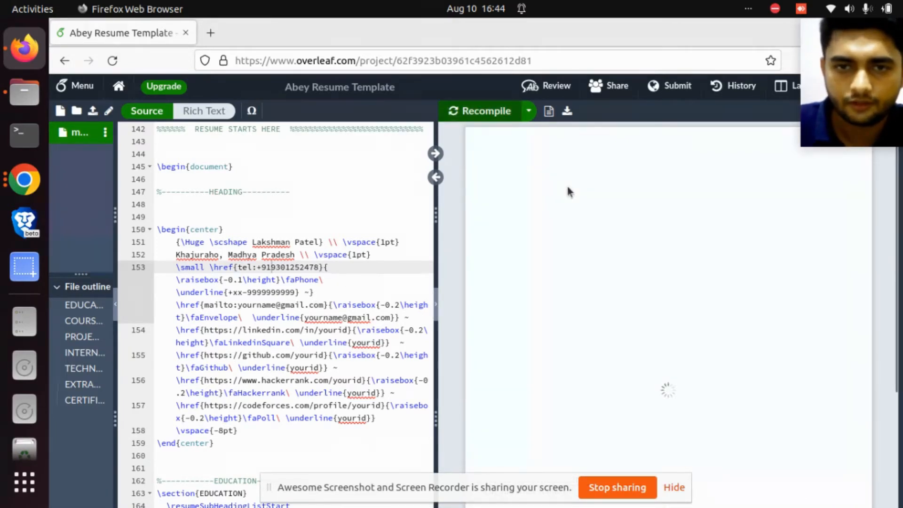
pyautogui.click(485, 111)
pyautogui.write('xxxxxxxxxxxx')
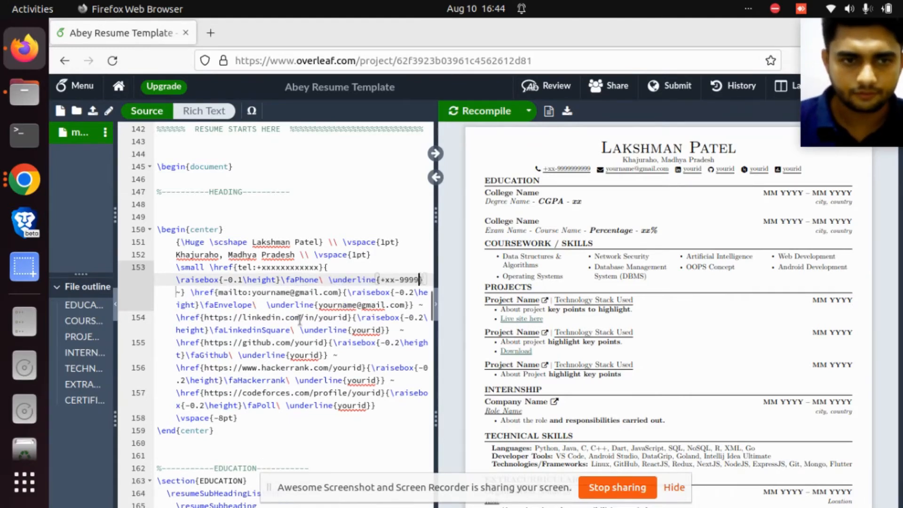
# Step: Replace the displayed placeholder phone number with the +91 mobile number
pyautogui.press('Backspace')
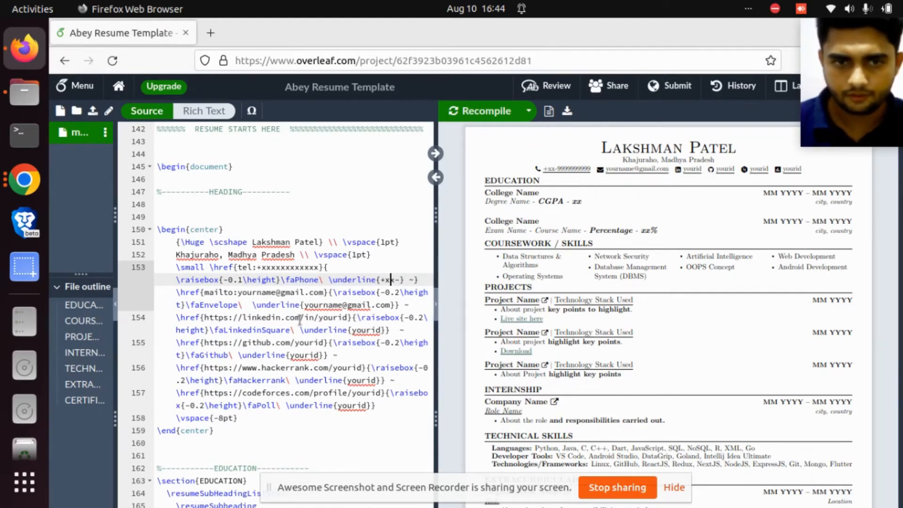
pyautogui.press('BackSpace')
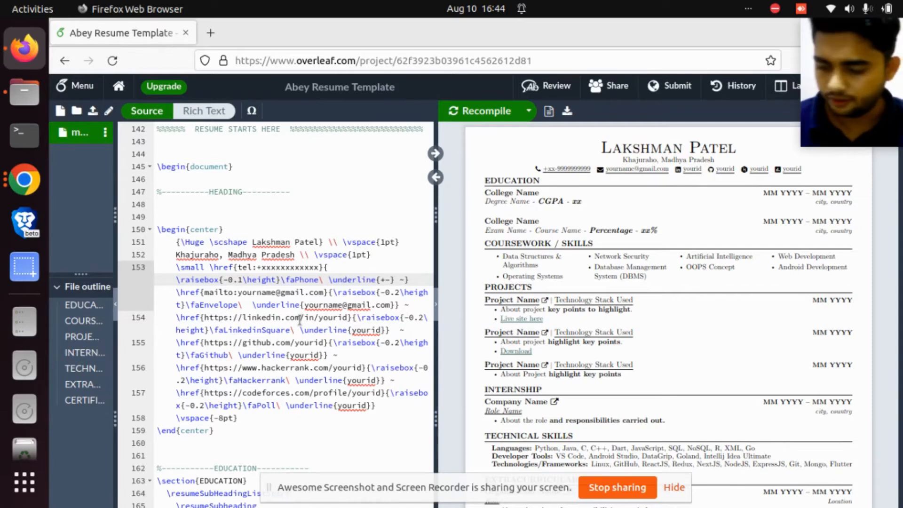
pyautogui.write('+91')
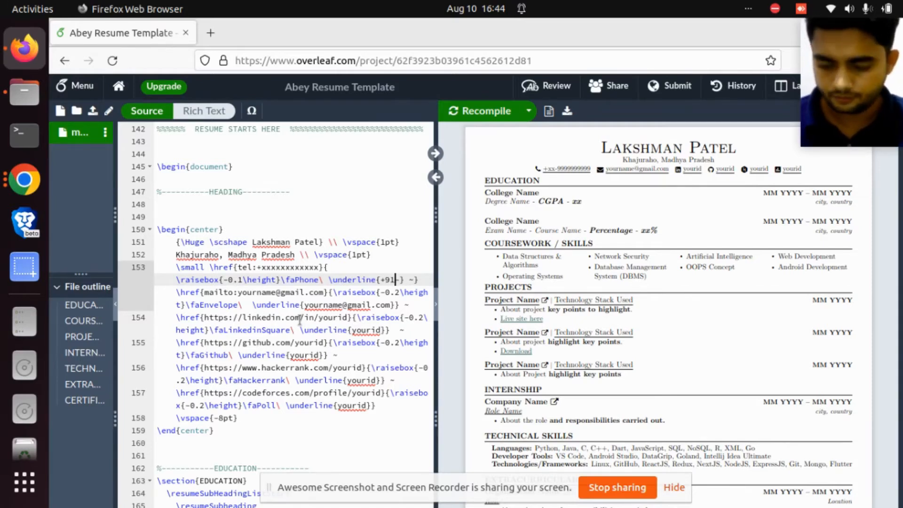
pyautogui.write('930')
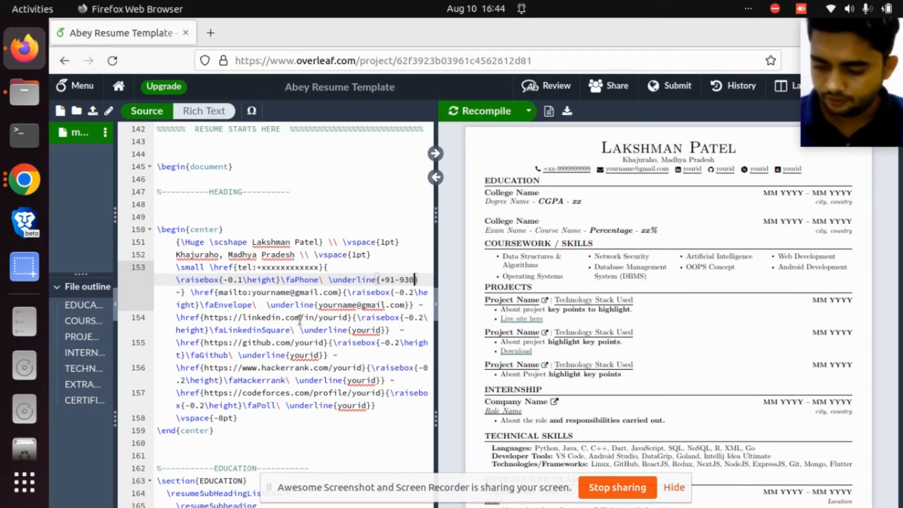
pyautogui.write('1')
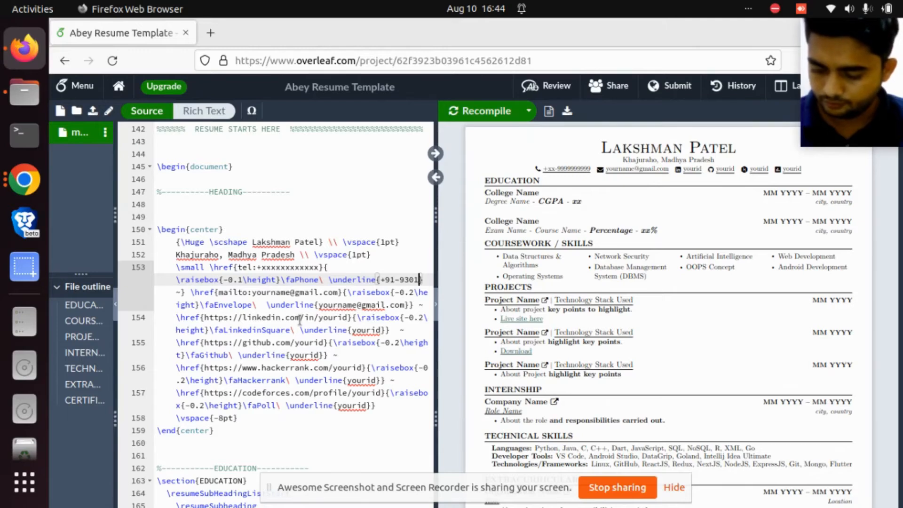
pyautogui.write('425764} ~}')
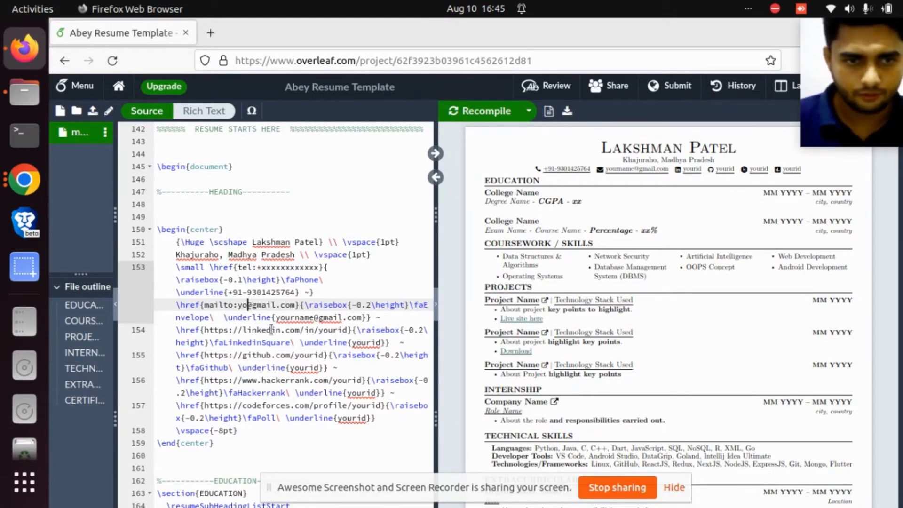
# Step: Replace the placeholder email text with the real Gmail address and recompile the PDF
pyautogui.write('abcx')
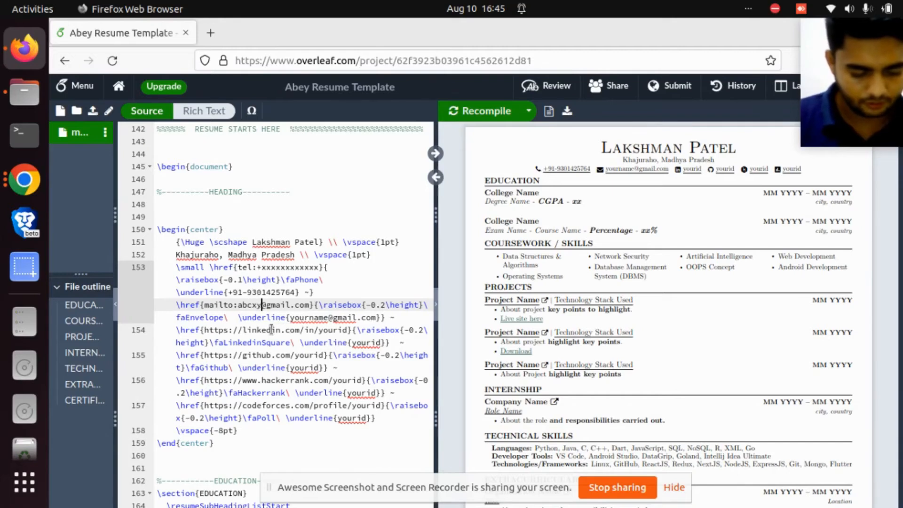
pyautogui.write('z')
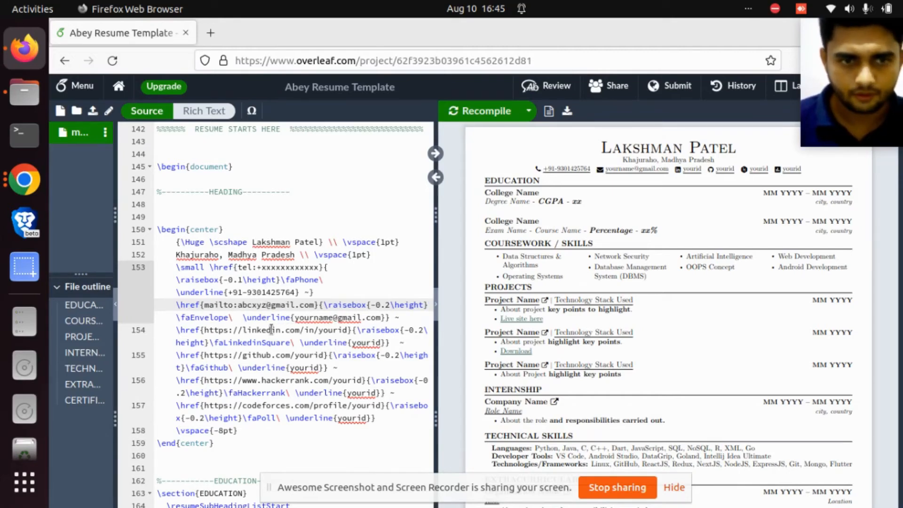
pyautogui.write('123')
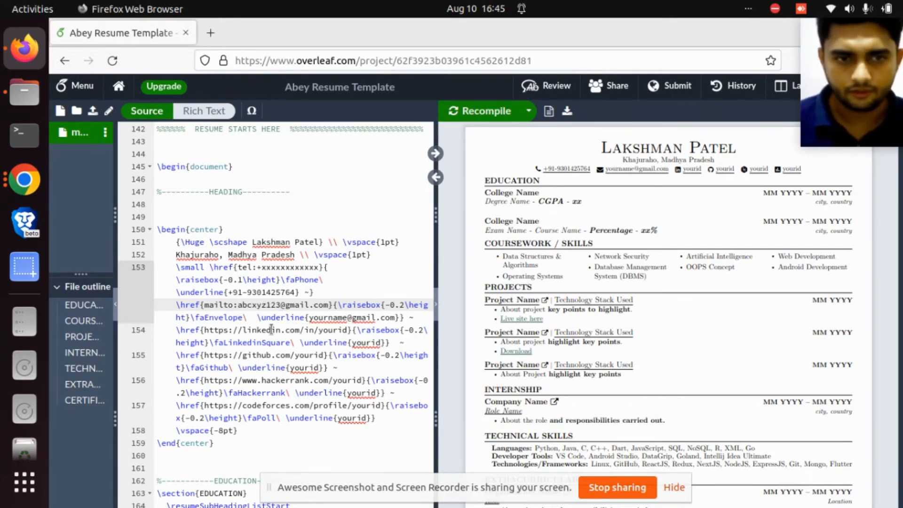
pyautogui.click(485, 110)
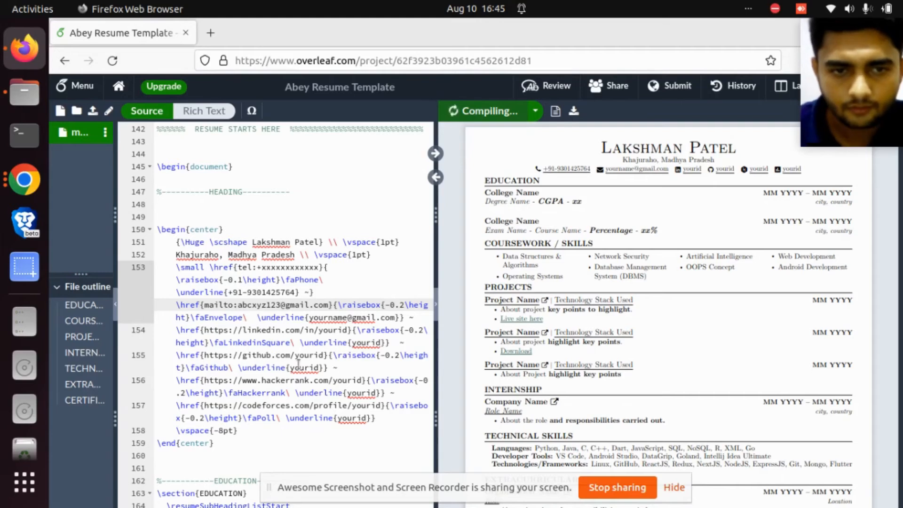
pyautogui.click(487, 111)
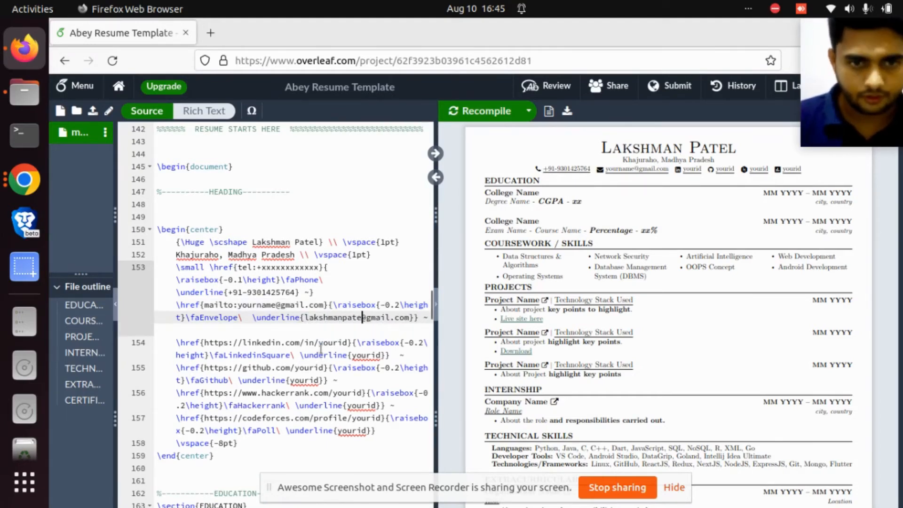
pyautogui.click(484, 110)
pyautogui.write('l')
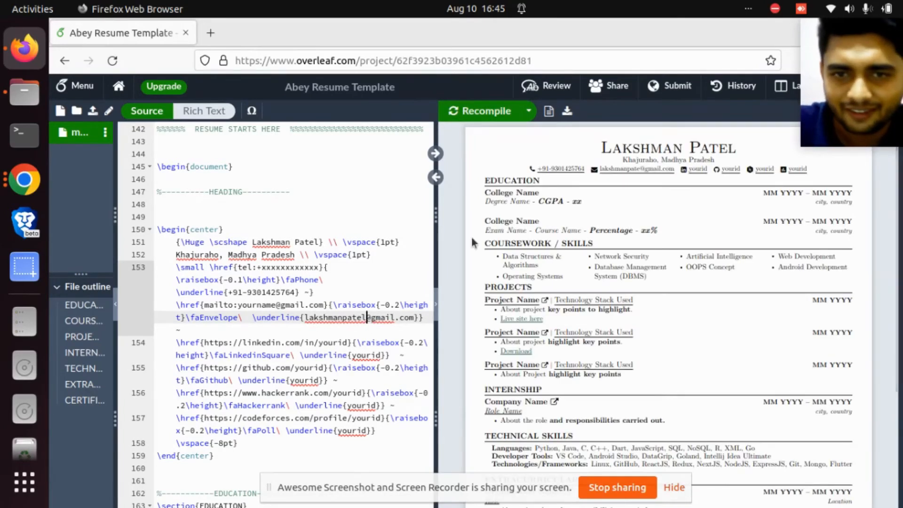
pyautogui.moveTo(644, 187)
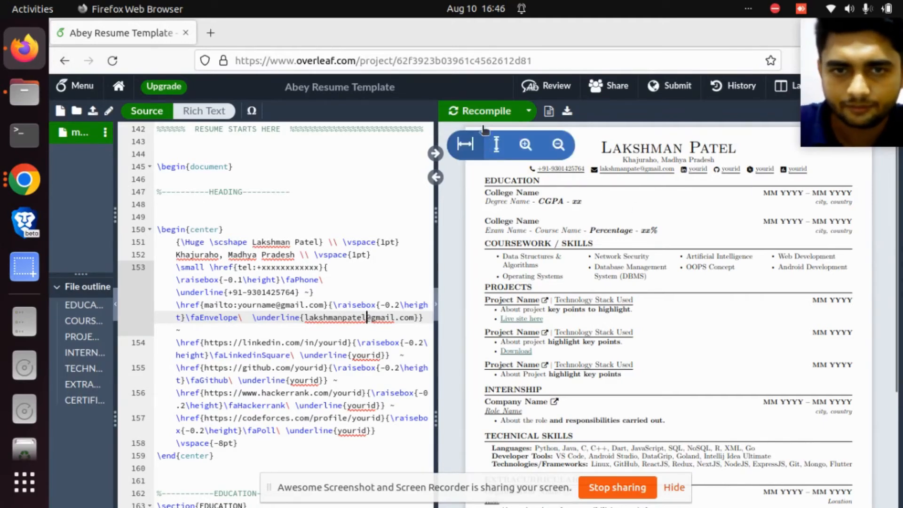
pyautogui.click(487, 110)
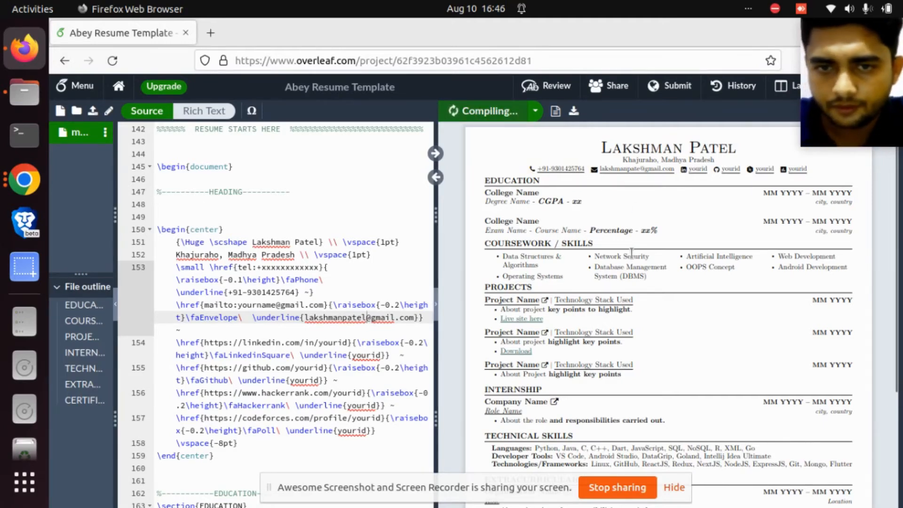
pyautogui.click(489, 110)
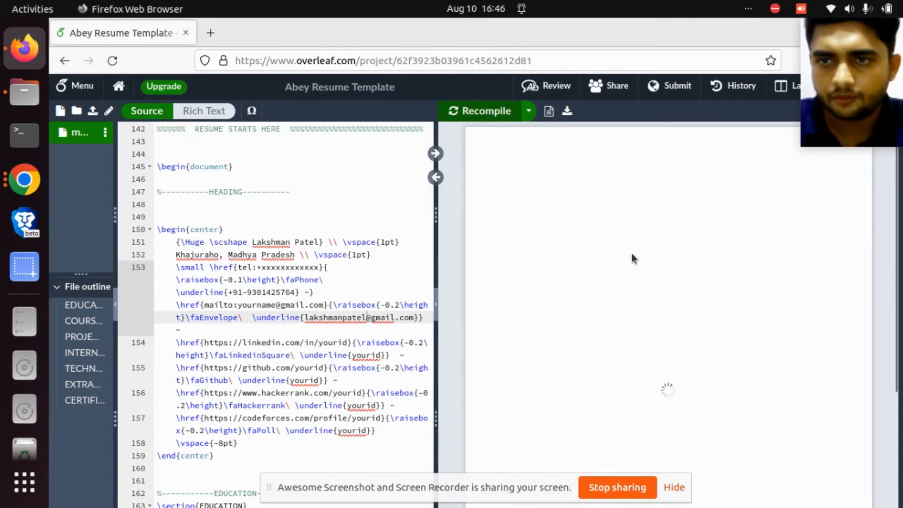
pyautogui.click(485, 110)
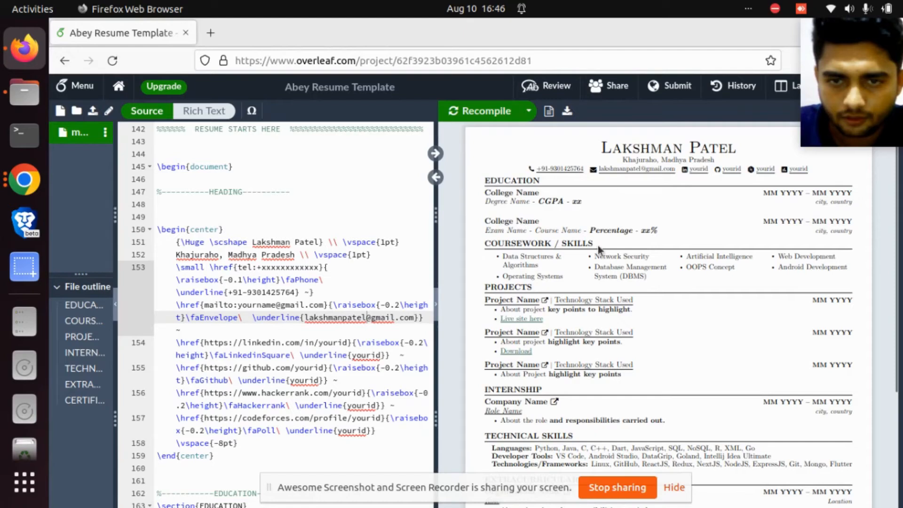
pyautogui.moveTo(486, 241)
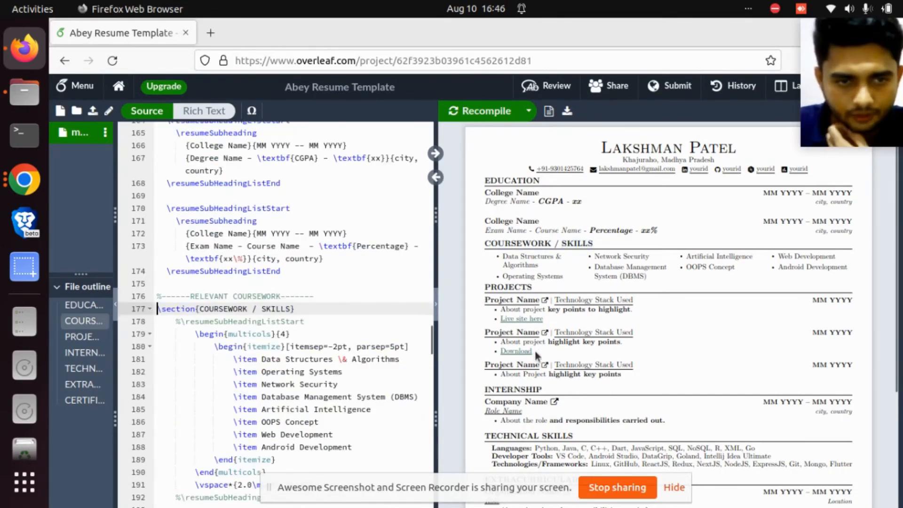
pyautogui.scroll(-3)
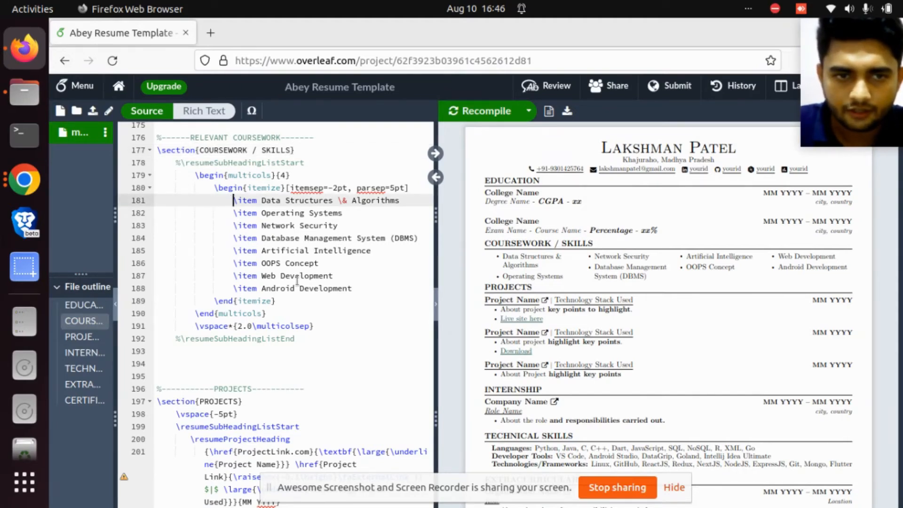
pyautogui.click(351, 288)
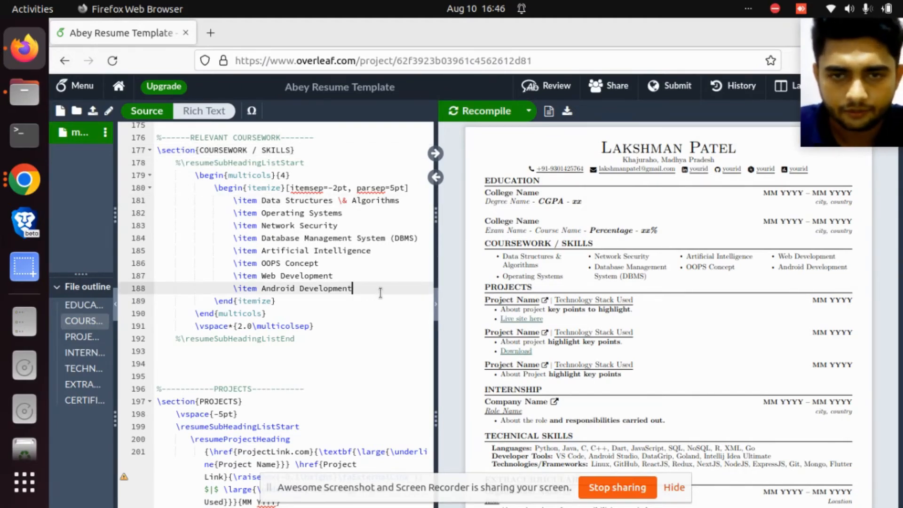
pyautogui.moveTo(639, 225)
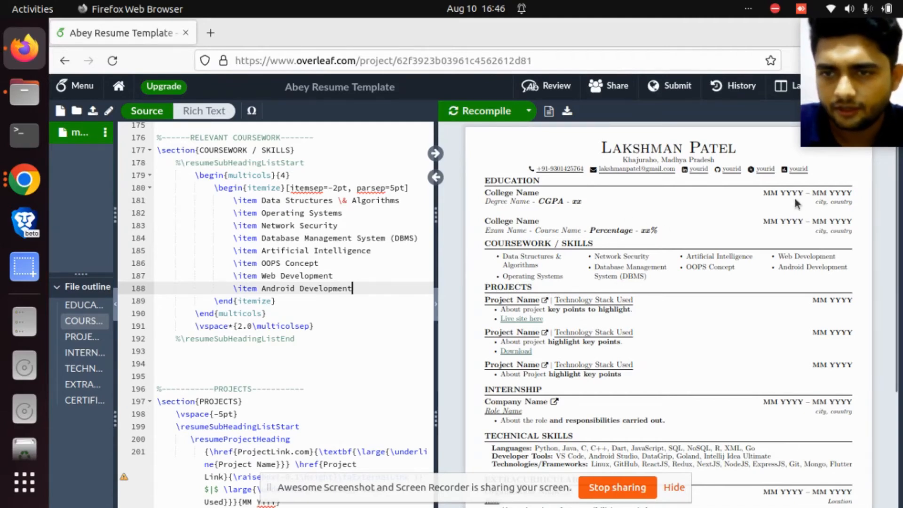
pyautogui.scroll(-3)
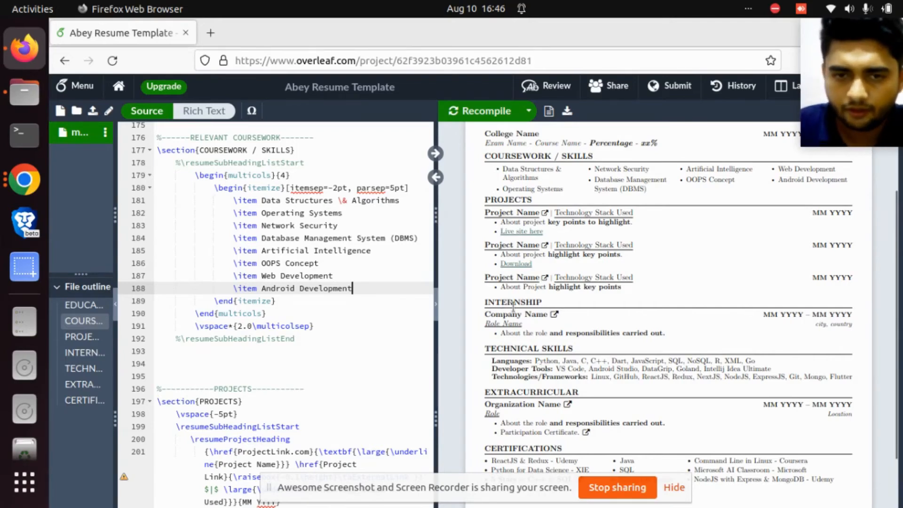
pyautogui.scroll(-3)
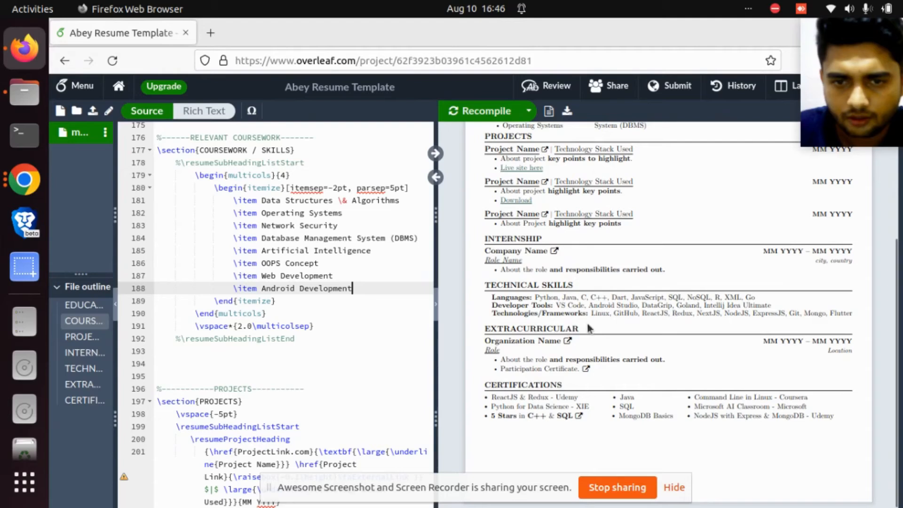
pyautogui.moveTo(660, 323)
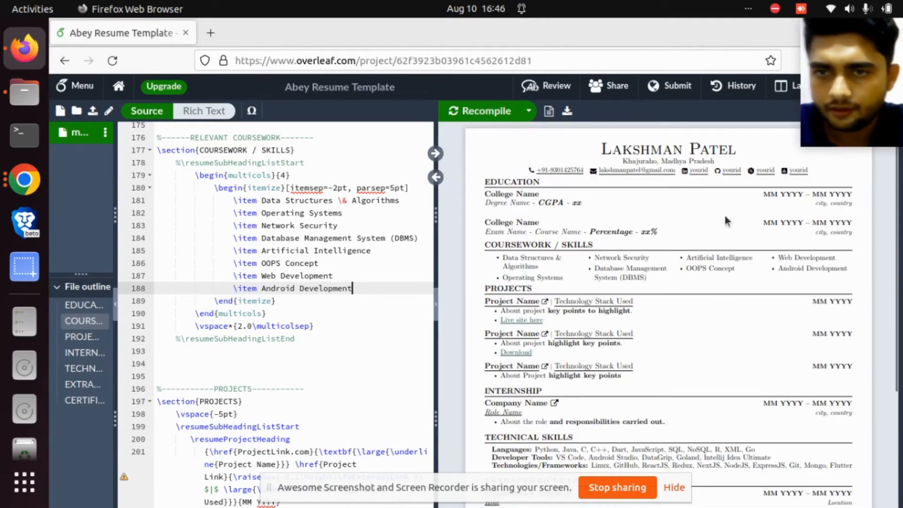
pyautogui.scroll(-3)
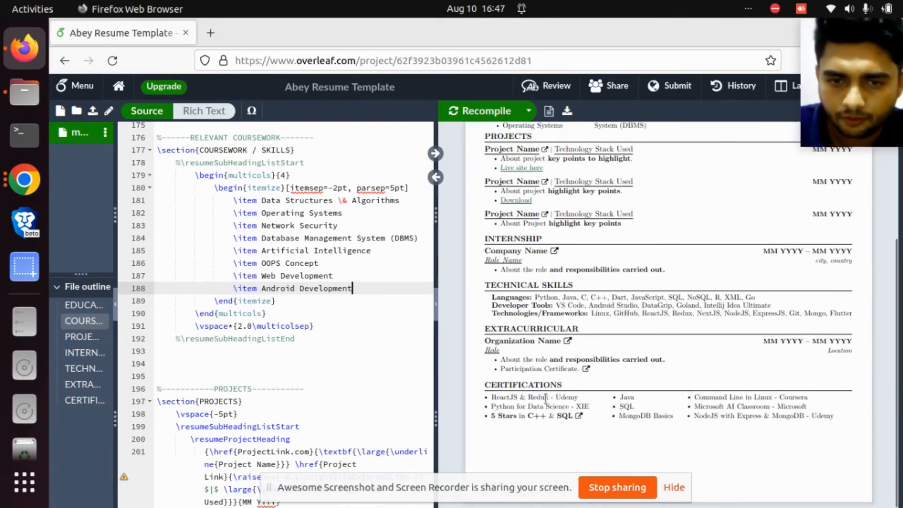
pyautogui.moveTo(604, 392)
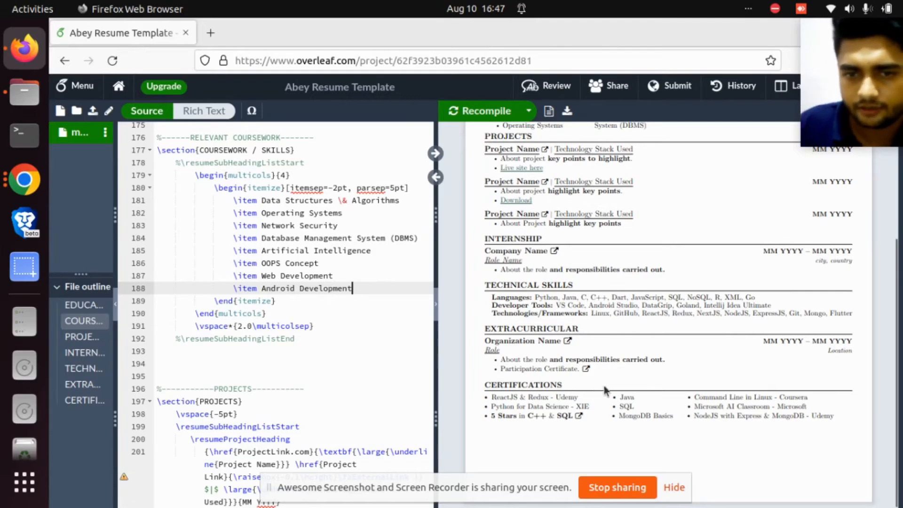
pyautogui.moveTo(610, 449)
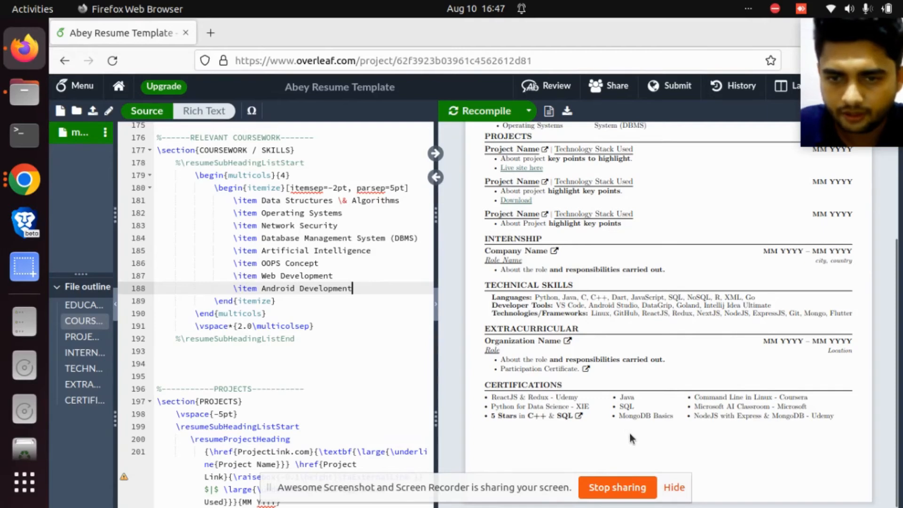
pyautogui.moveTo(577, 374)
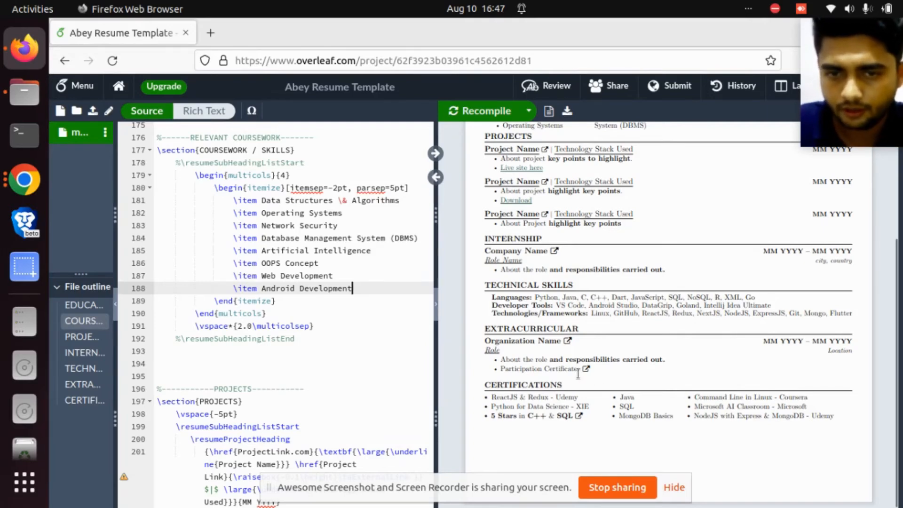
pyautogui.moveTo(395, 330)
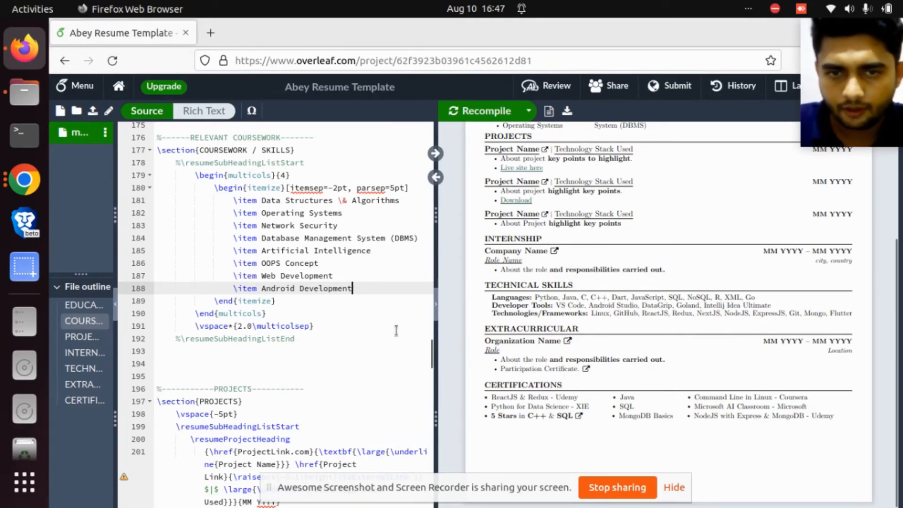
pyautogui.scroll(-3)
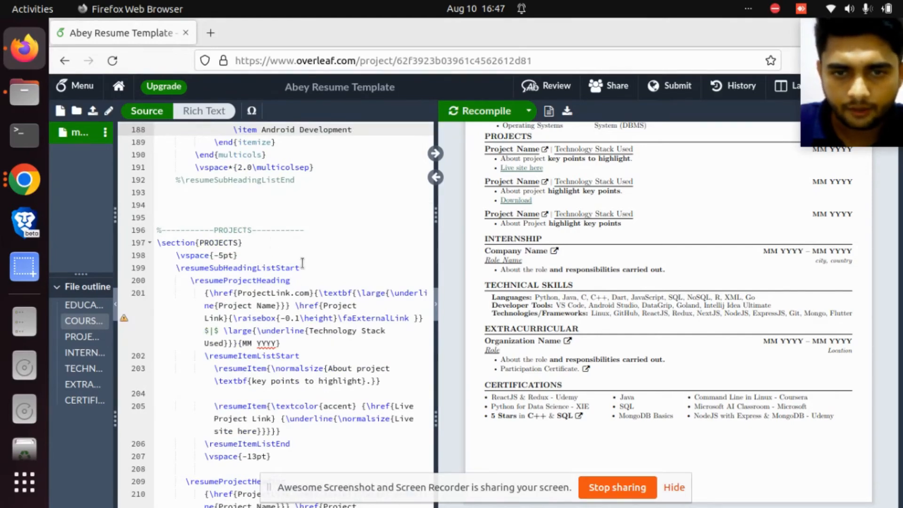
# Step: Scroll the source past the Projects section to the blank lines above the Internship block
pyautogui.scroll(-3)
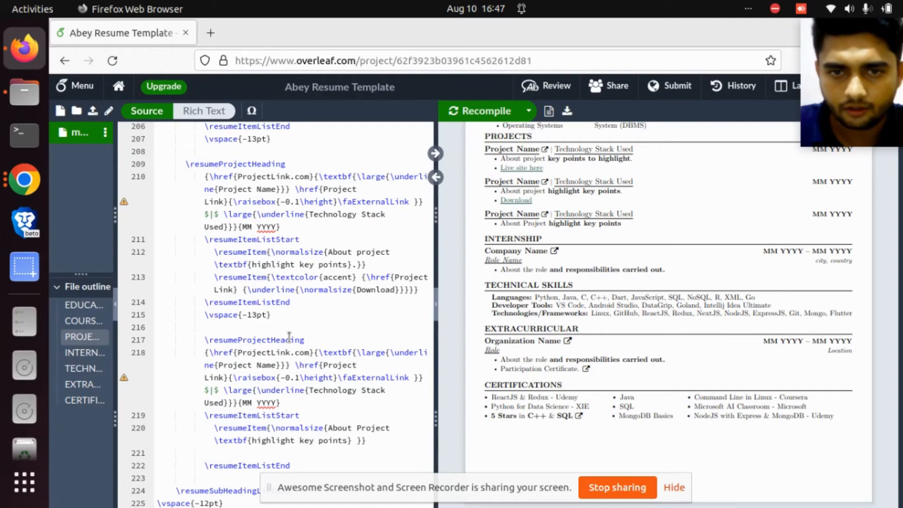
pyautogui.scroll(-3)
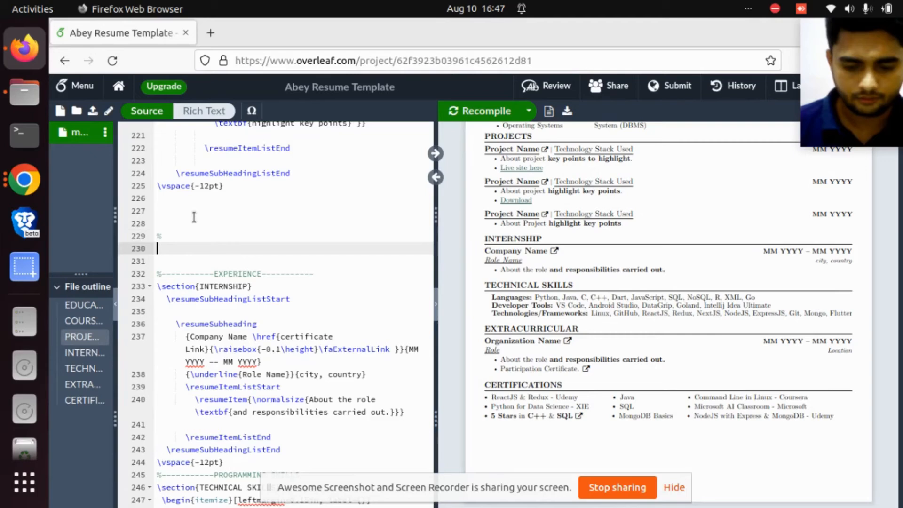
# Step: Remove the misspelled \section{Experiances} line, recompile, and begin a new \section{Ex line
pyautogui.write('\\section{Exper')
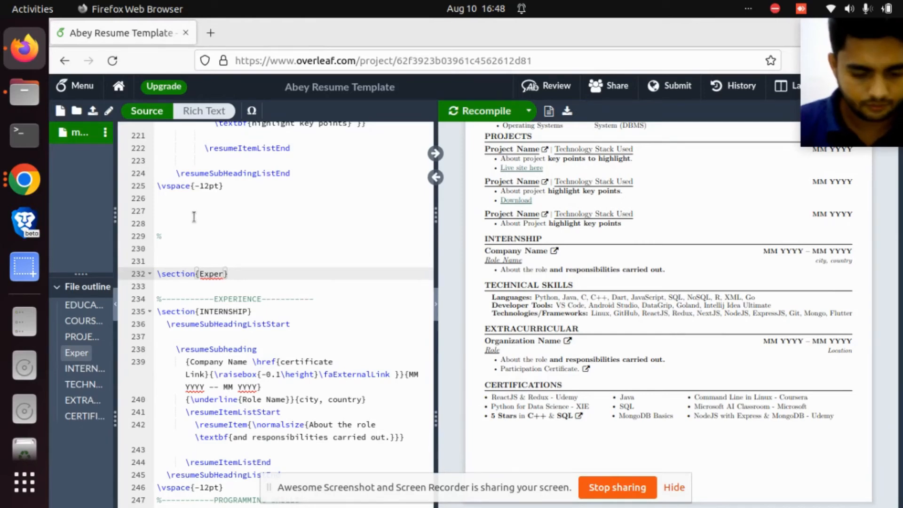
pyautogui.write('iance')
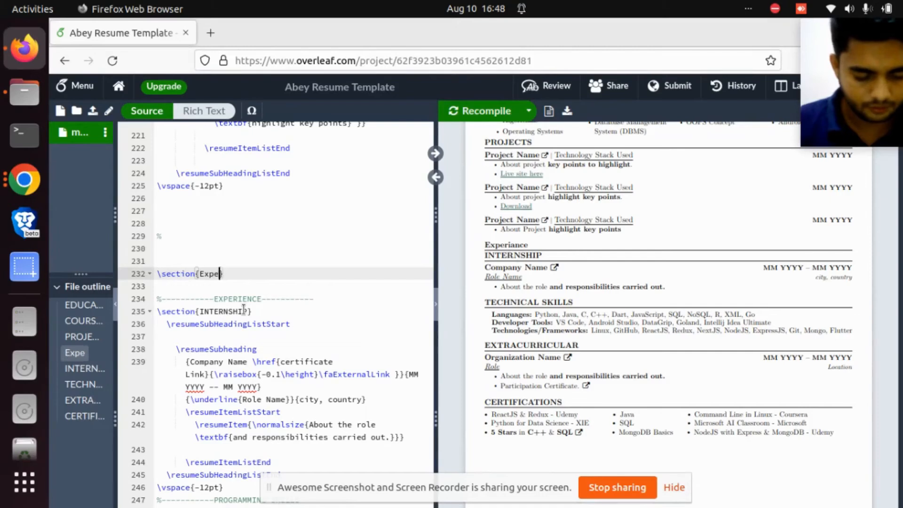
pyautogui.write('riance')
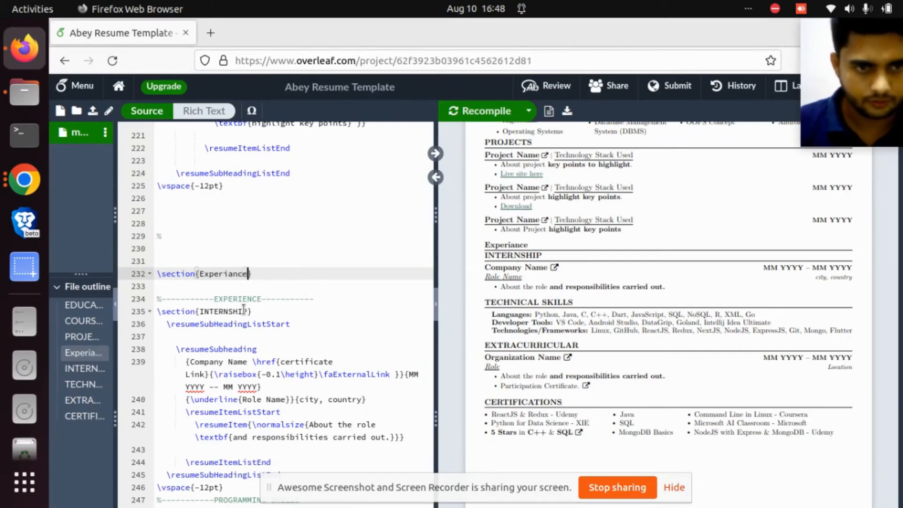
pyautogui.write('s')
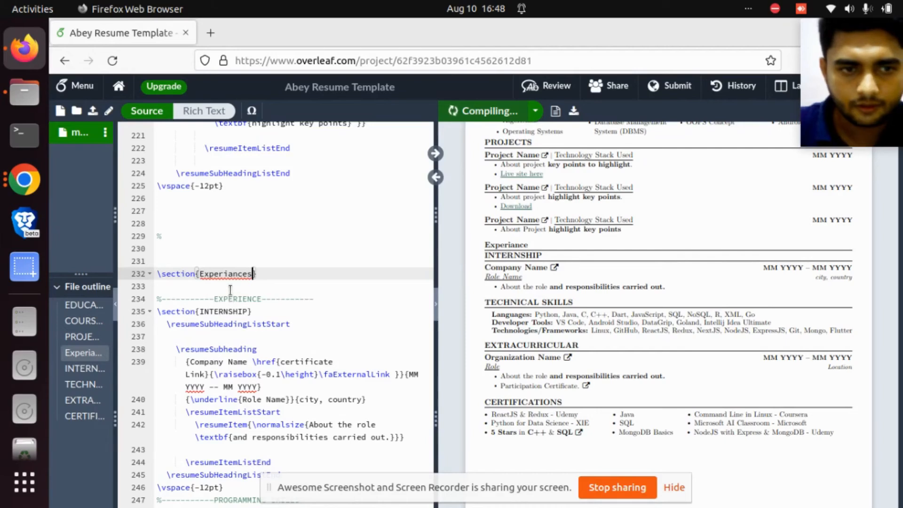
pyautogui.click(485, 110)
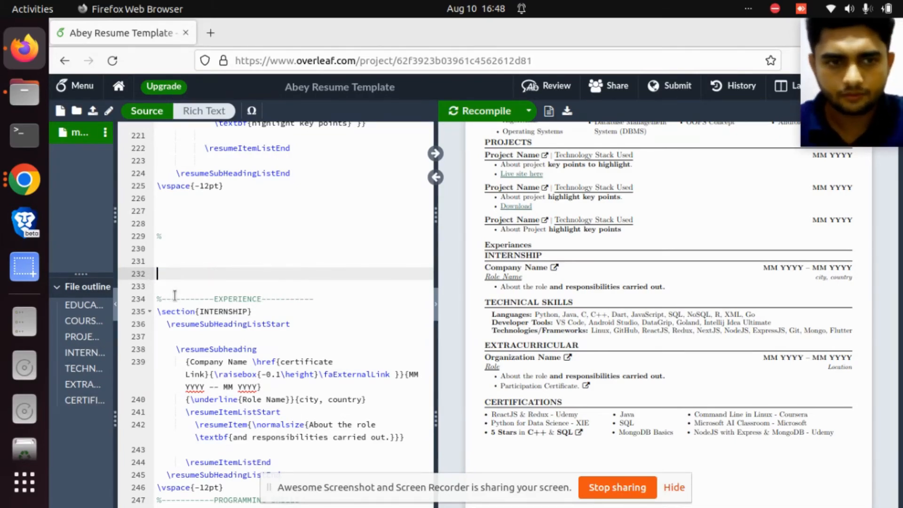
pyautogui.click(486, 110)
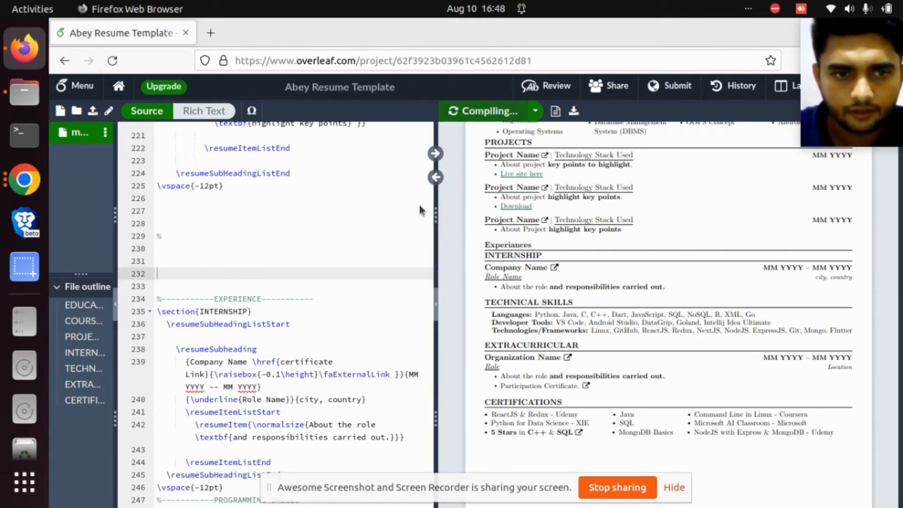
pyautogui.moveTo(292, 314)
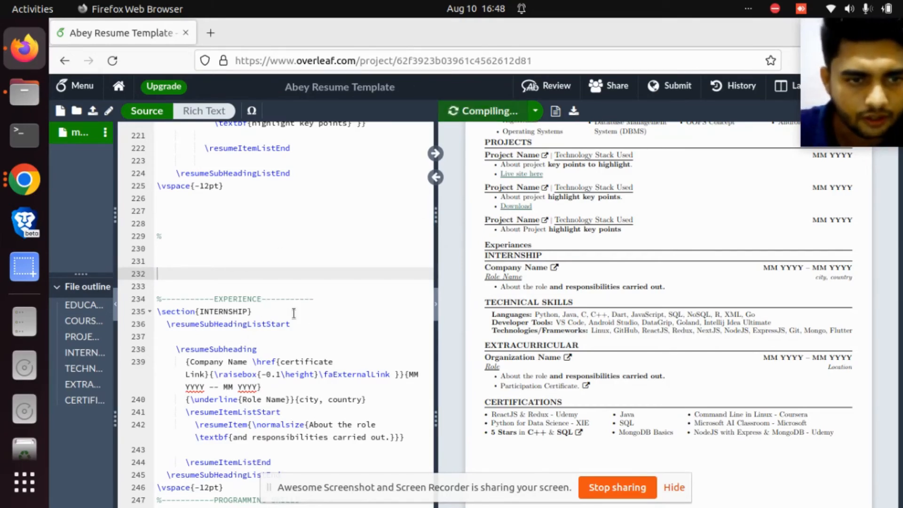
pyautogui.click(484, 110)
pyautogui.write('\\section{Ex')
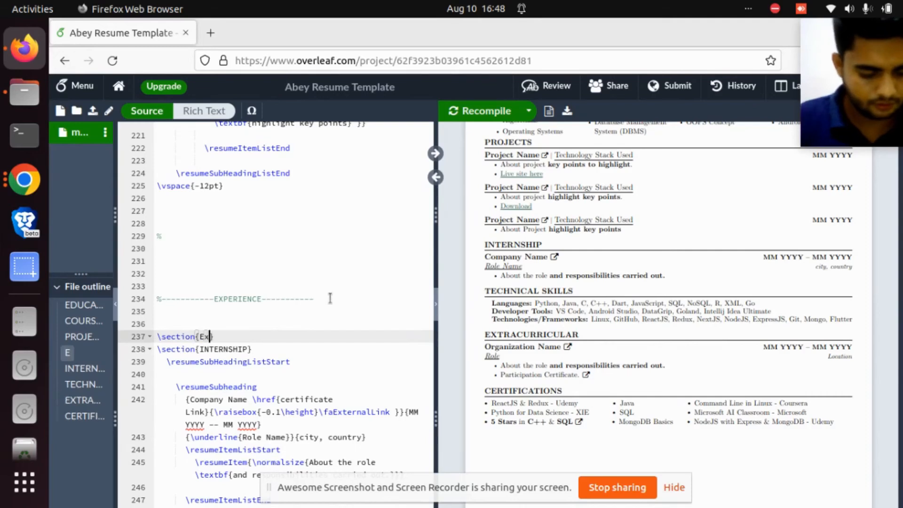
# Step: Complete the section title, recompile to preview it, and add blank lines below
pyautogui.write('perienc')
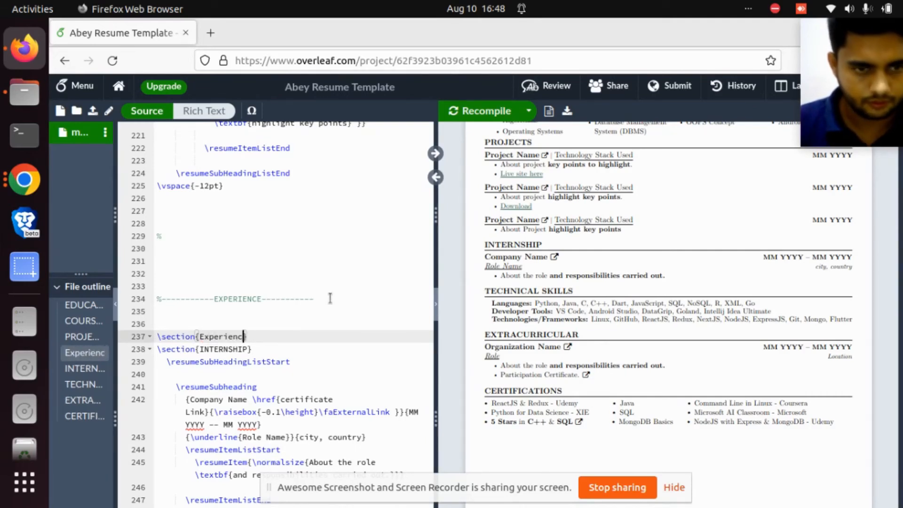
pyautogui.write('es')
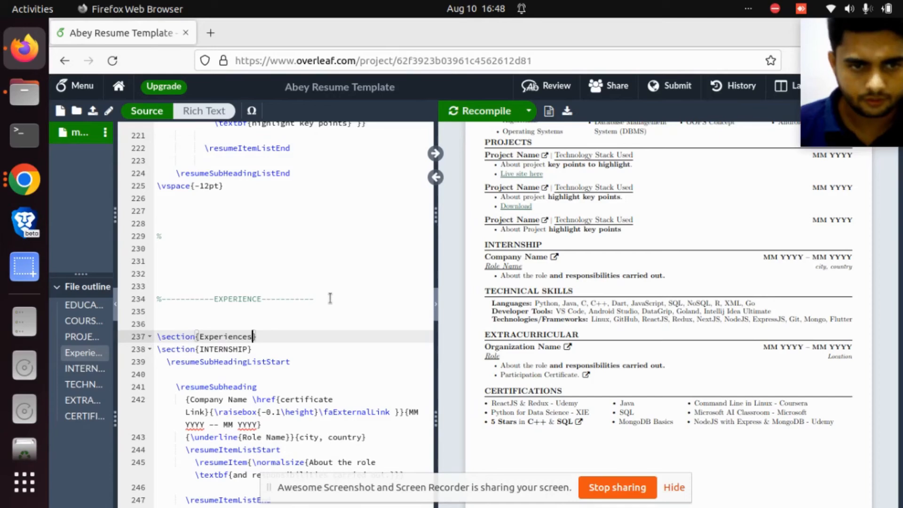
pyautogui.click(486, 110)
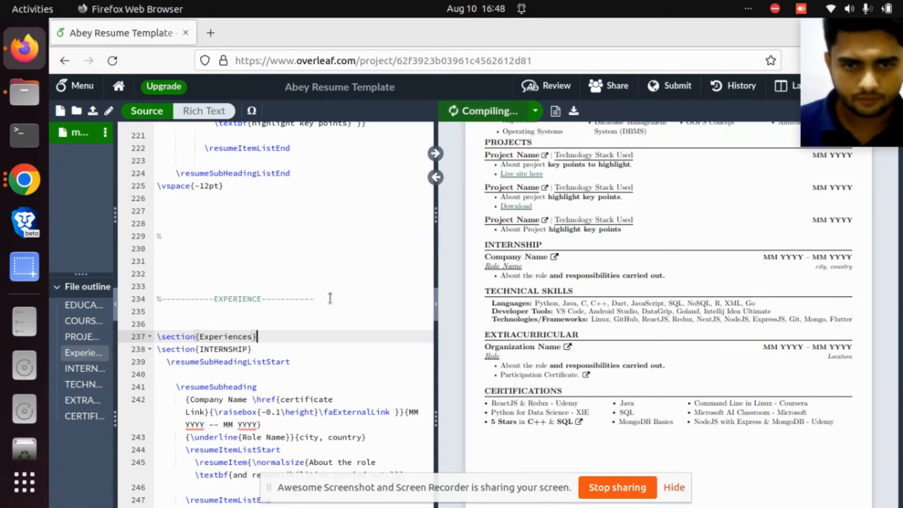
pyautogui.press('Return')
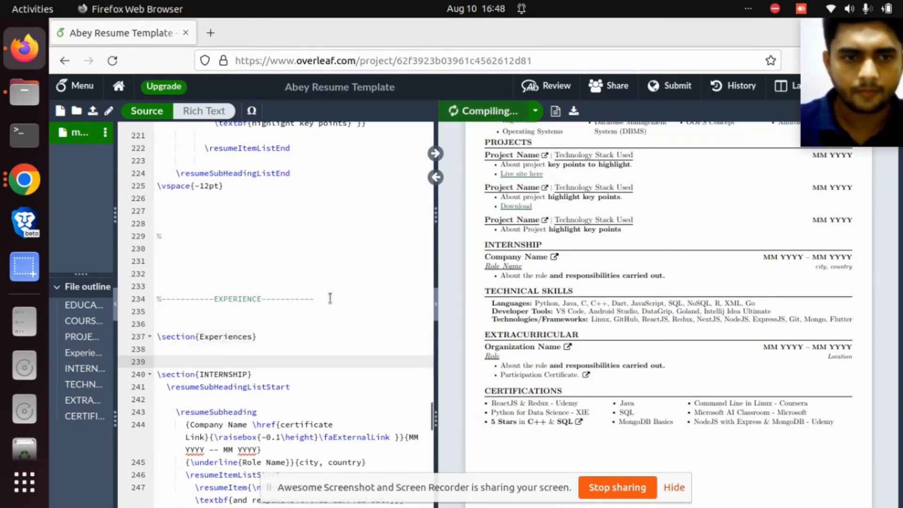
# Step: Change the heading to uppercase EXPERIENCE and recompile the résumé
pyautogui.click(486, 111)
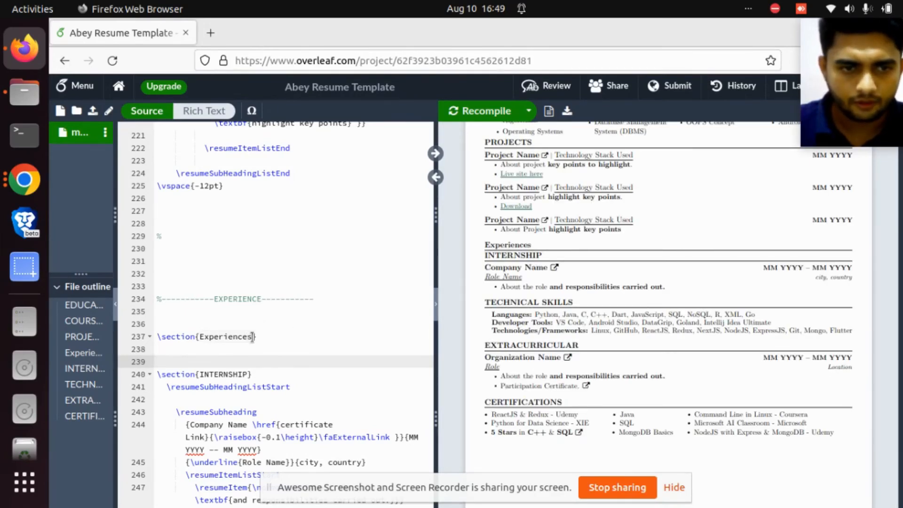
pyautogui.press('BackSpace')
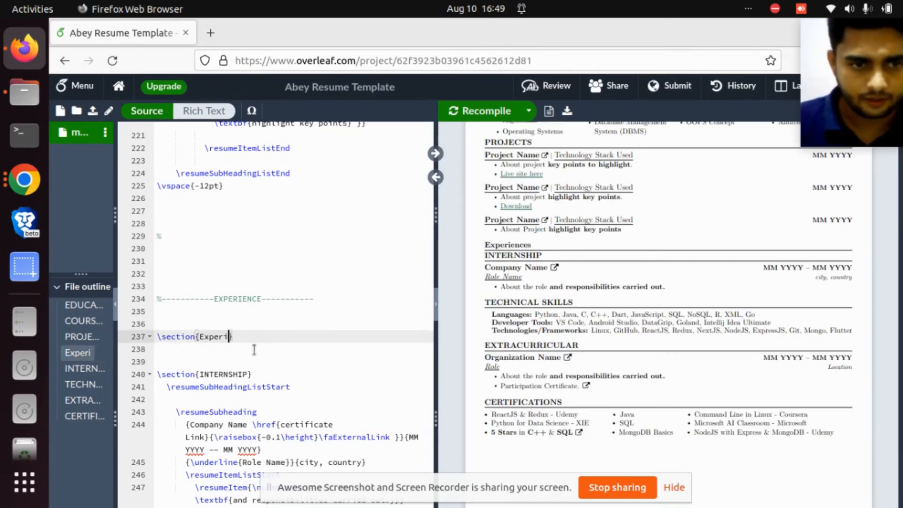
pyautogui.press('BackSpace')
pyautogui.write('XPERI')
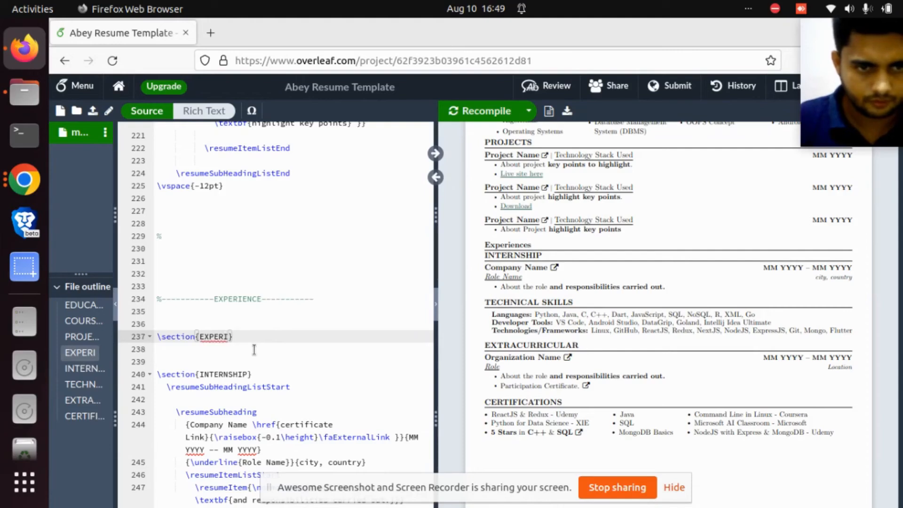
pyautogui.write('ENCE')
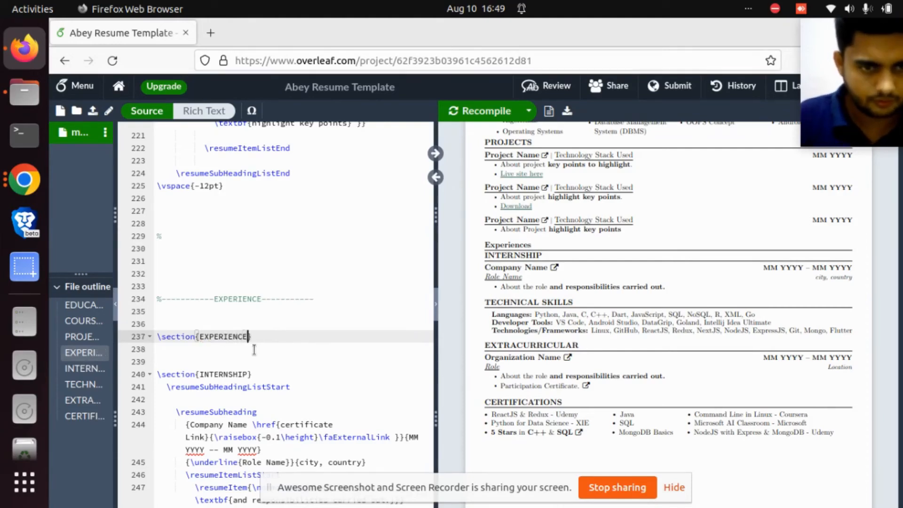
pyautogui.write('S')
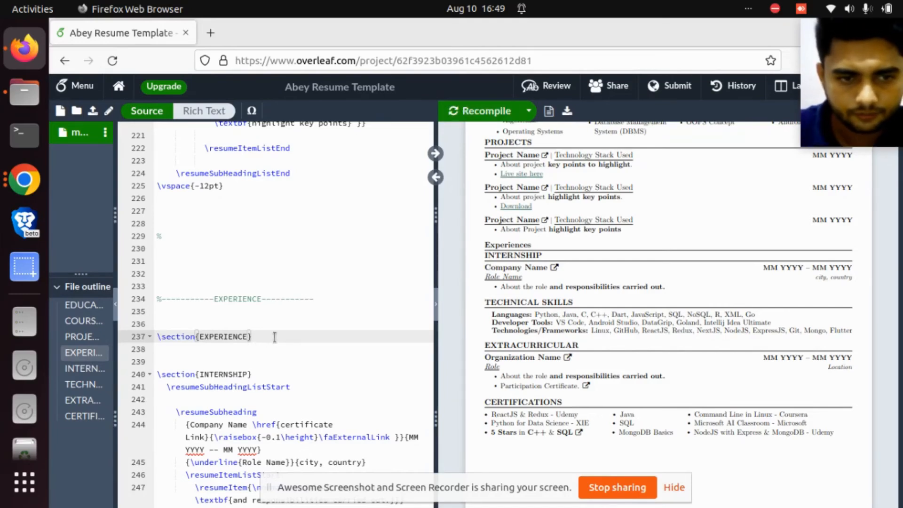
pyautogui.click(486, 111)
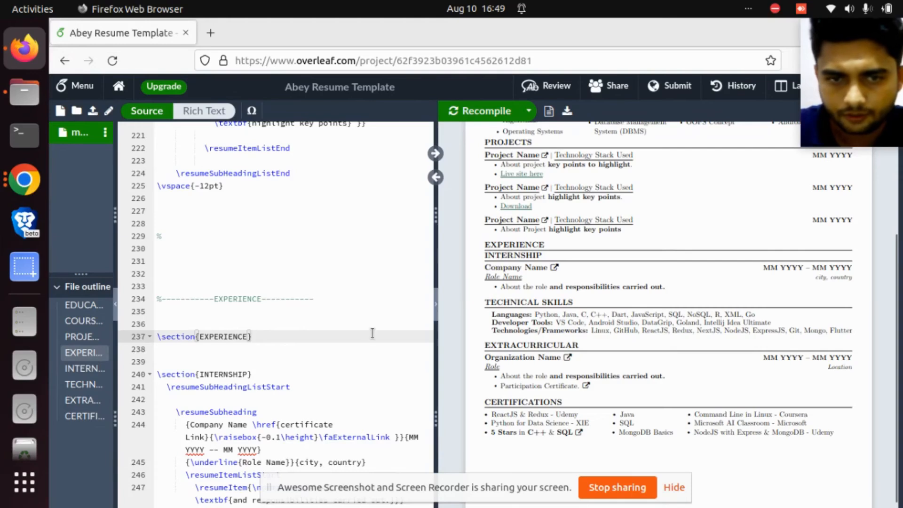
pyautogui.scroll(-3)
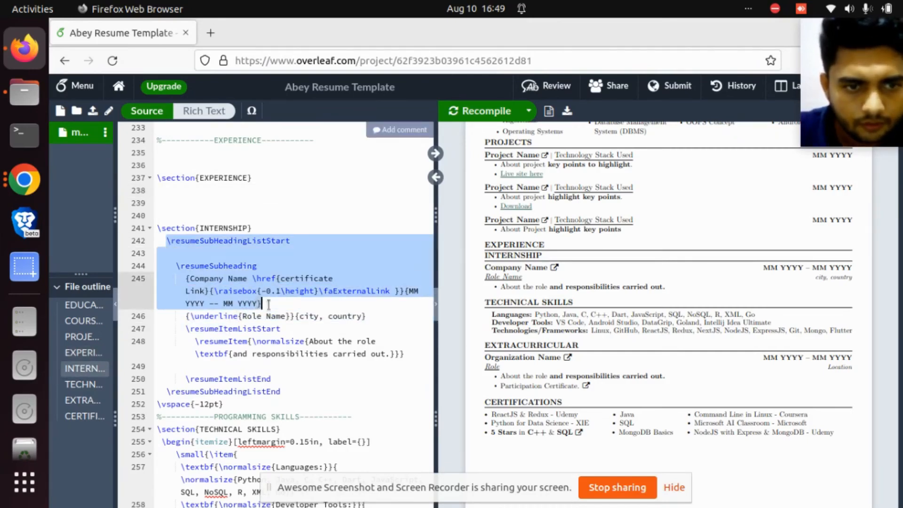
# Step: Select the INTERNSHIP entry's subheading list code for copying
pyautogui.click(342, 316)
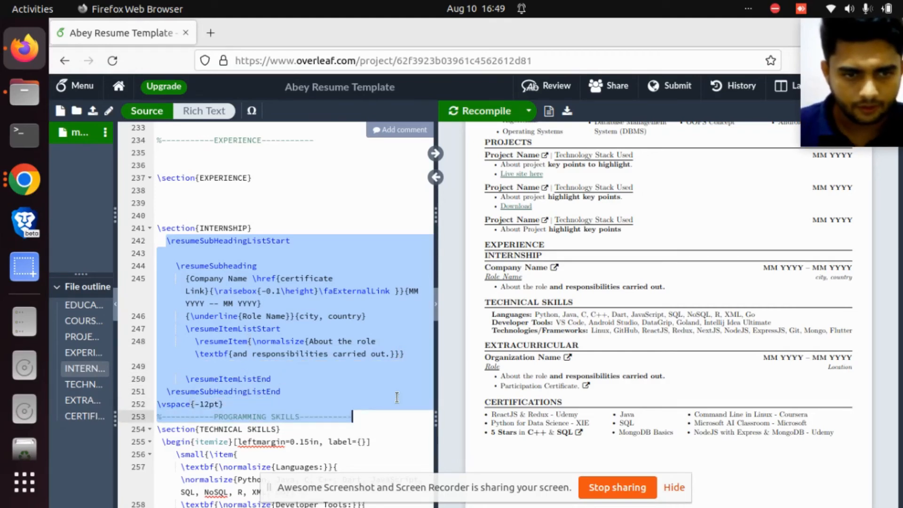
pyautogui.click(240, 202)
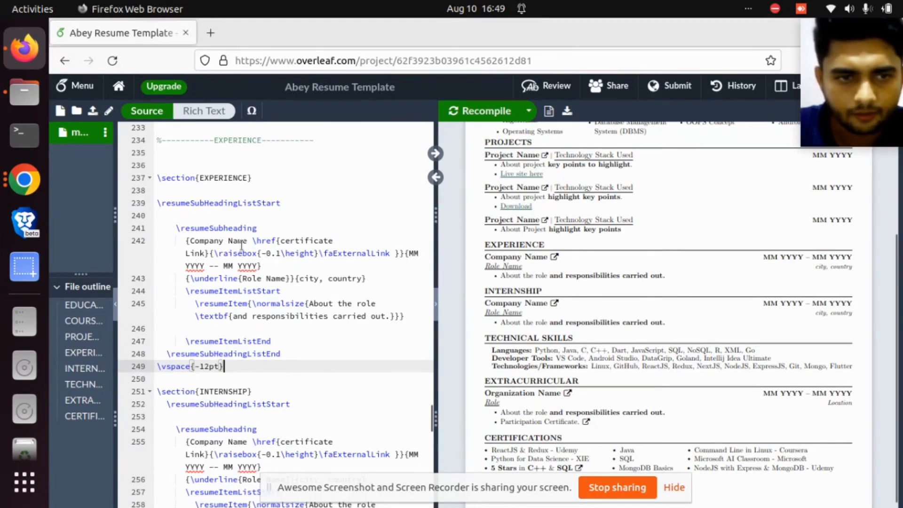
# Step: Replace the 'Company Name' placeholder in the copied EXPERIENCE entry with 'HCL'
pyautogui.click(239, 241)
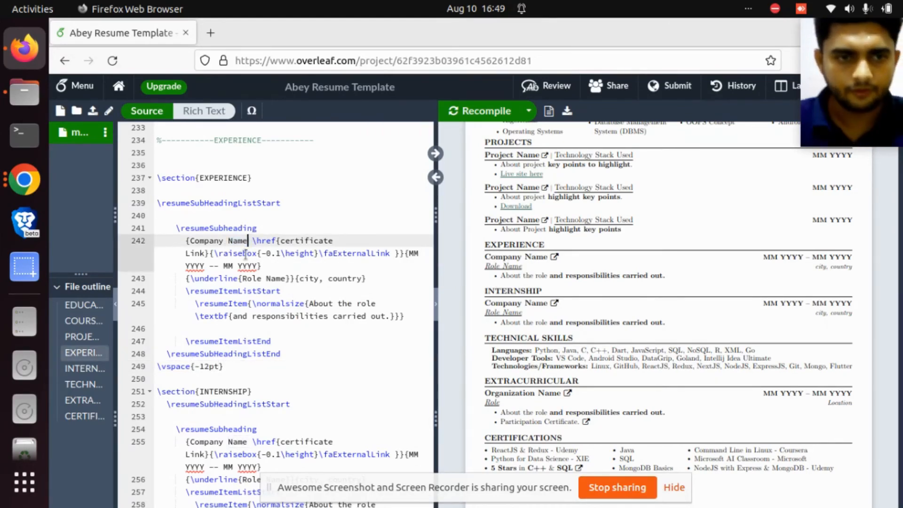
pyautogui.press('BackSpace')
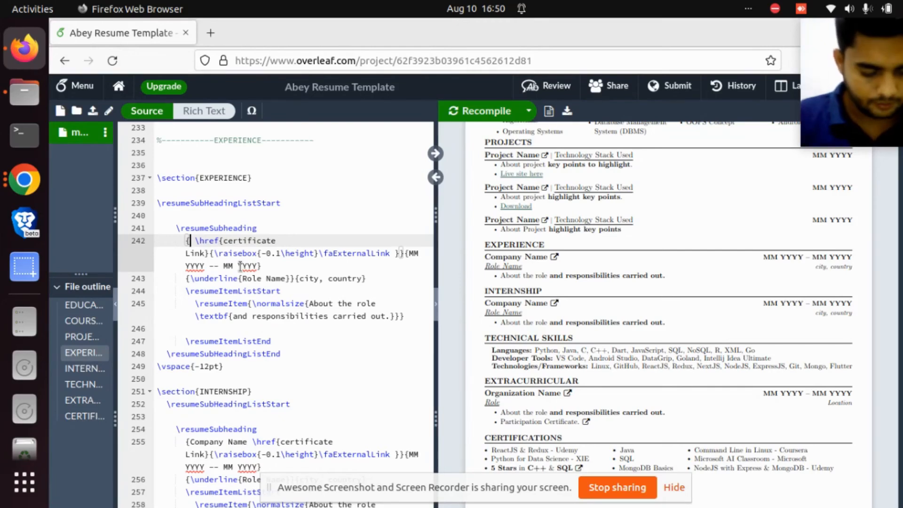
pyautogui.write('HCL')
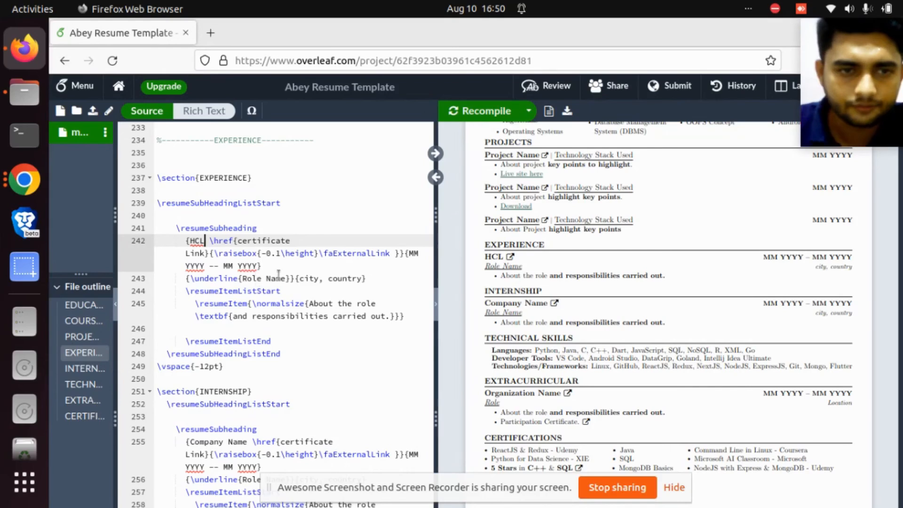
pyautogui.moveTo(311, 291)
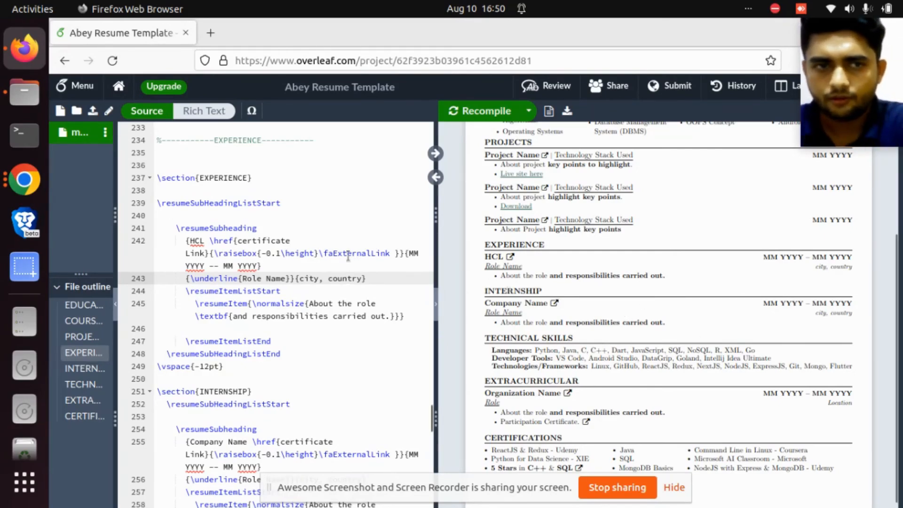
pyautogui.scroll(3)
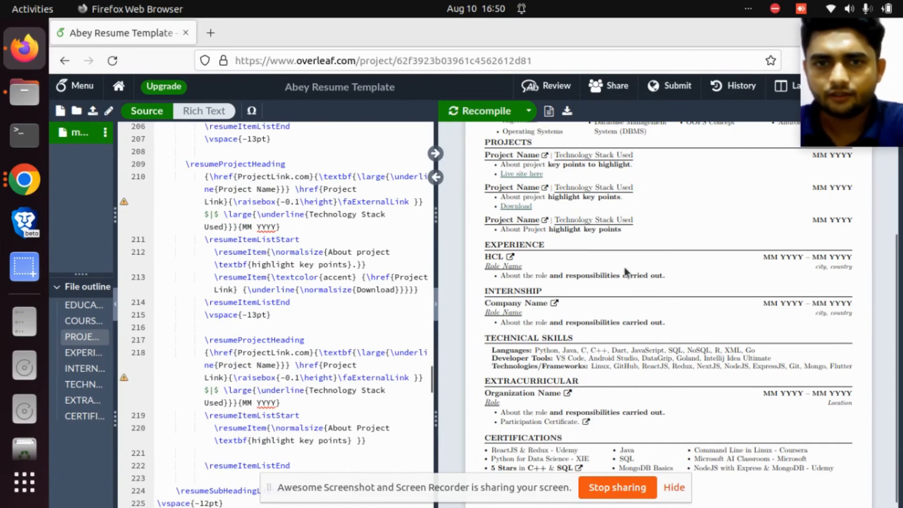
pyautogui.scroll(3)
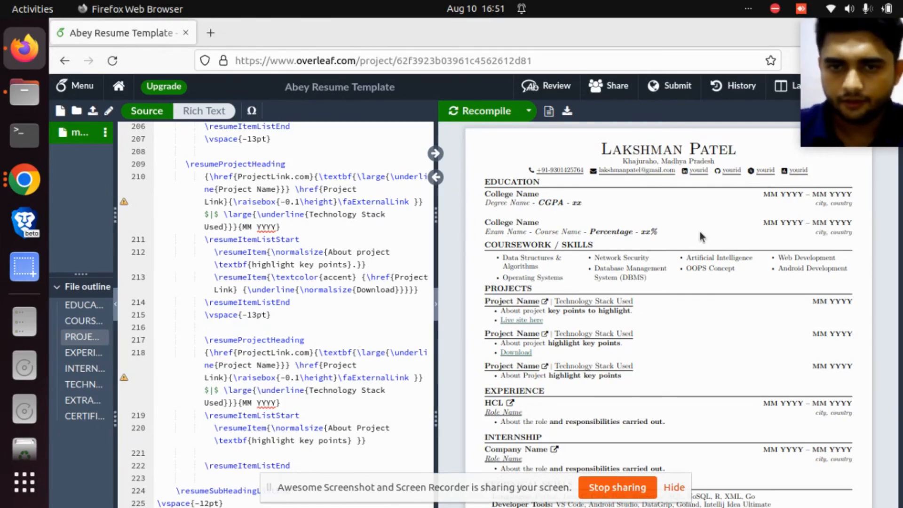
pyautogui.scroll(-3)
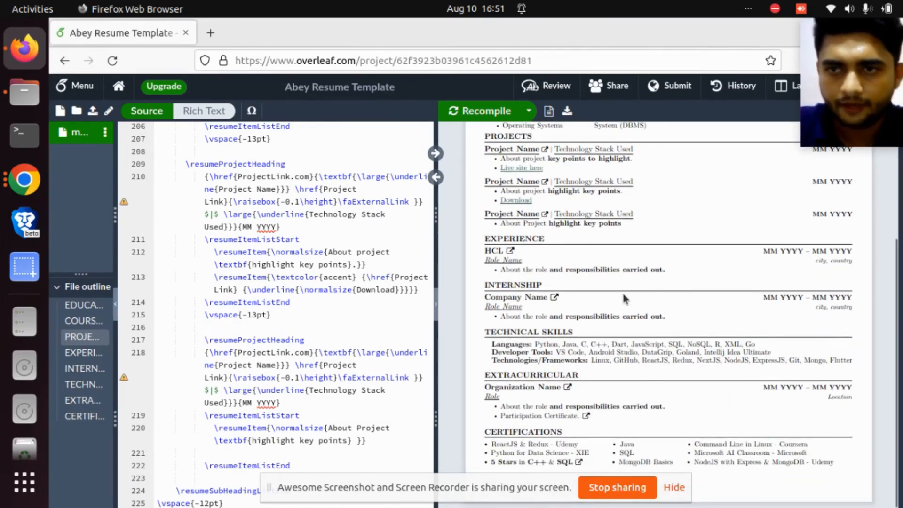